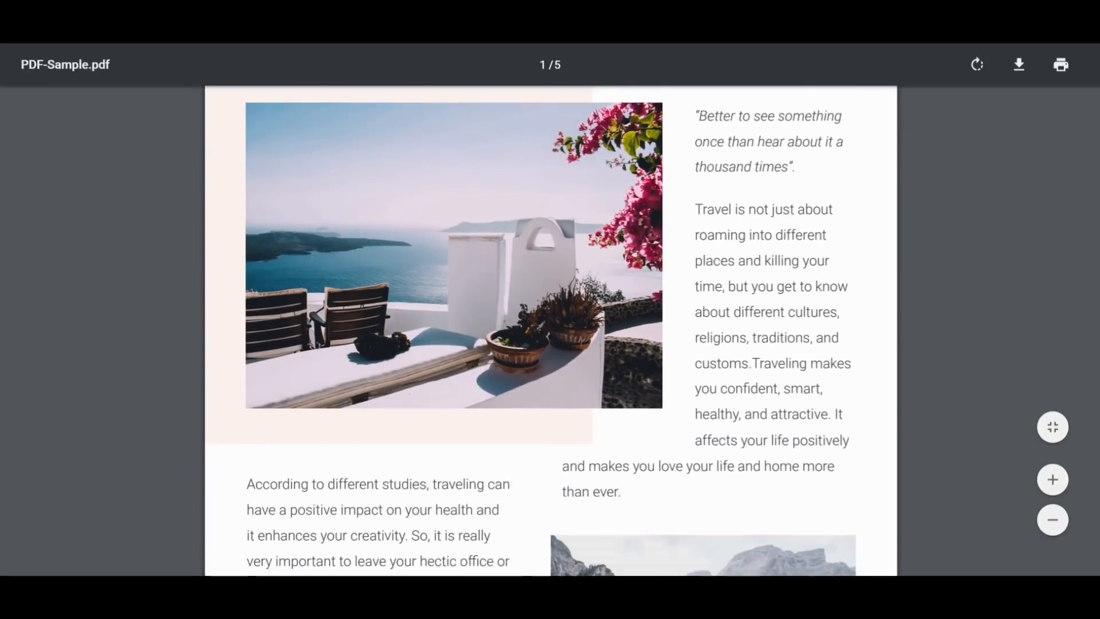
Draw a tall, slightly narrowed parallelogram on the left and remove its outline.
{"action": "scroll", "scroll_direction": "down", "scroll_amount": 3}
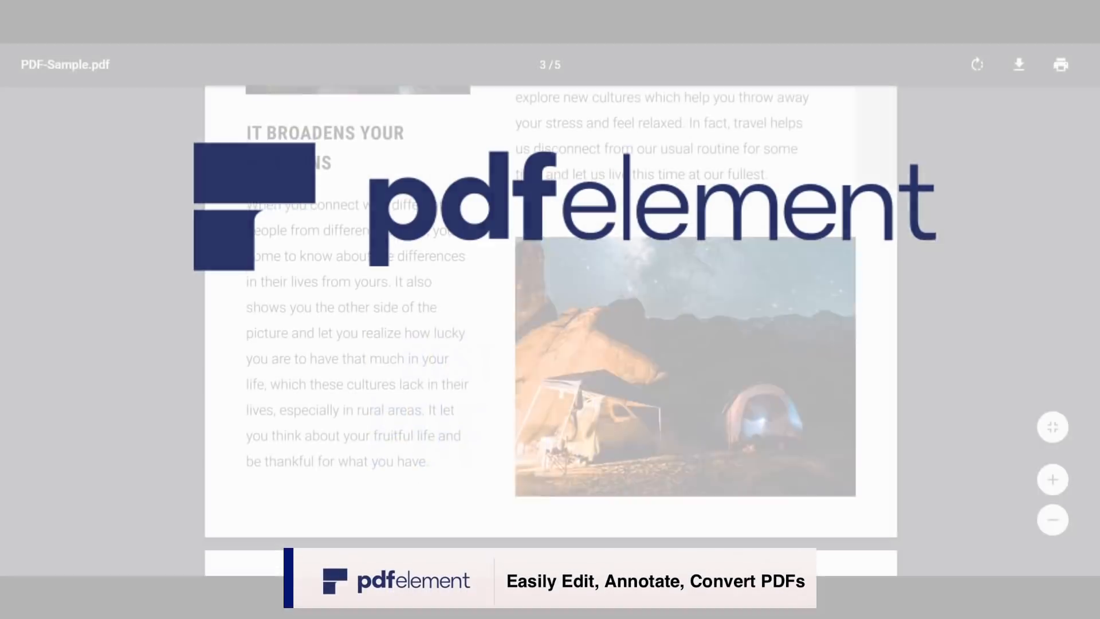
{"action": "scroll", "scroll_direction": "down", "scroll_amount": 3}
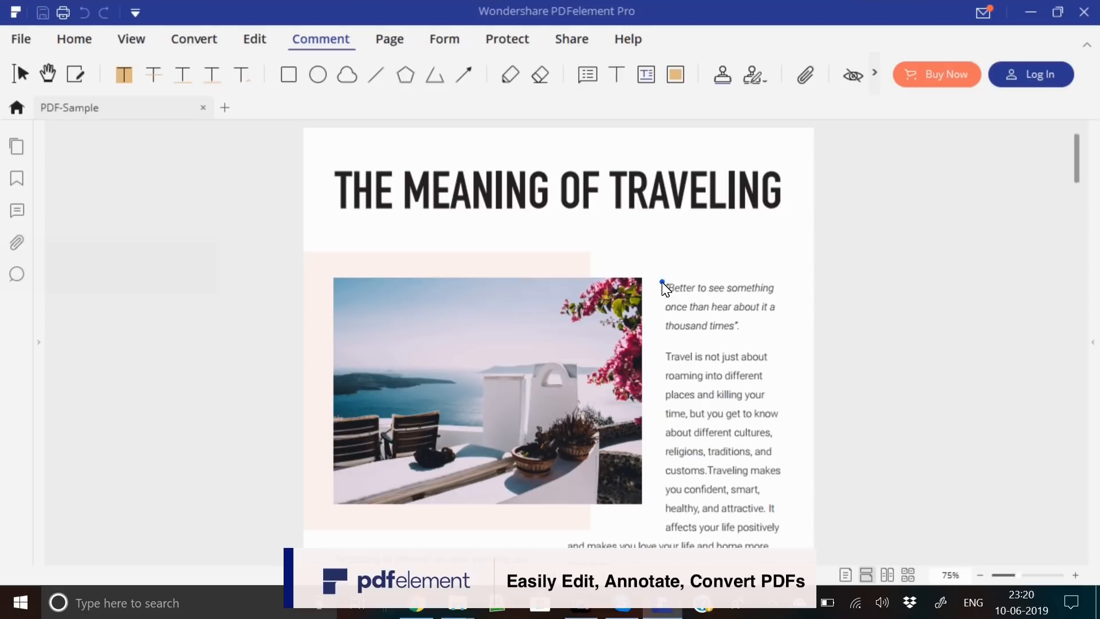
{"action": "left_click_drag", "start_coordinate": [666, 288], "coordinate": [771, 288]}
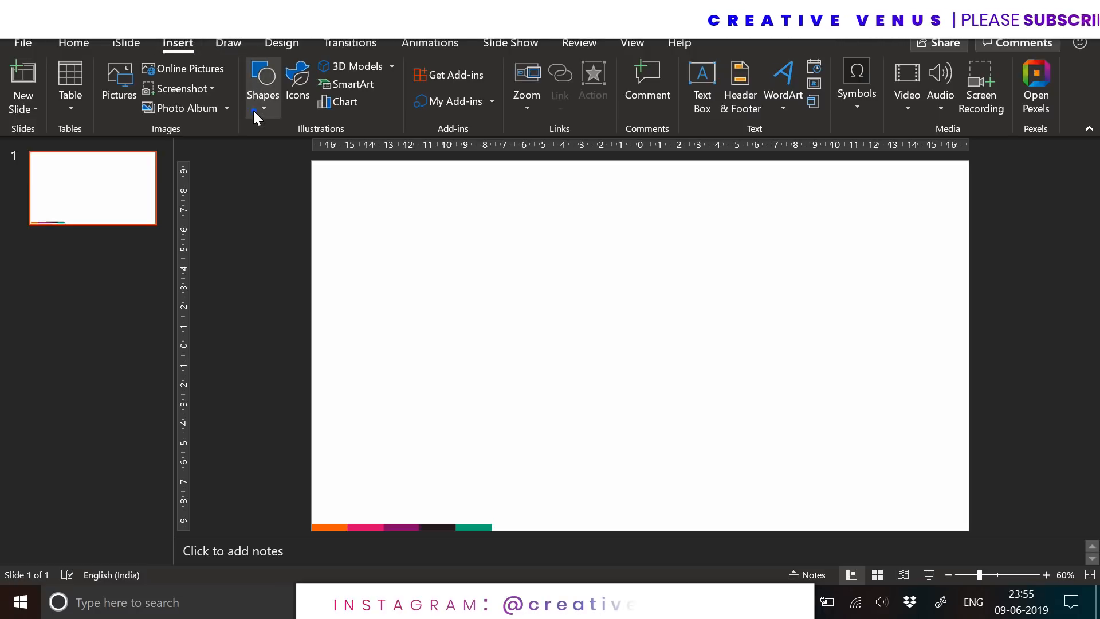
{"action": "left_click", "coordinate": [262, 108]}
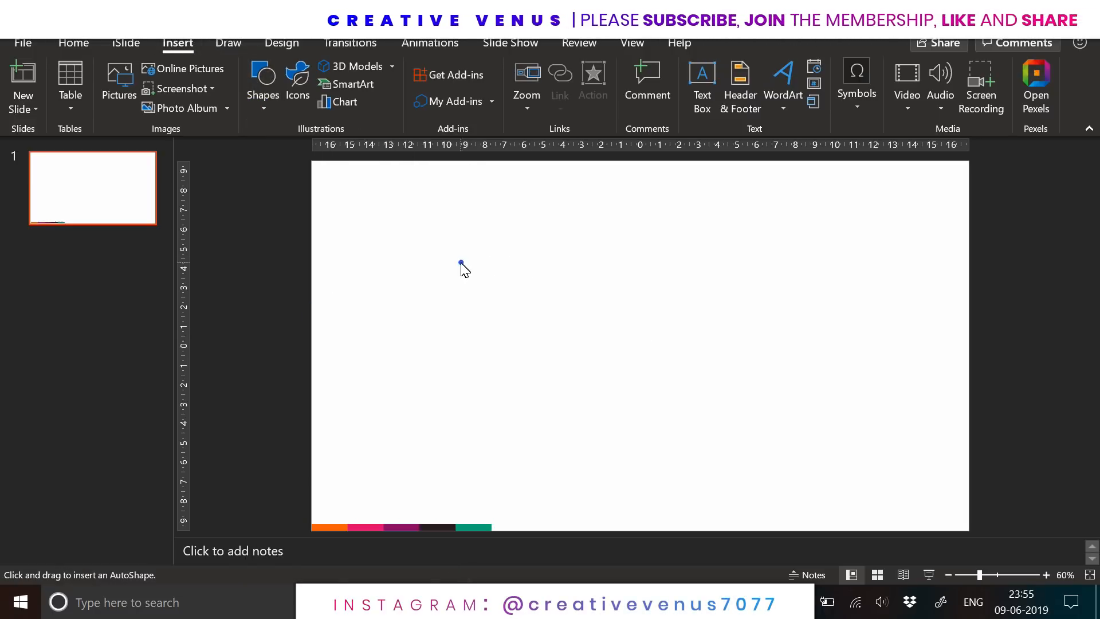
{"action": "left_click_drag", "start_coordinate": [460, 262], "coordinate": [624, 441]}
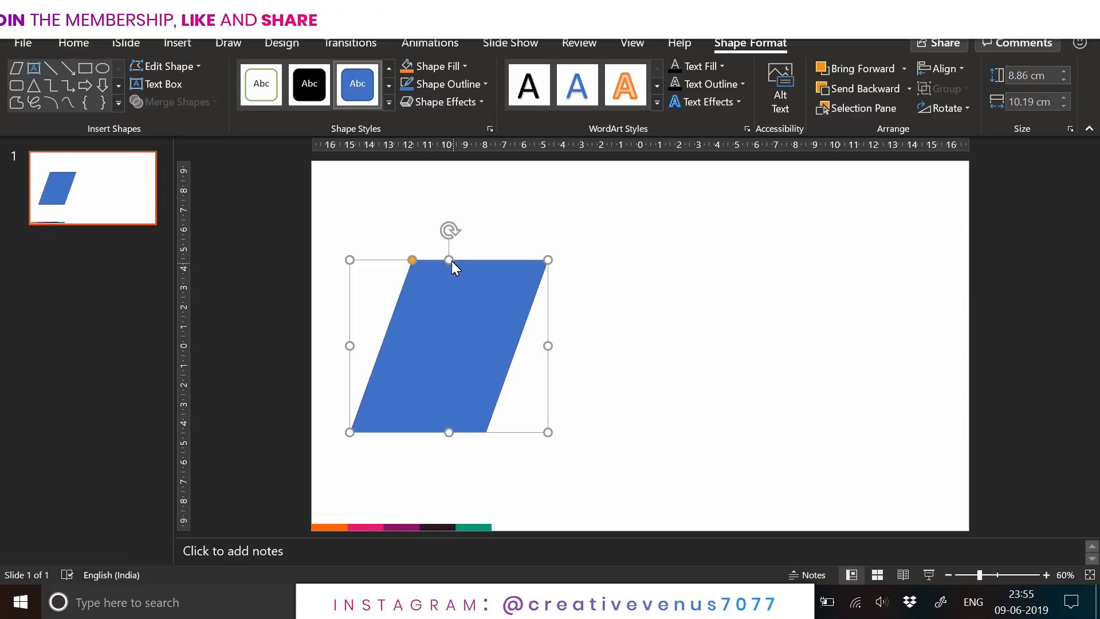
{"action": "left_click_drag", "start_coordinate": [547, 345], "coordinate": [529, 345]}
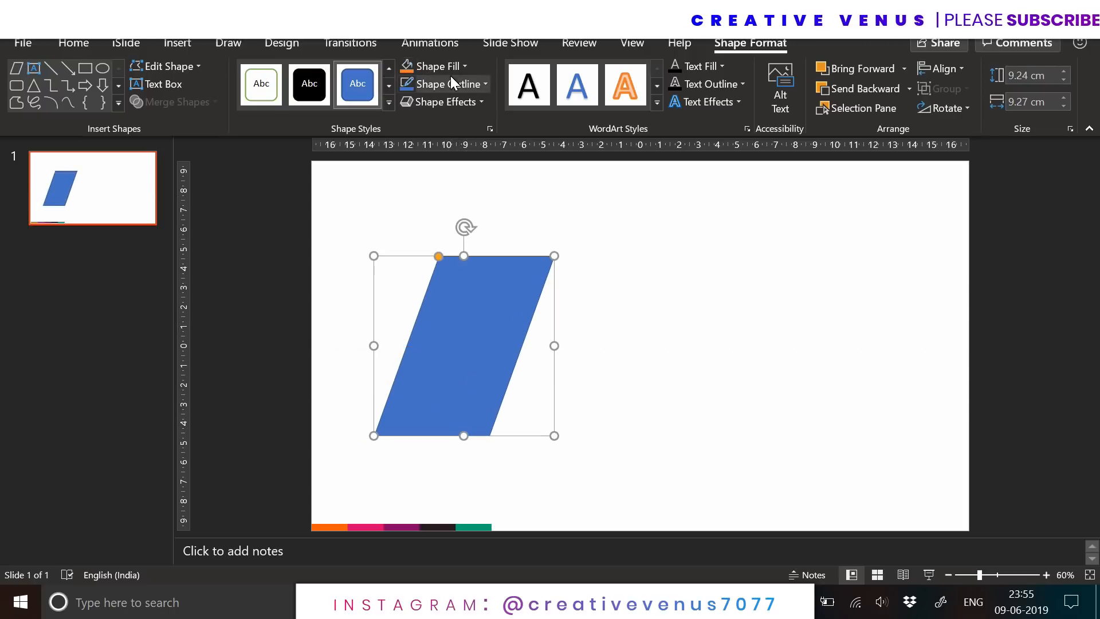
{"action": "left_click", "coordinate": [432, 66]}
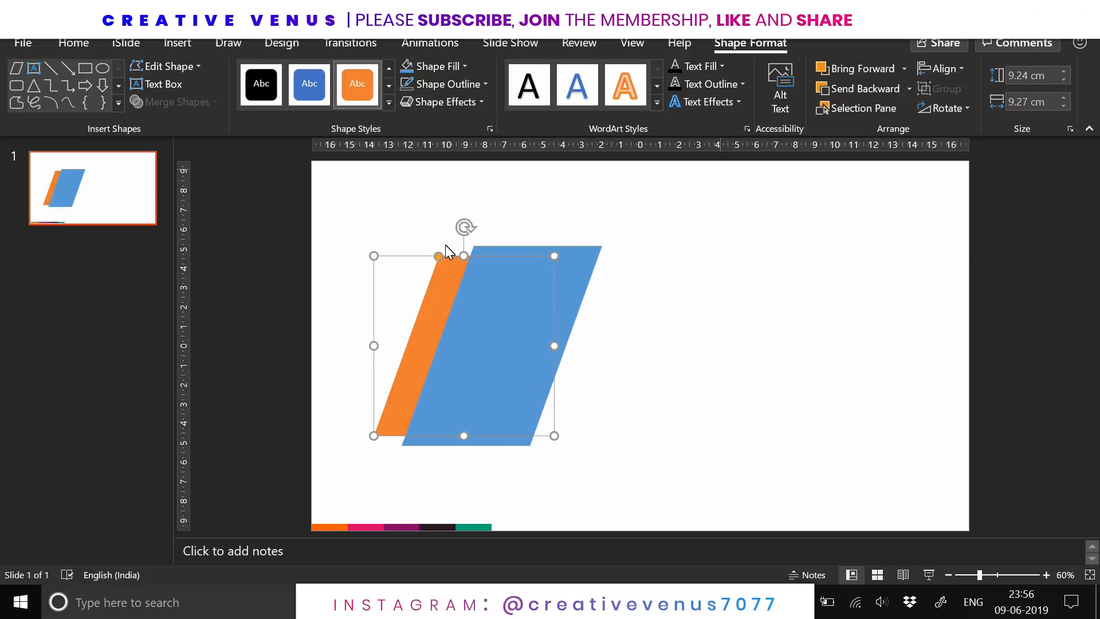
Give the orange parallelogram an outer shadow: 60% transparency, about 19 pt blur, 195° angle.
{"action": "left_click", "coordinate": [488, 129]}
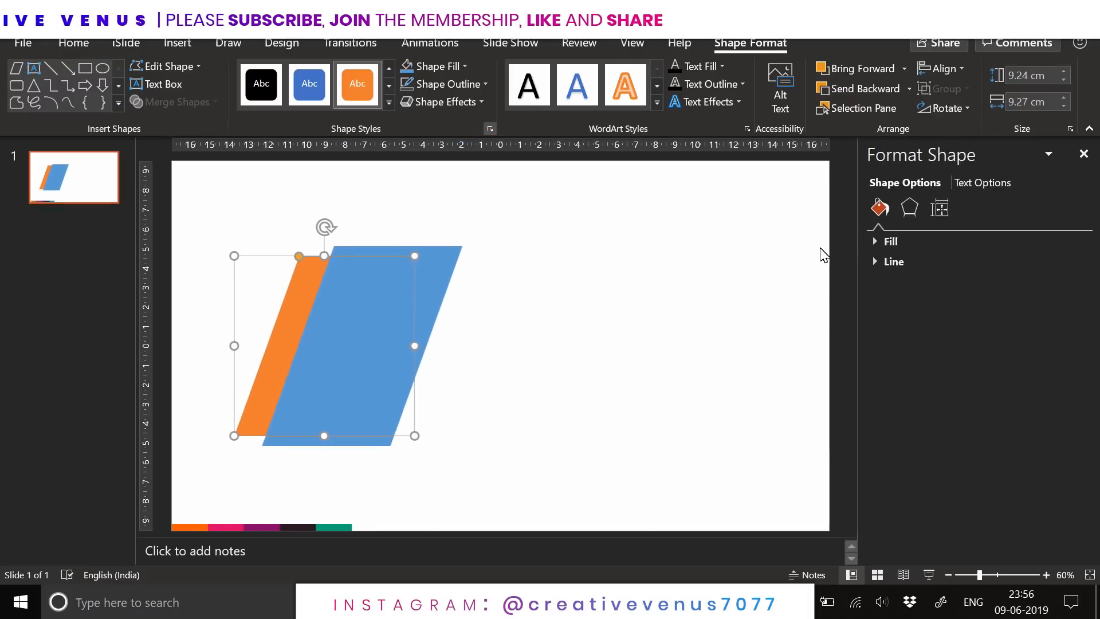
{"action": "left_click", "coordinate": [907, 207]}
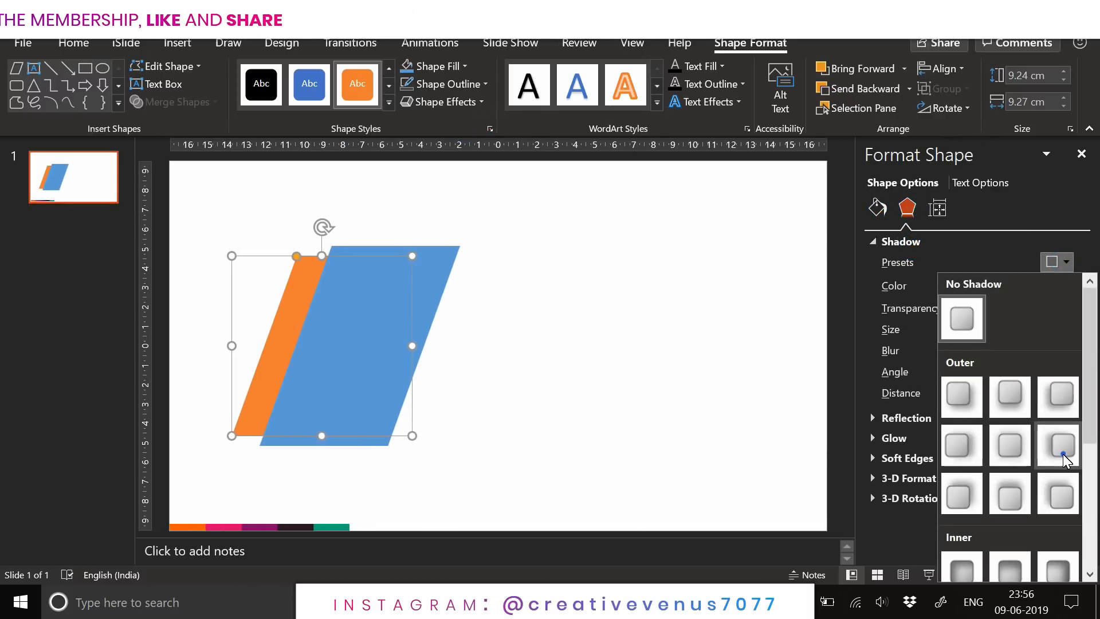
{"action": "left_click", "coordinate": [1057, 445]}
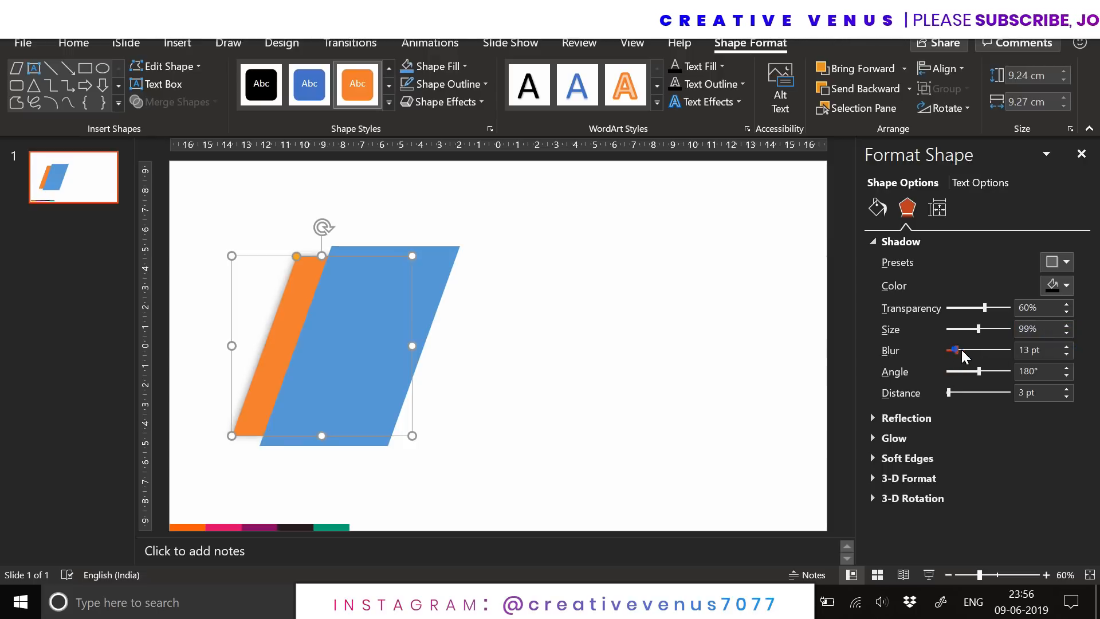
{"action": "left_click_drag", "start_coordinate": [954, 350], "coordinate": [964, 350]}
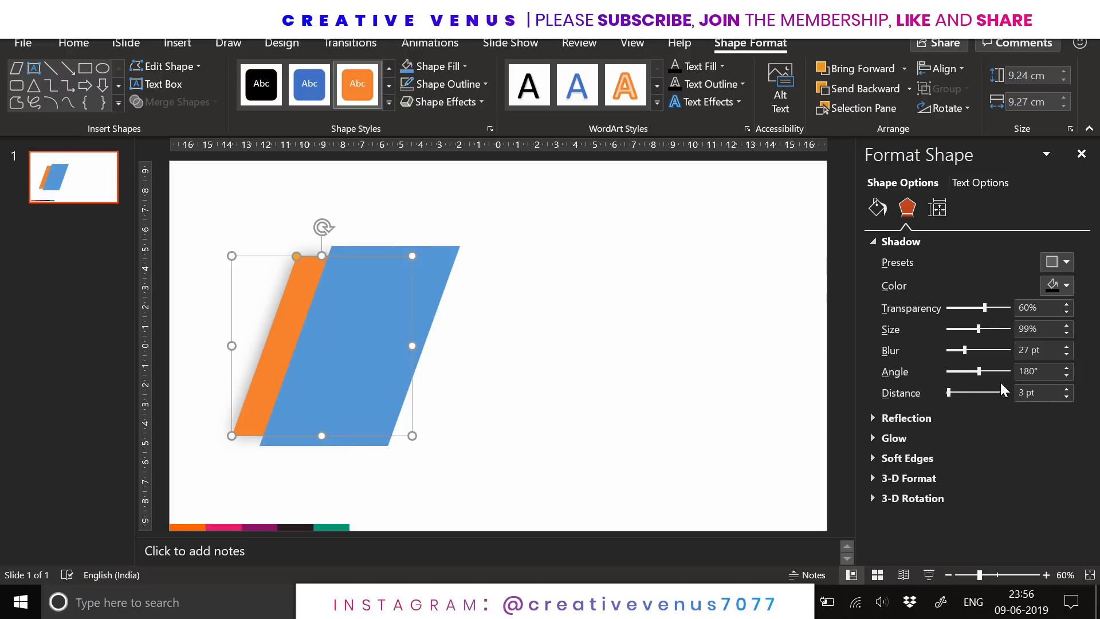
{"action": "left_click_drag", "start_coordinate": [977, 371], "coordinate": [981, 371]}
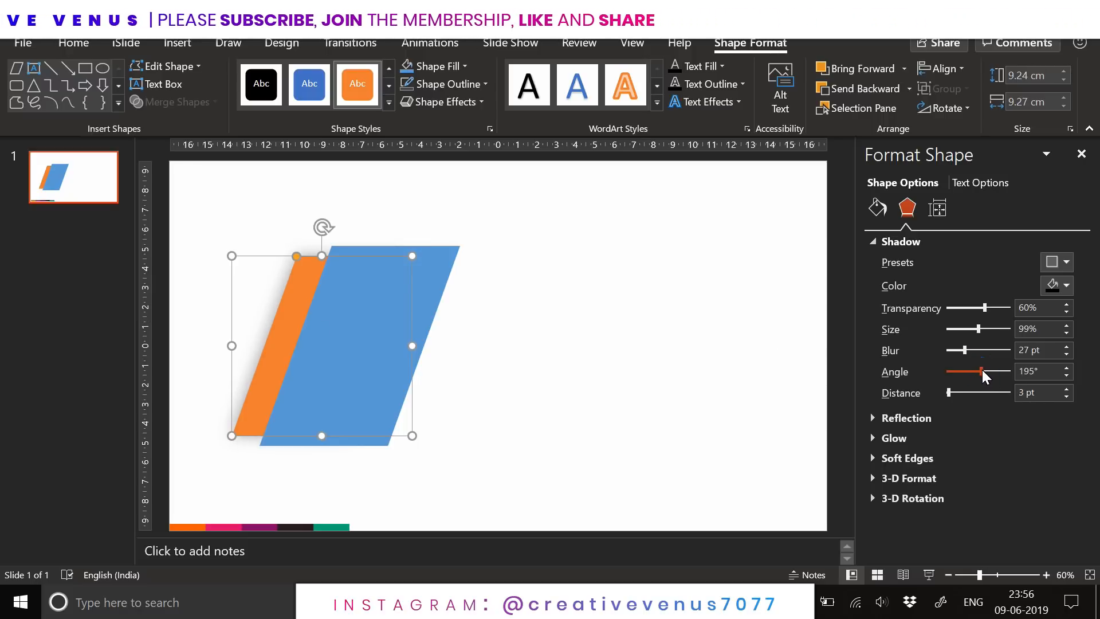
{"action": "left_click", "coordinate": [1063, 333]}
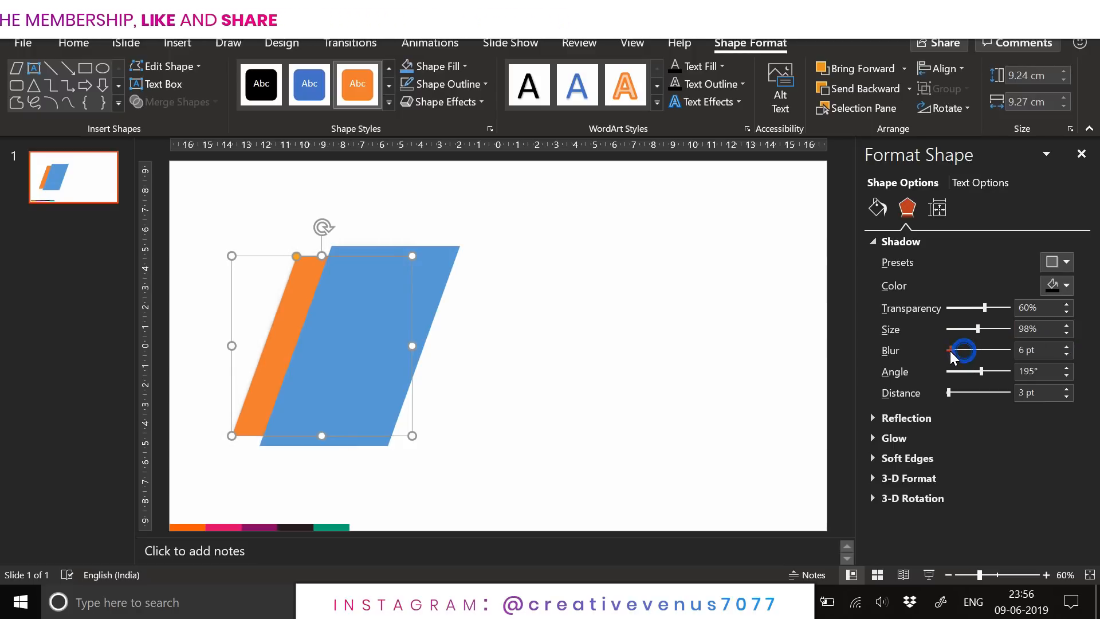
{"action": "left_click_drag", "start_coordinate": [962, 350], "coordinate": [989, 350]}
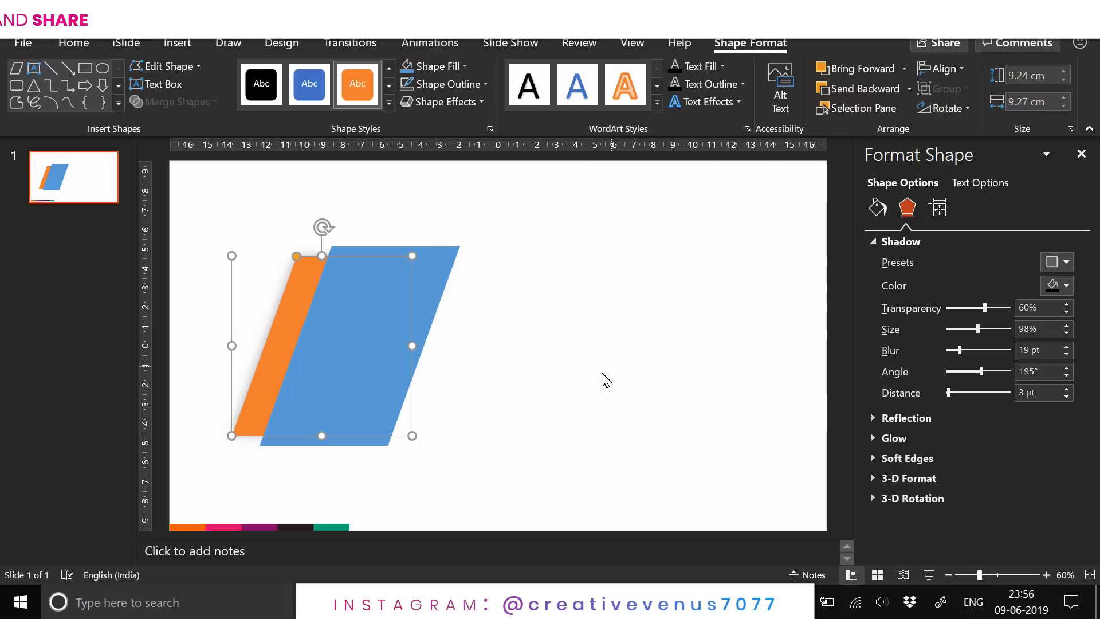
{"action": "left_click", "coordinate": [875, 207]}
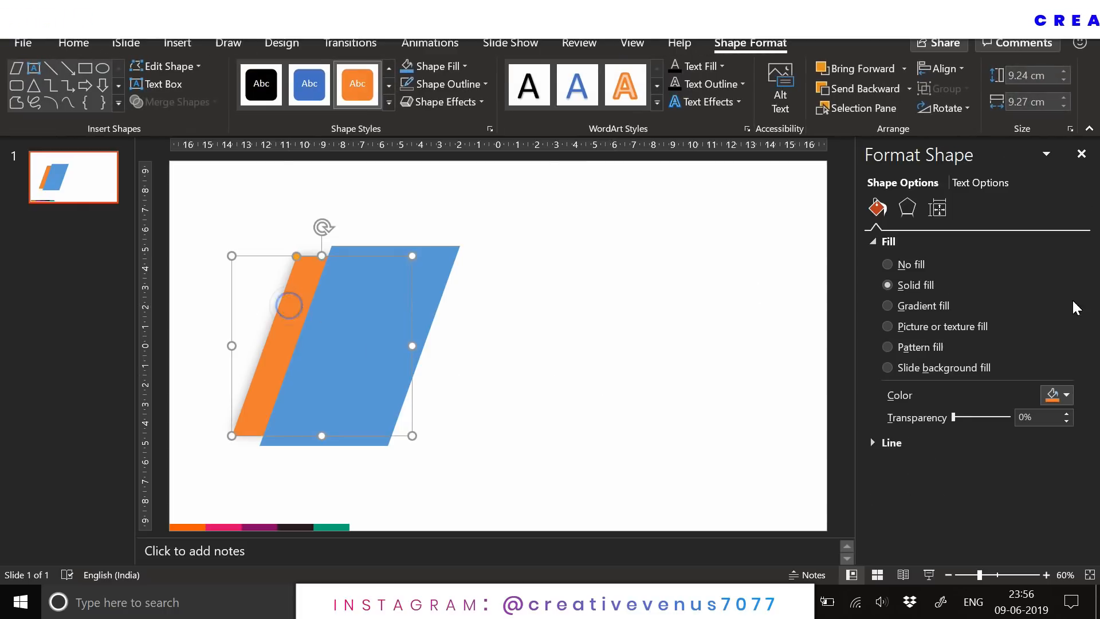
Fill the parallelogram with slide background fill so only its shadow streak shows.
{"action": "left_click", "coordinate": [1065, 394]}
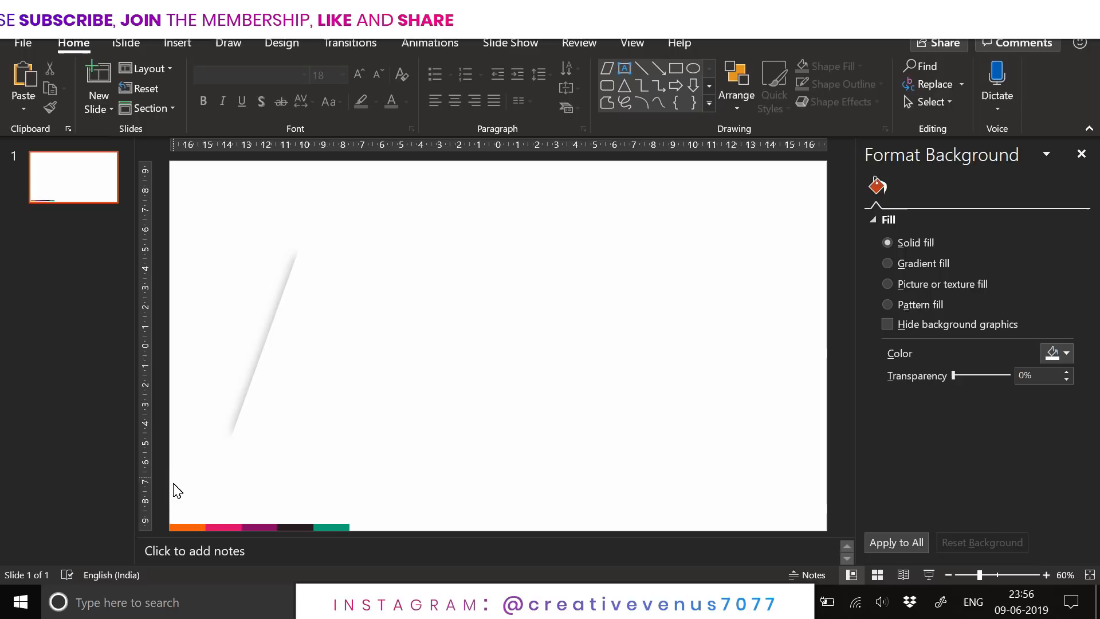
{"action": "mouse_move", "coordinate": [200, 507]}
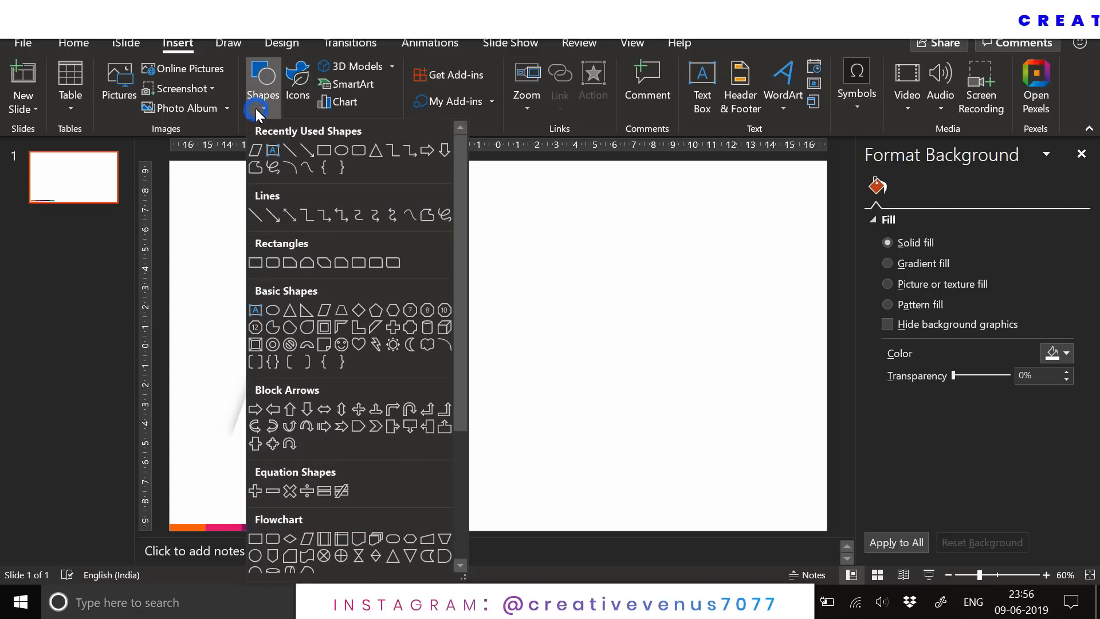
{"action": "mouse_move", "coordinate": [372, 193]}
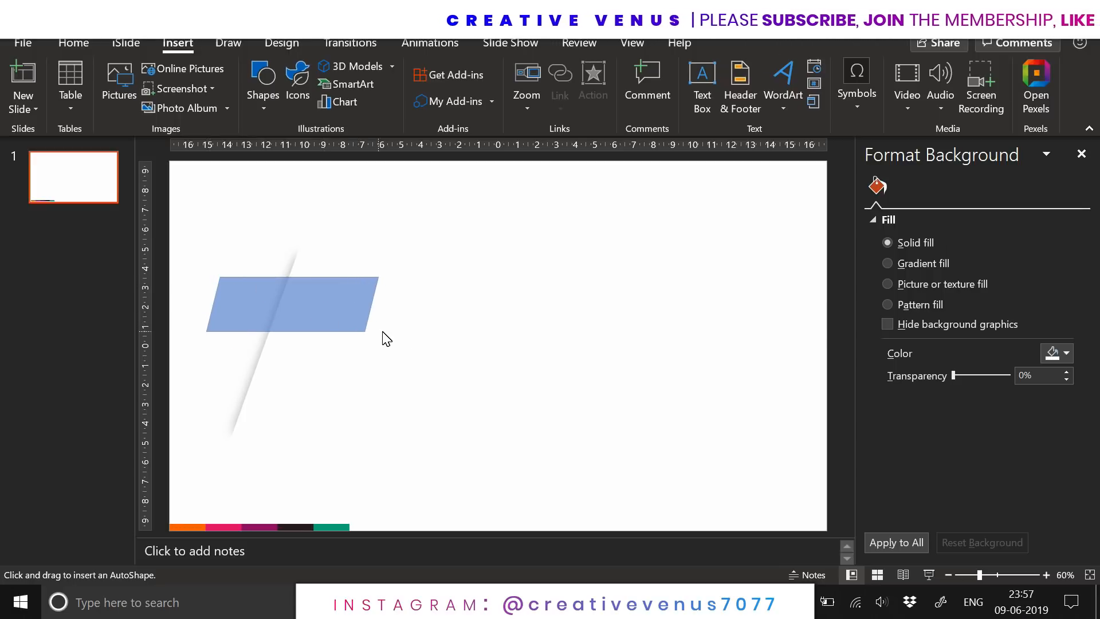
Draw a thin blue parallelogram bar and align its left end with the shadow streak.
{"action": "left_click", "coordinate": [293, 303]}
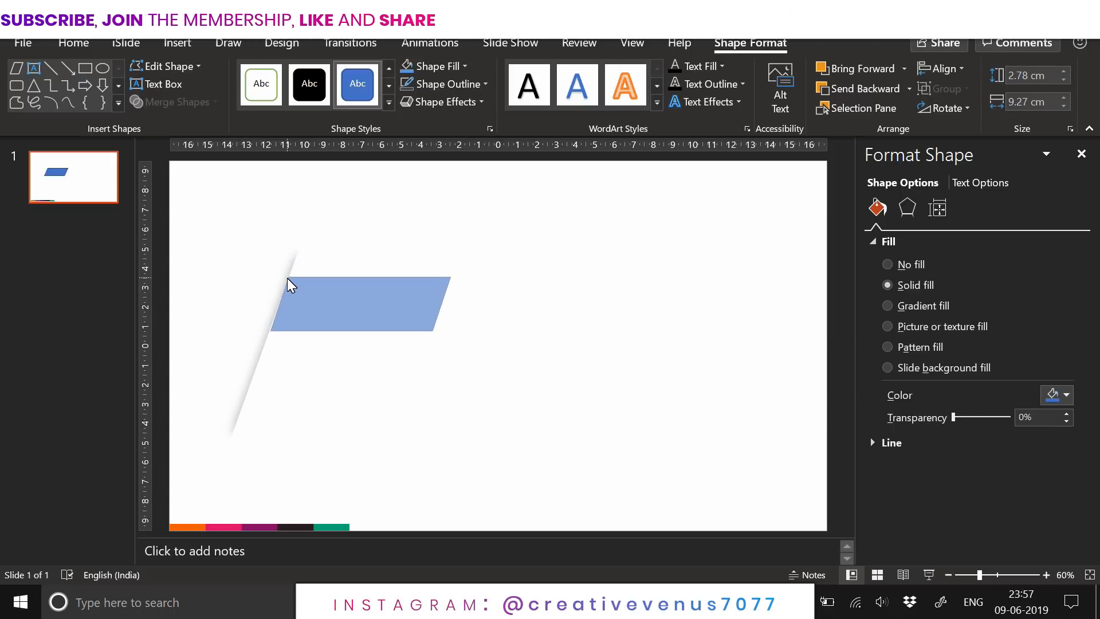
{"action": "left_click", "coordinate": [359, 303]}
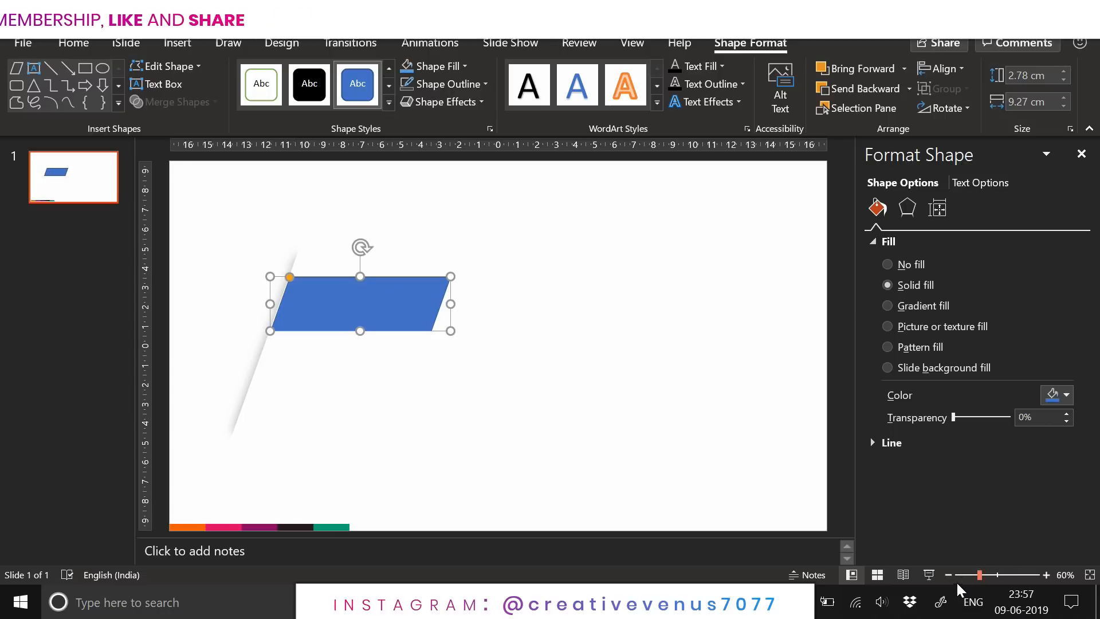
{"action": "left_click_drag", "start_coordinate": [981, 575], "coordinate": [1002, 575]}
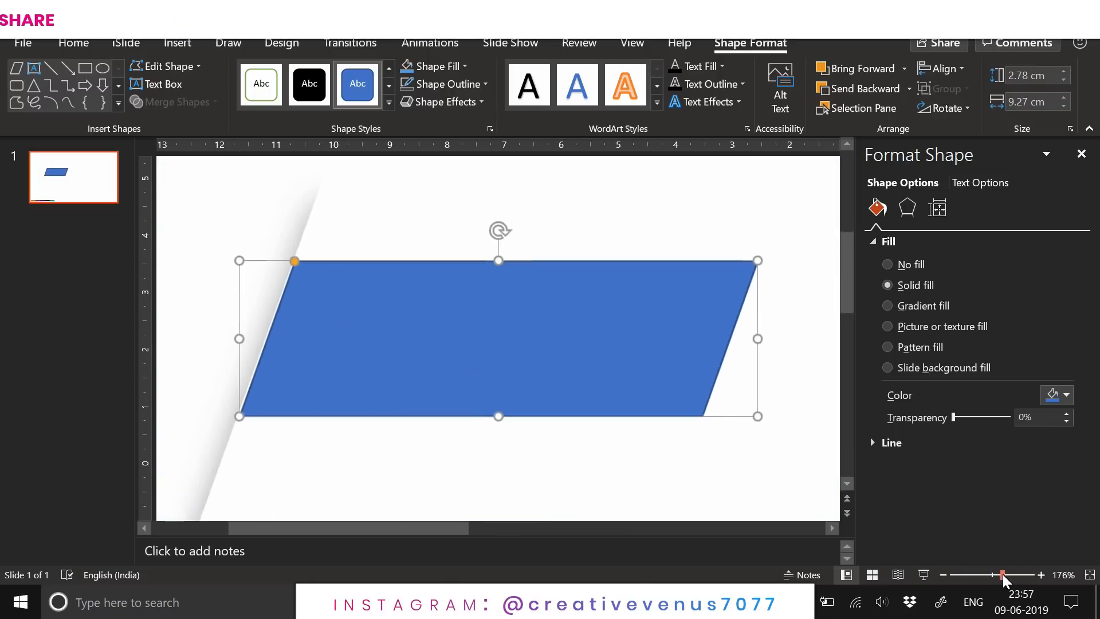
{"action": "left_click_drag", "start_coordinate": [1001, 575], "coordinate": [1041, 575]}
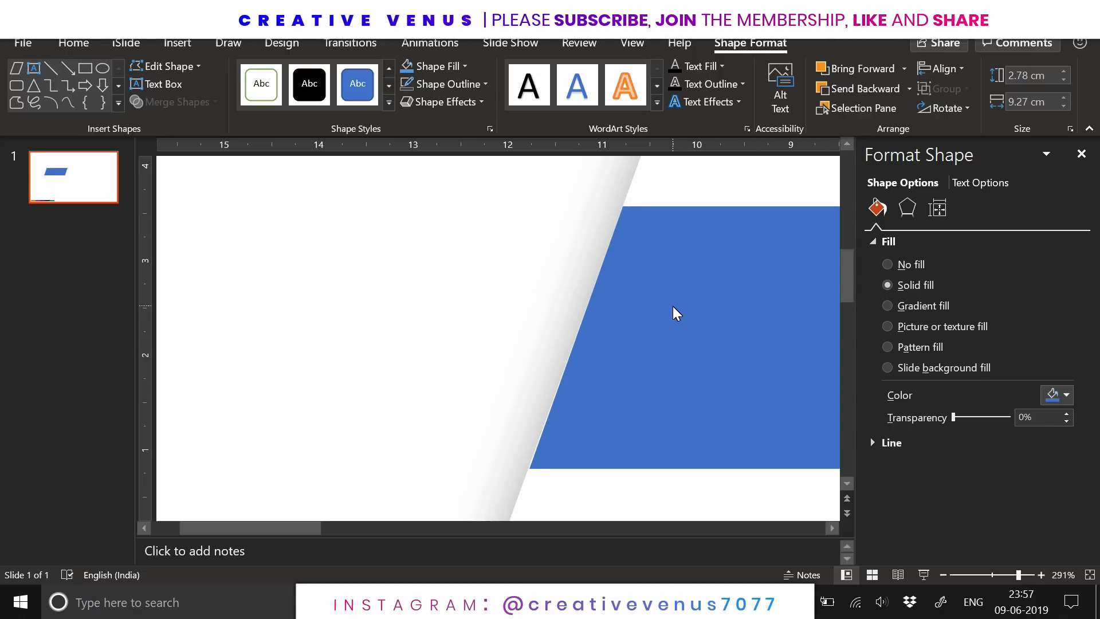
{"action": "left_click", "coordinate": [623, 204]}
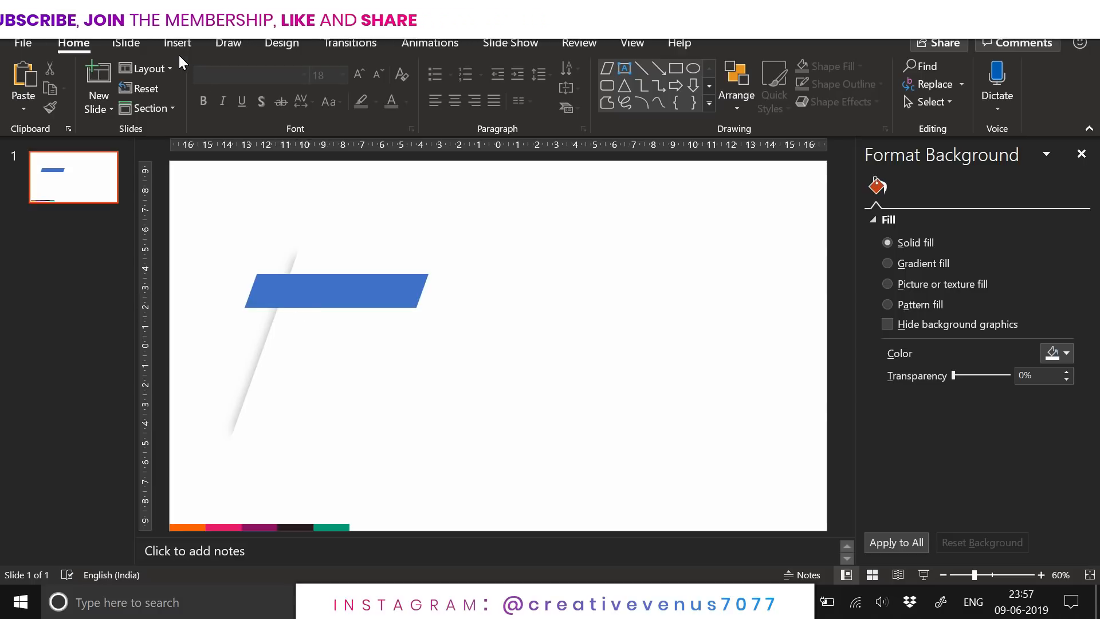
Add an outline-free right triangle, flipped vertically and horizontally, beneath the bar's left end.
{"action": "left_click", "coordinate": [262, 77]}
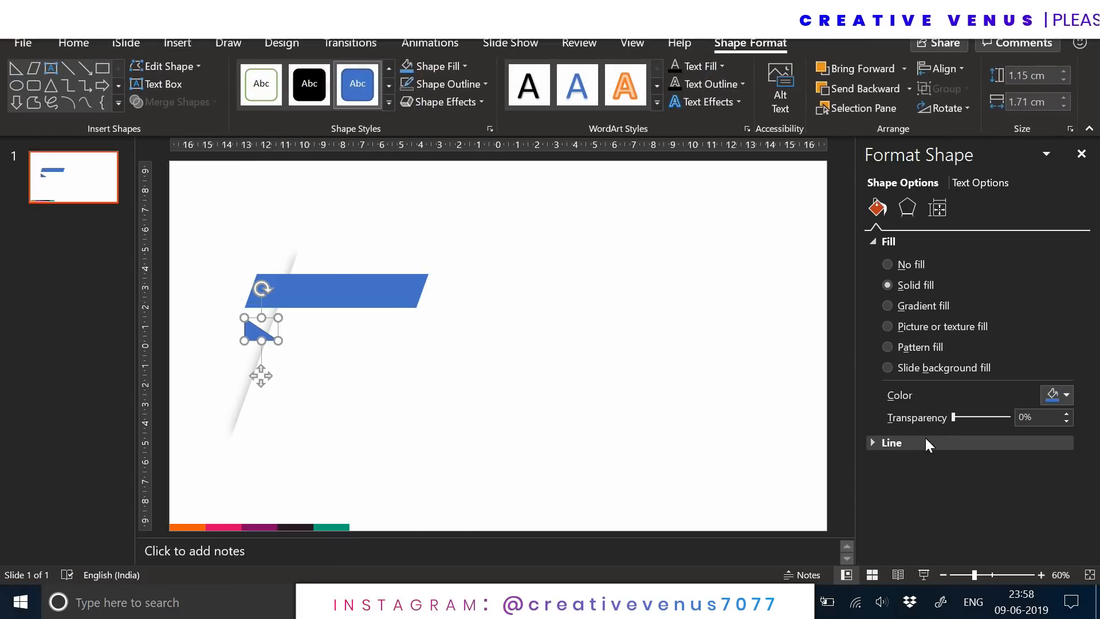
{"action": "left_click", "coordinate": [891, 442]}
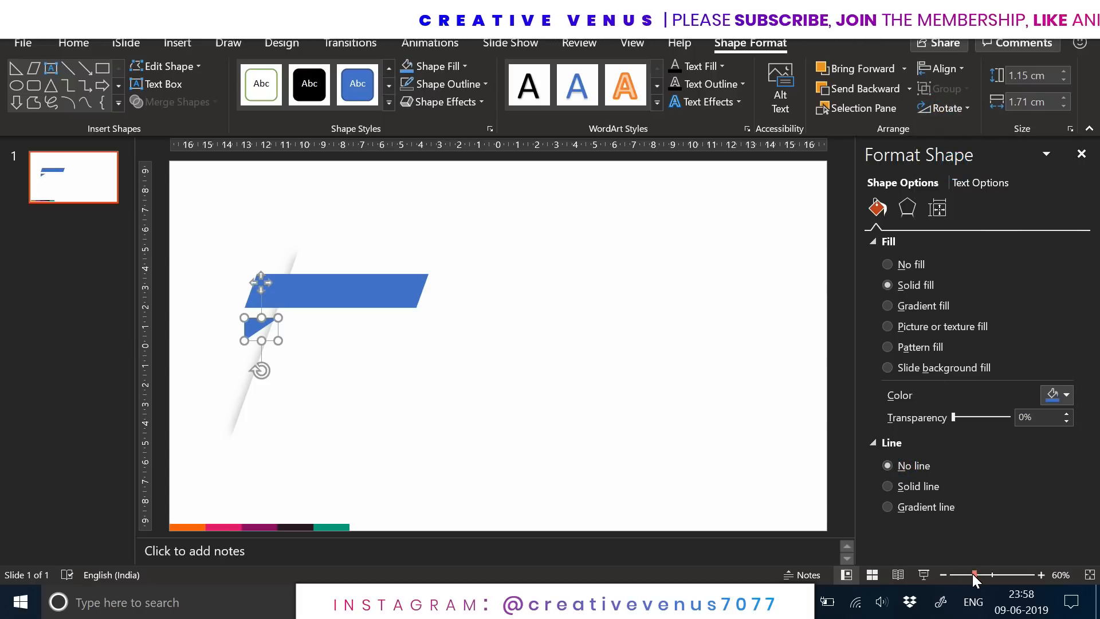
{"action": "left_click_drag", "start_coordinate": [973, 575], "coordinate": [1031, 575]}
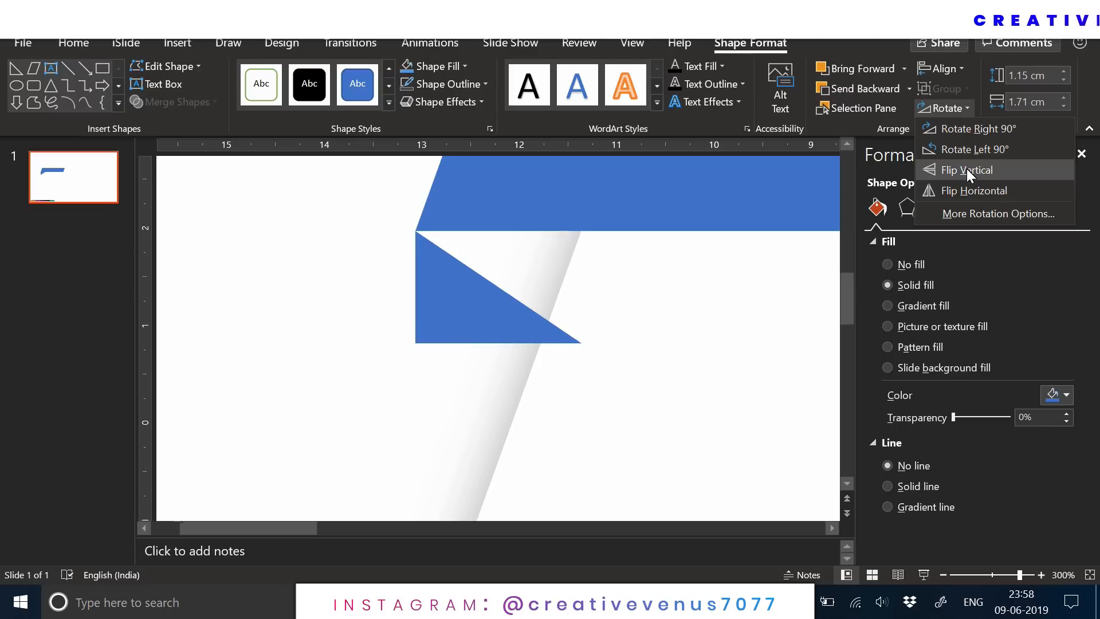
{"action": "left_click", "coordinate": [967, 169]}
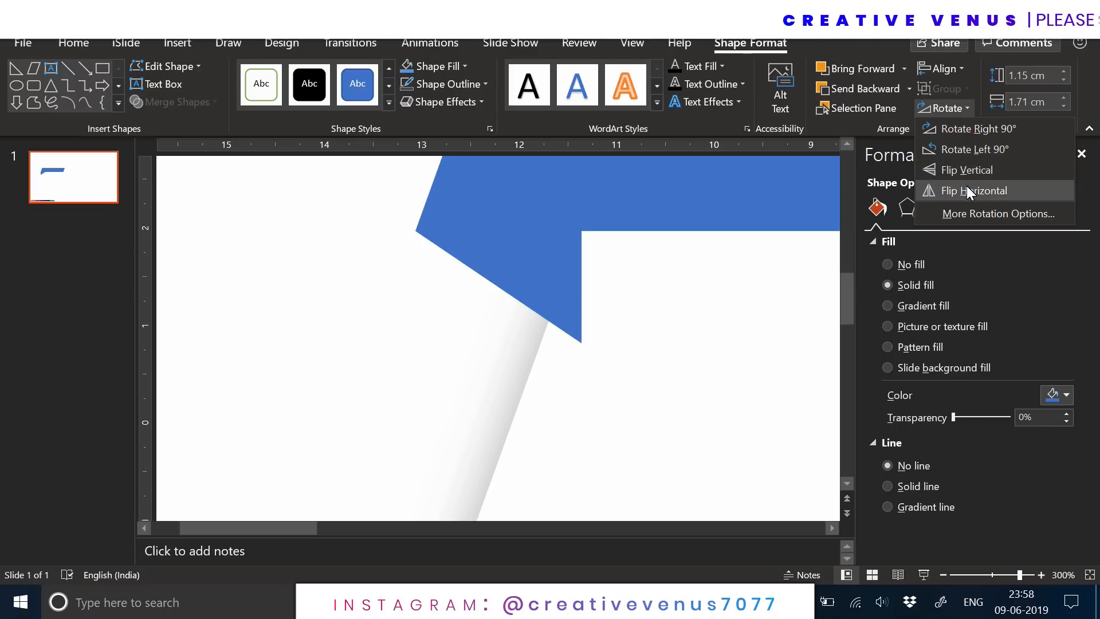
{"action": "left_click", "coordinate": [971, 190]}
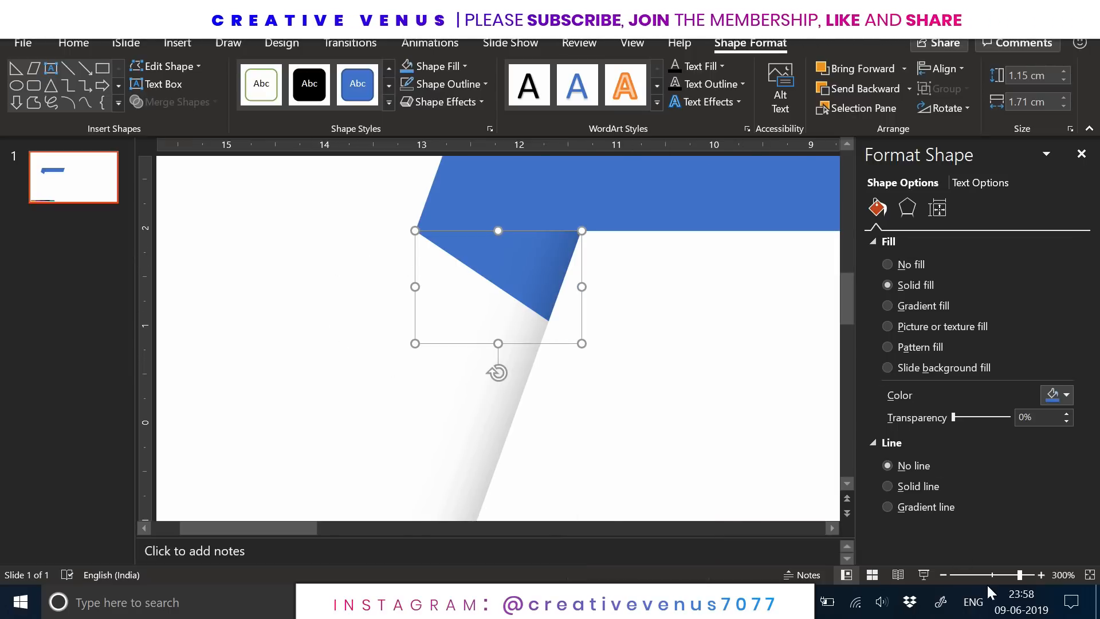
{"action": "left_click", "coordinate": [922, 575]}
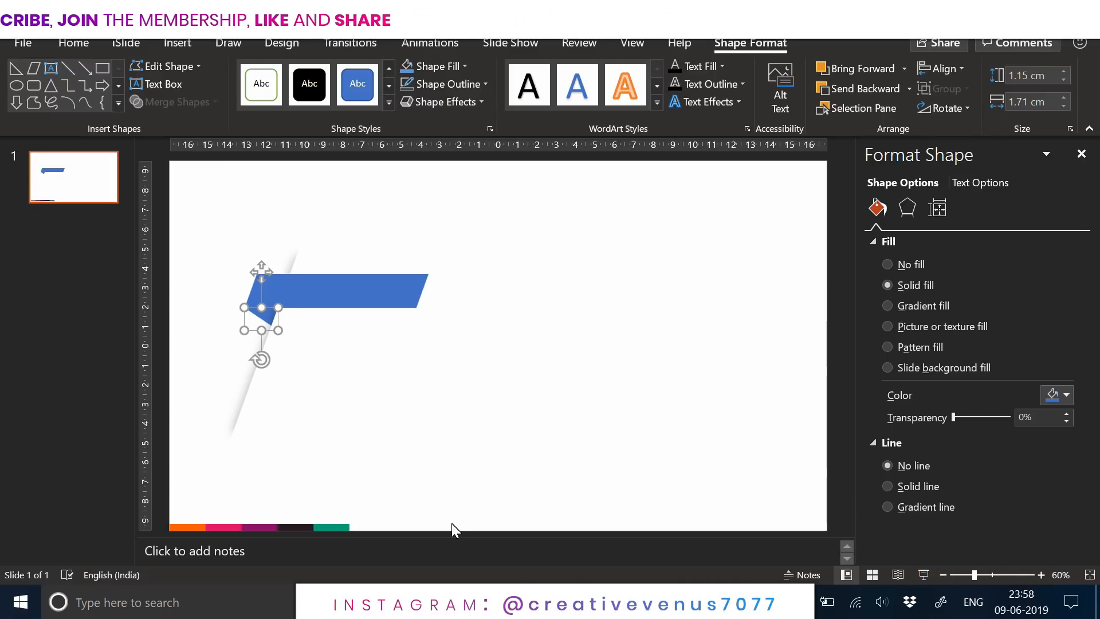
{"action": "left_click", "coordinate": [1065, 394]}
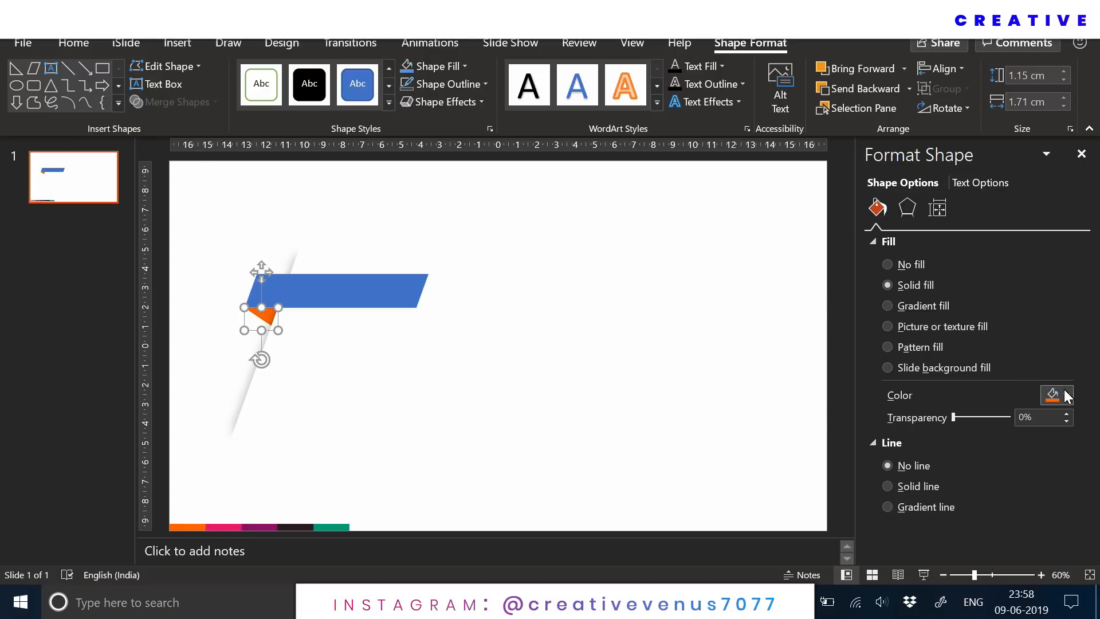
Recolour the triangle darker burnt orange and switch the banner to a gradient fill.
{"action": "left_click", "coordinate": [1064, 394]}
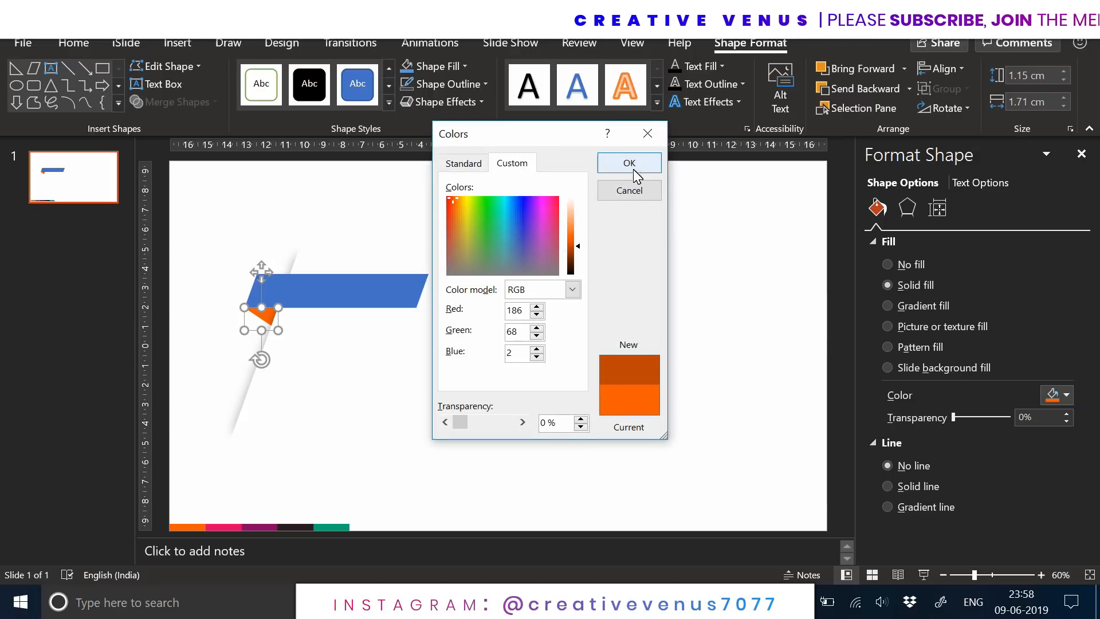
{"action": "left_click", "coordinate": [627, 162]}
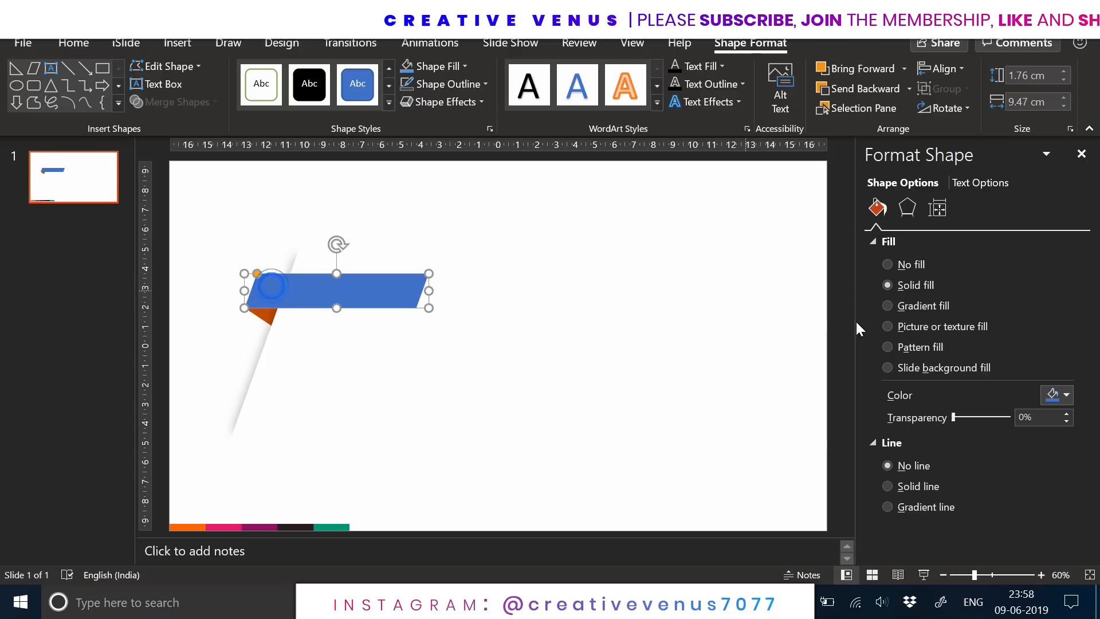
{"action": "left_click", "coordinate": [886, 305]}
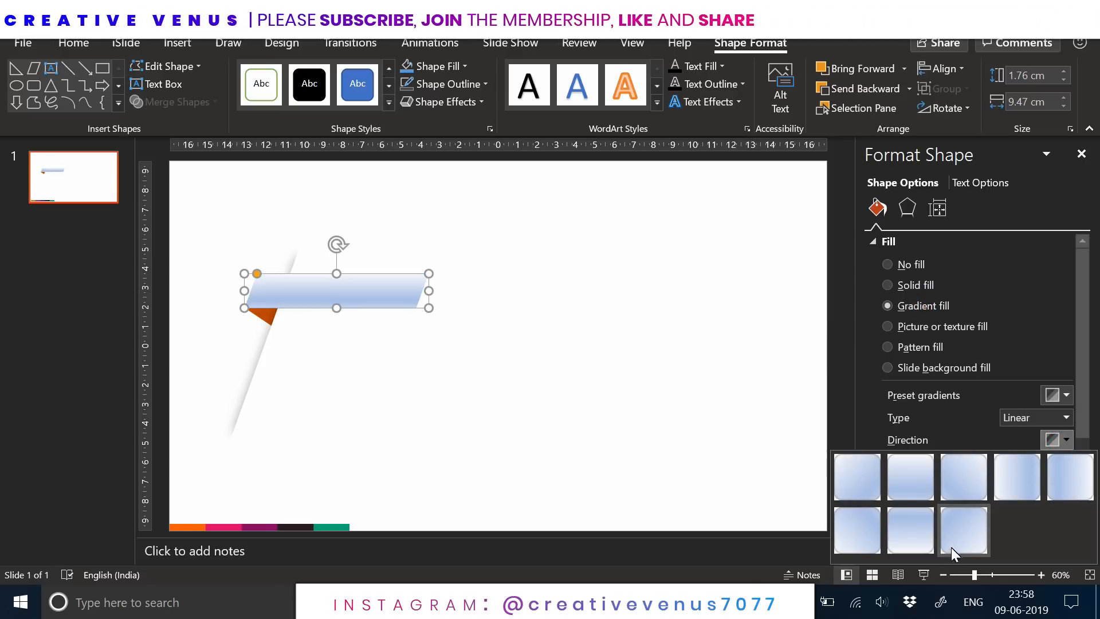
Make the banner a horizontal 180° two-stop orange gradient using eyedropper-sampled orange.
{"action": "left_click", "coordinate": [962, 530]}
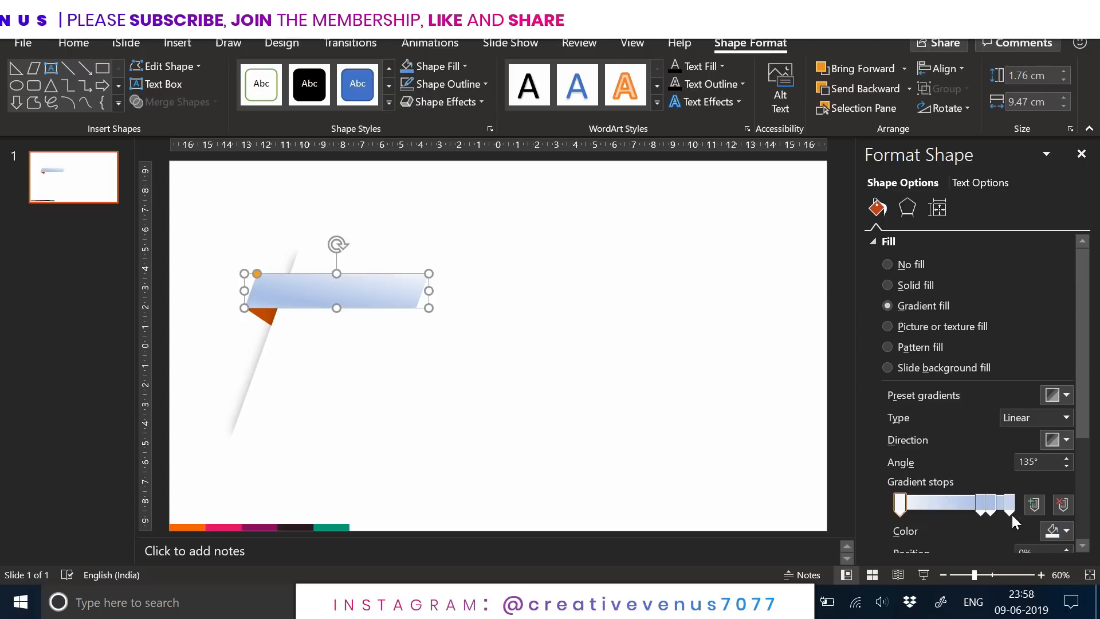
{"action": "left_click", "coordinate": [990, 504]}
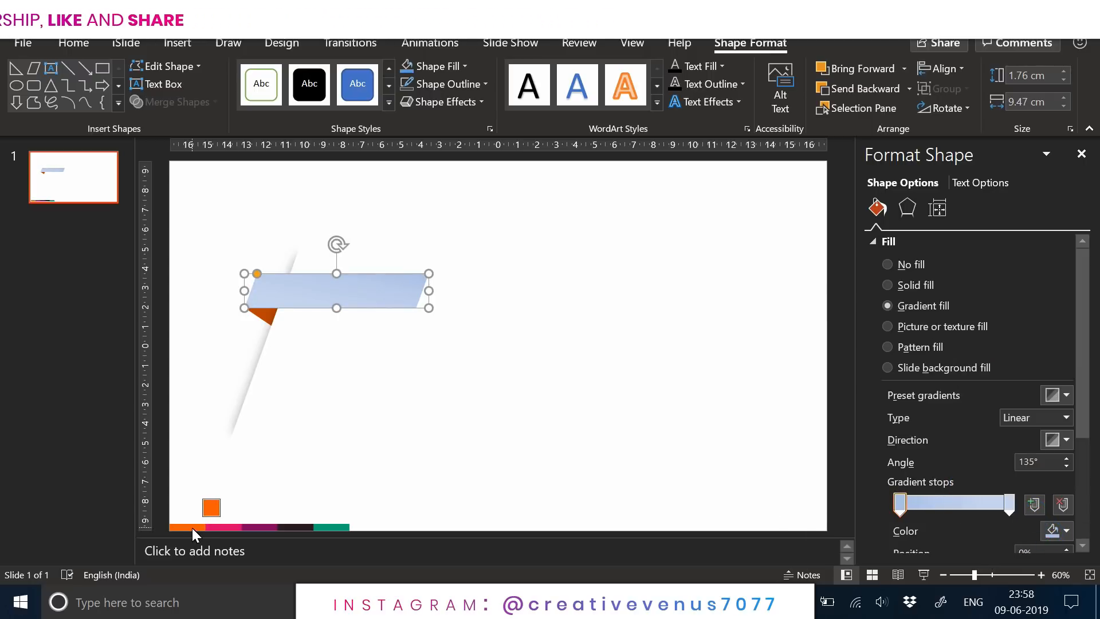
{"action": "left_click", "coordinate": [1008, 503]}
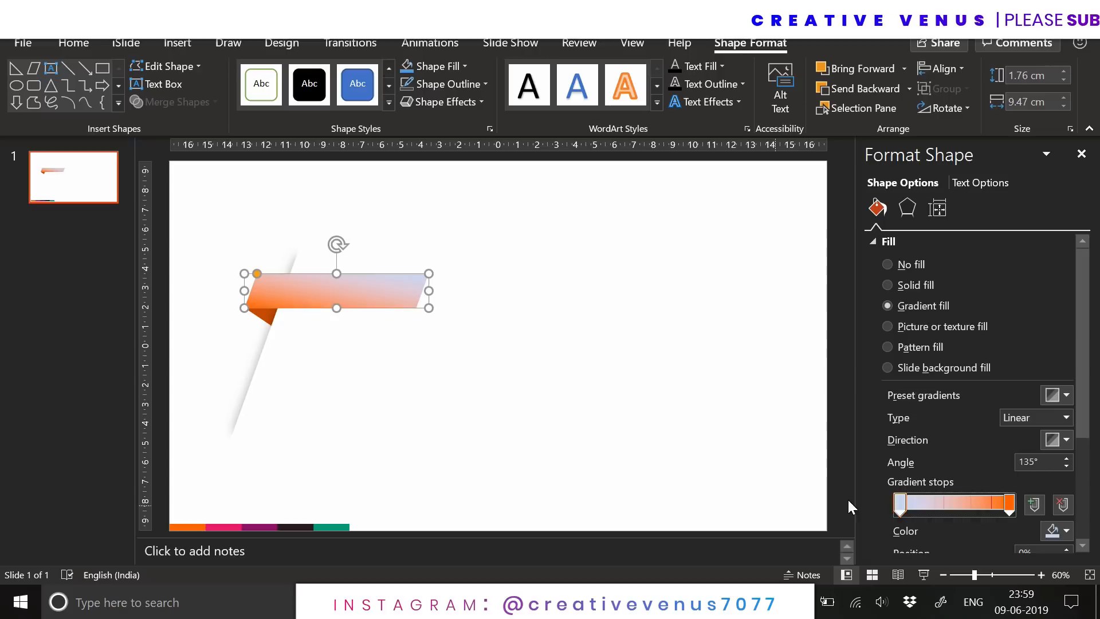
{"action": "left_click", "coordinate": [1055, 394]}
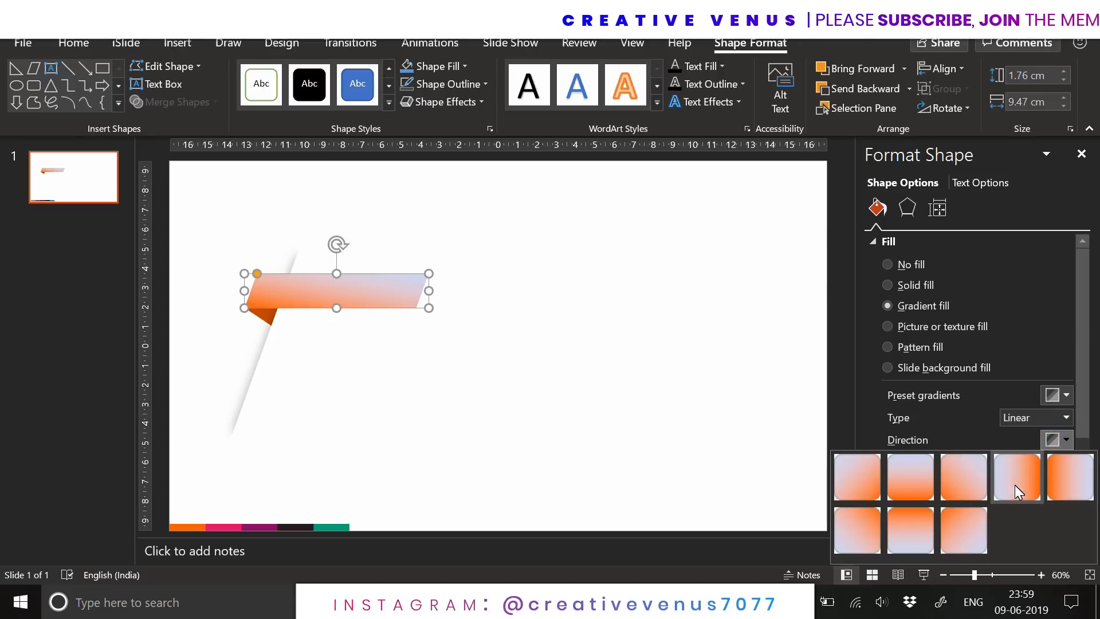
{"action": "left_click", "coordinate": [1014, 477]}
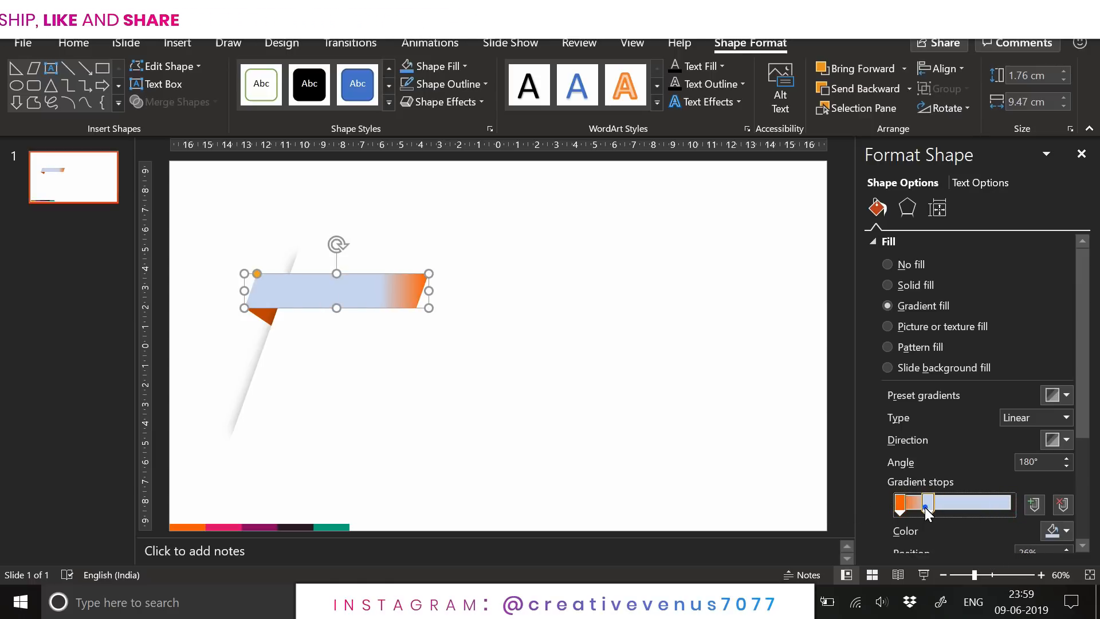
{"action": "left_click", "coordinate": [1055, 532]}
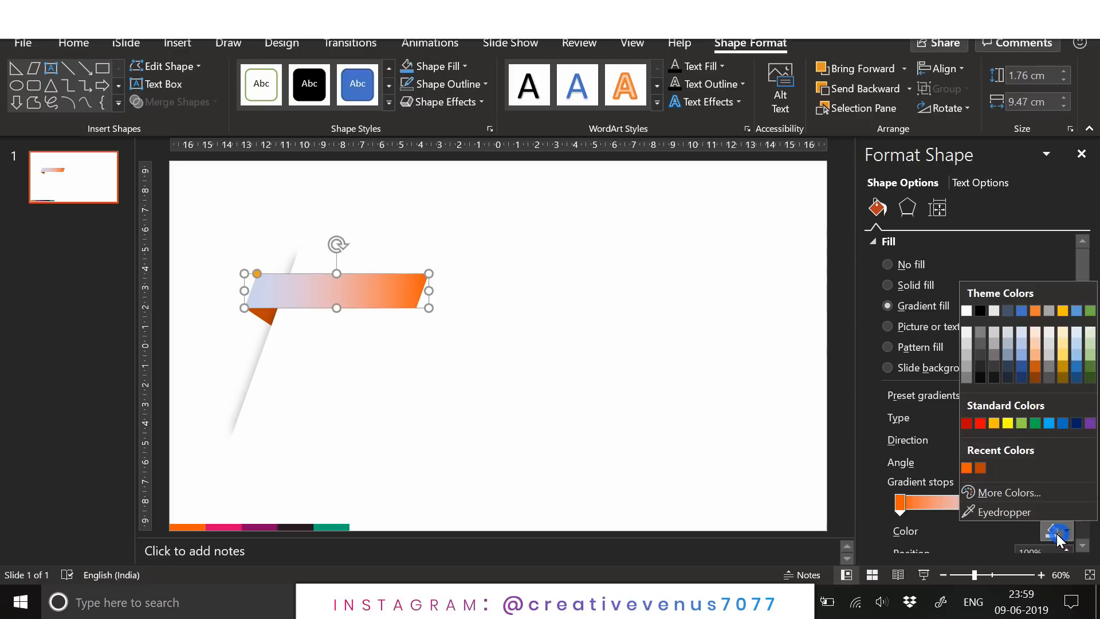
{"action": "left_click", "coordinate": [1055, 531]}
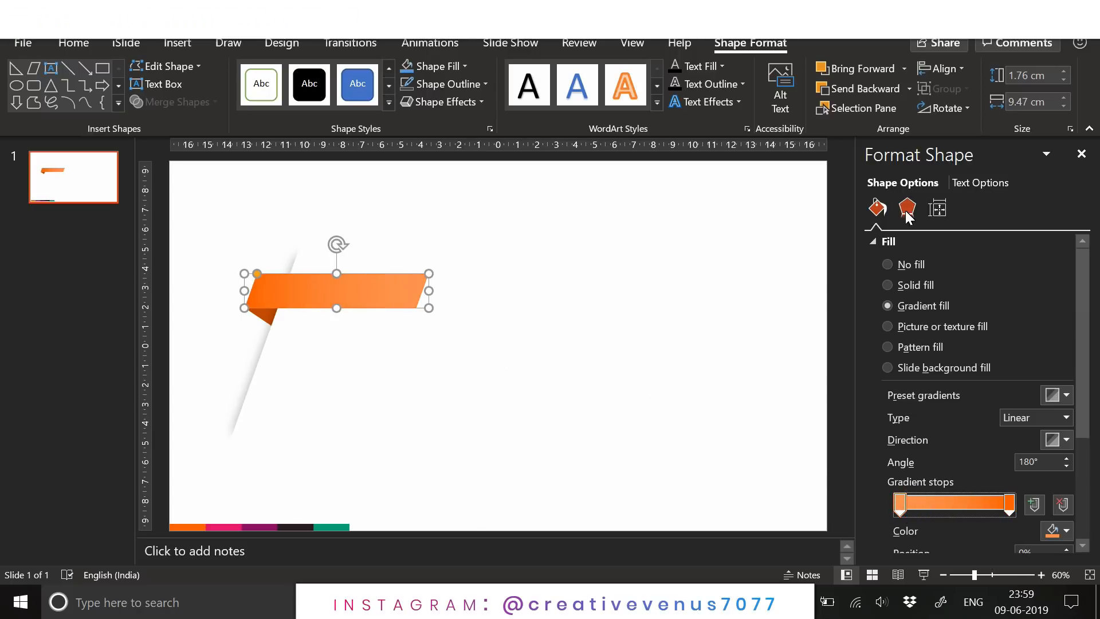
{"action": "left_click", "coordinate": [906, 207]}
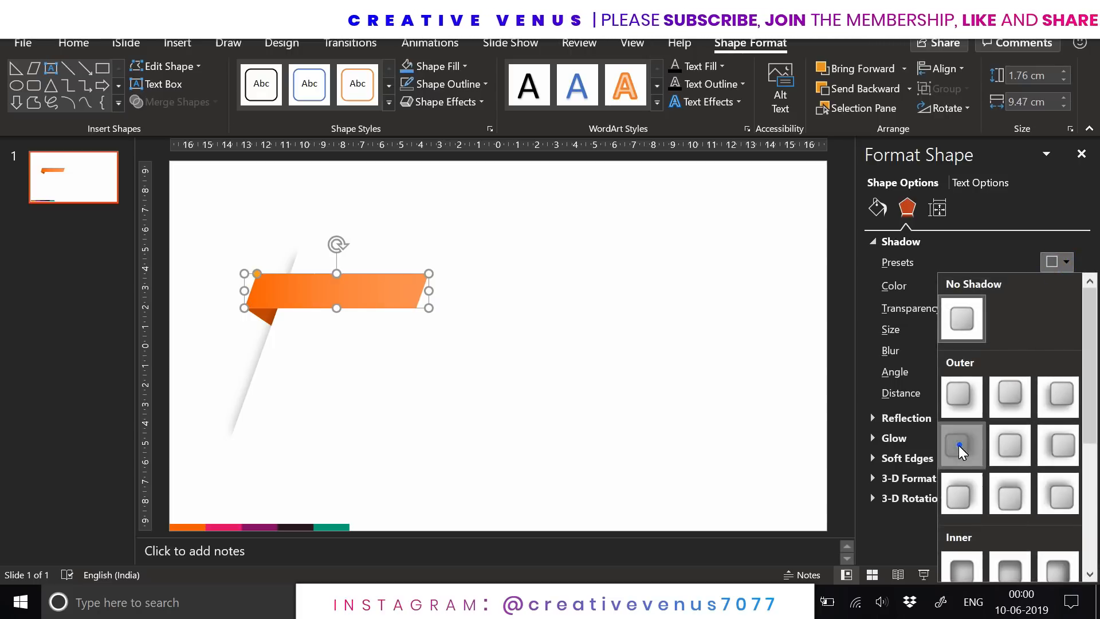
Add an outer shadow with 12 pt blur to the orange banner.
{"action": "left_click", "coordinate": [961, 446]}
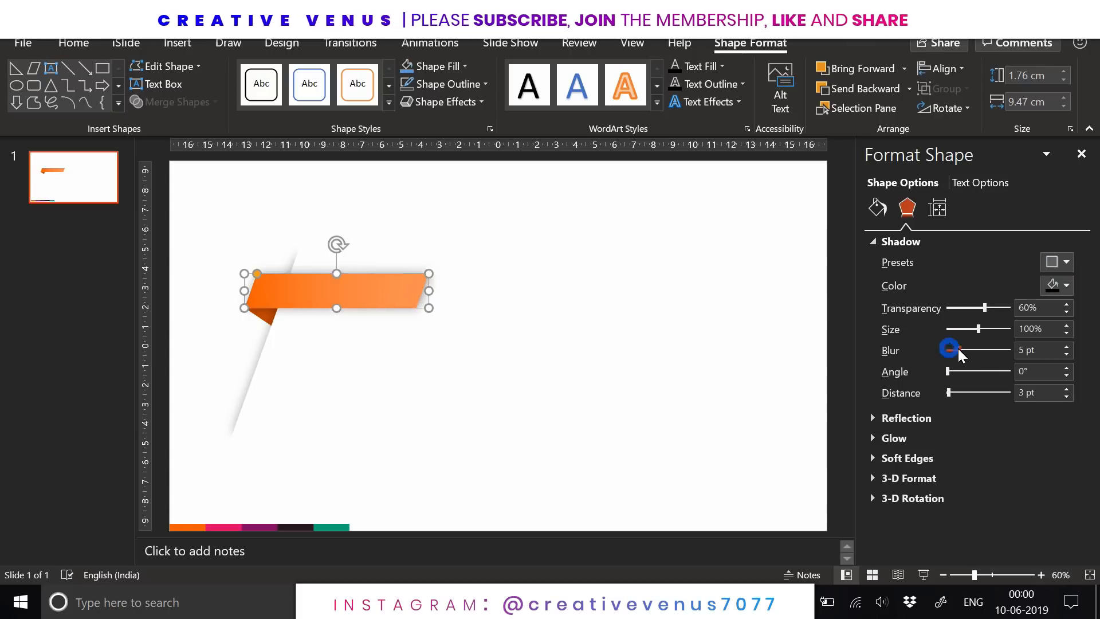
{"action": "left_click_drag", "start_coordinate": [949, 350], "coordinate": [972, 350]}
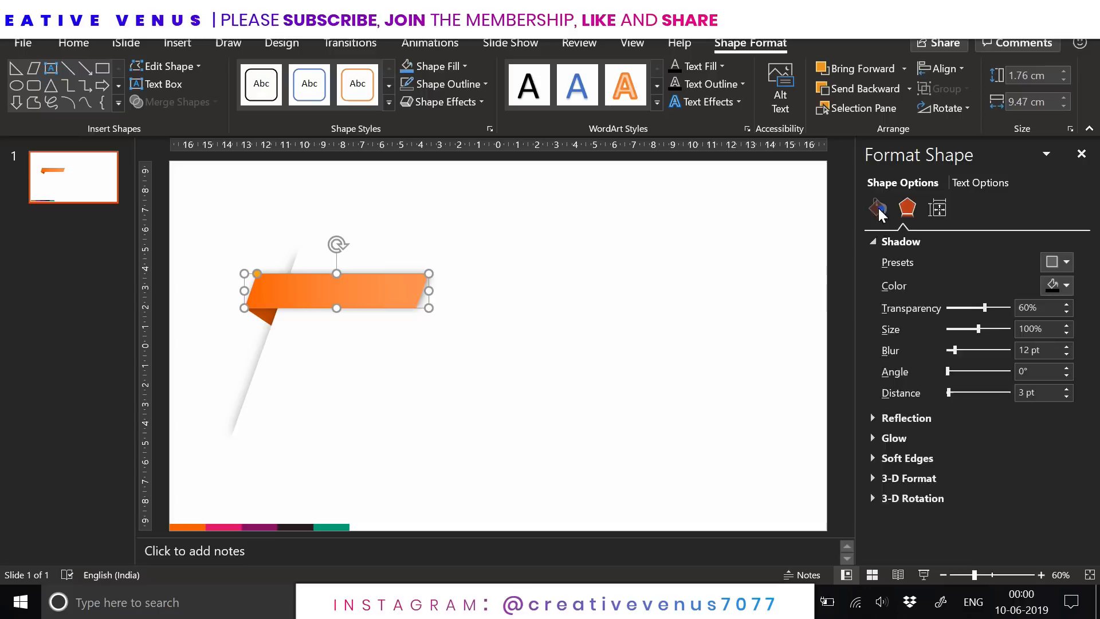
{"action": "left_click", "coordinate": [876, 207]}
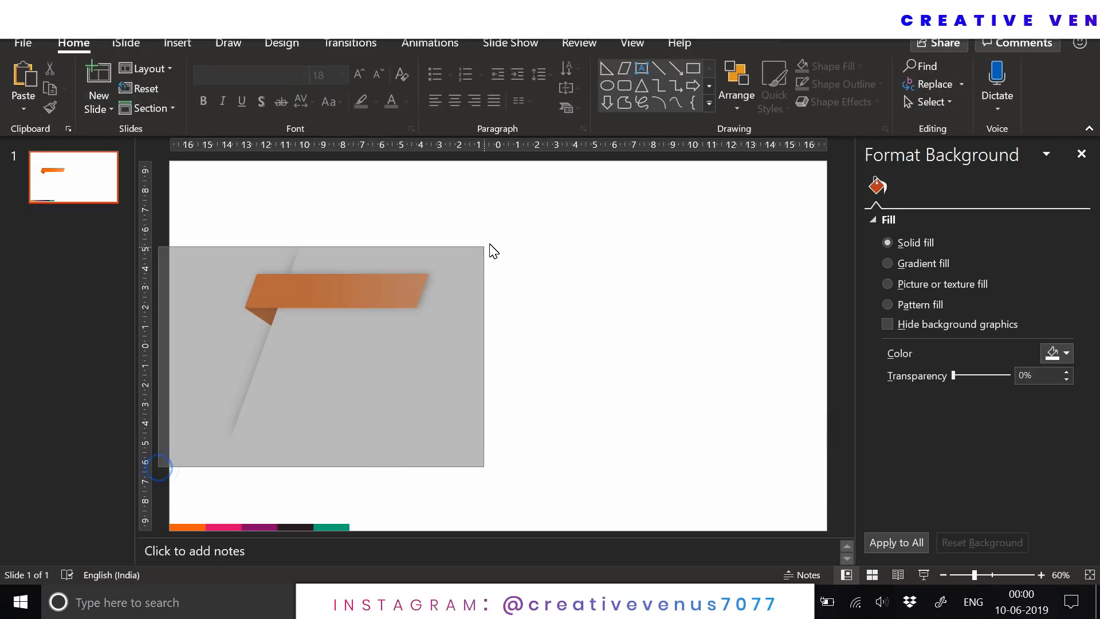
Move the banner group left and set the left gradient stop to RGB 190,69,2.
{"action": "left_click", "coordinate": [336, 288]}
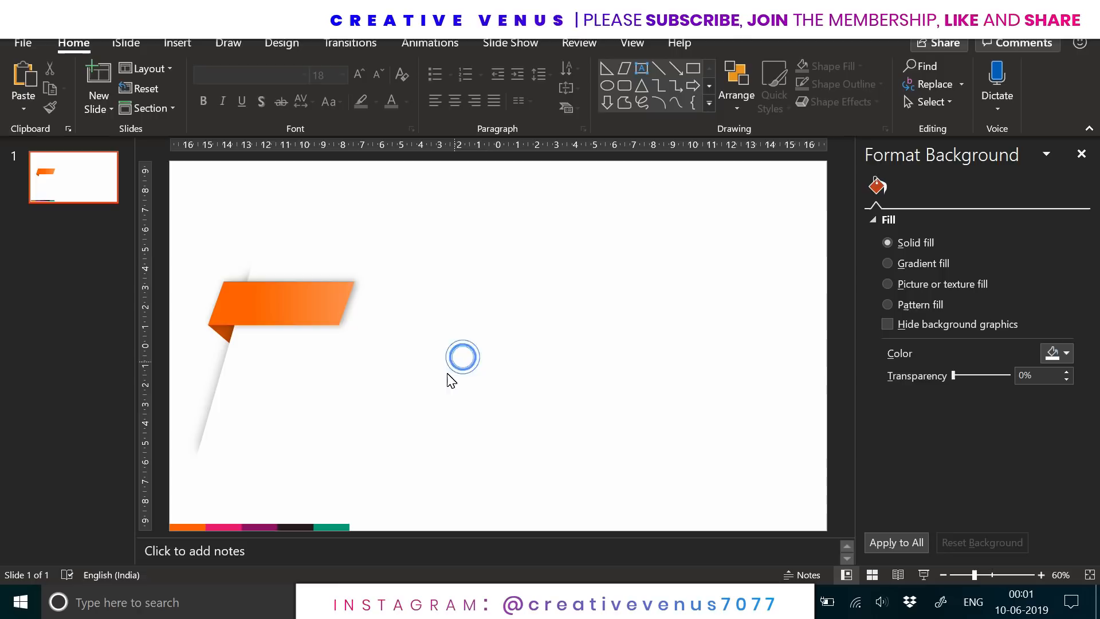
{"action": "left_click", "coordinate": [295, 301]}
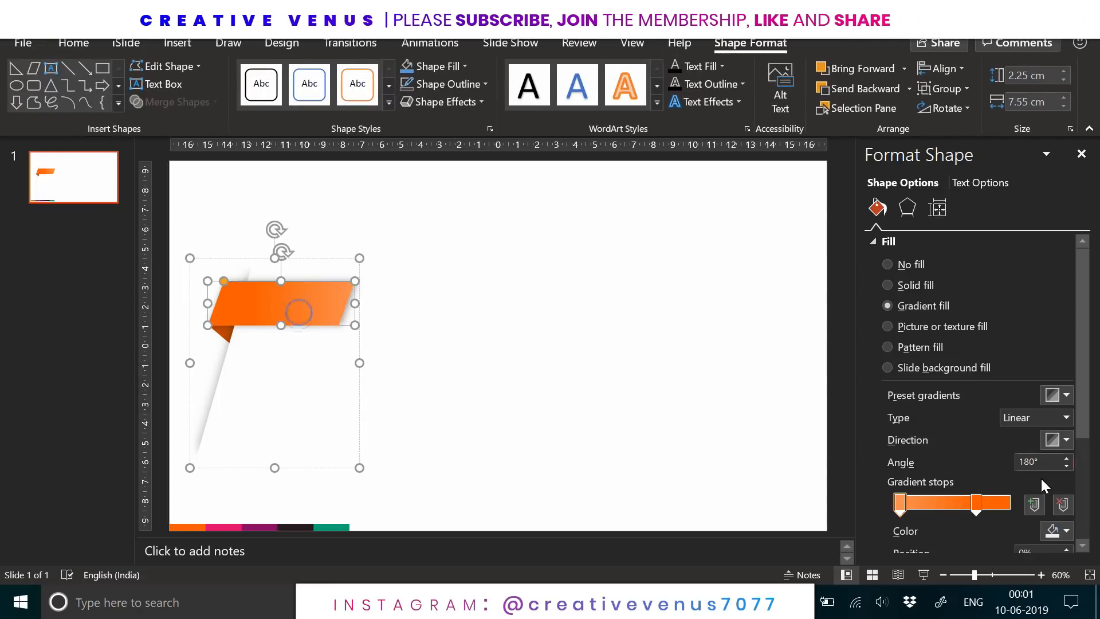
{"action": "left_click_drag", "start_coordinate": [953, 504], "coordinate": [999, 503]}
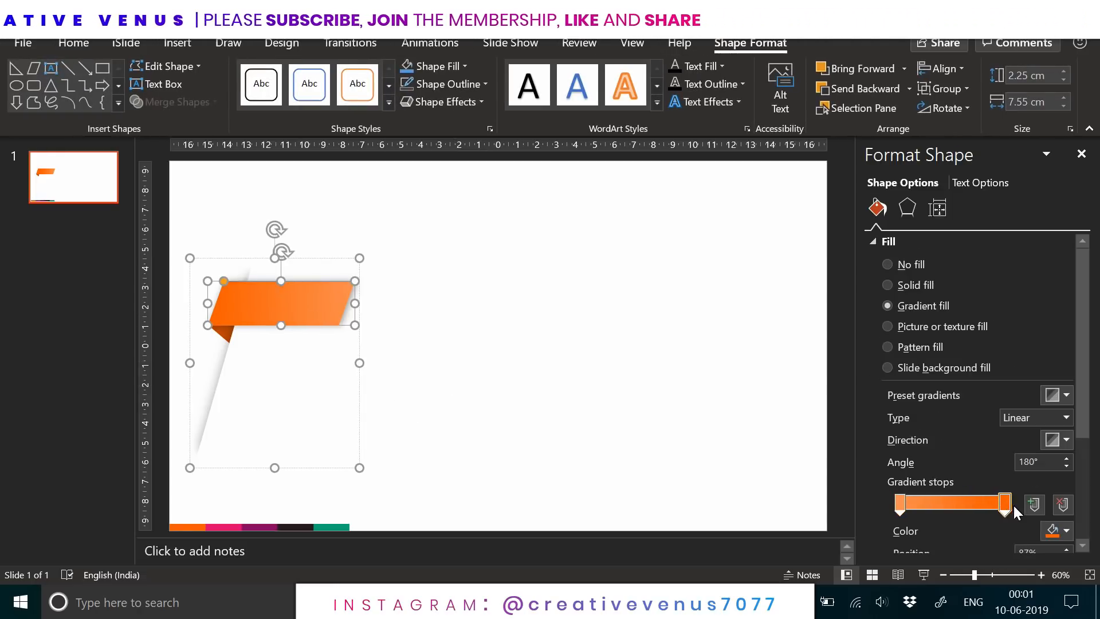
{"action": "left_click", "coordinate": [903, 504]}
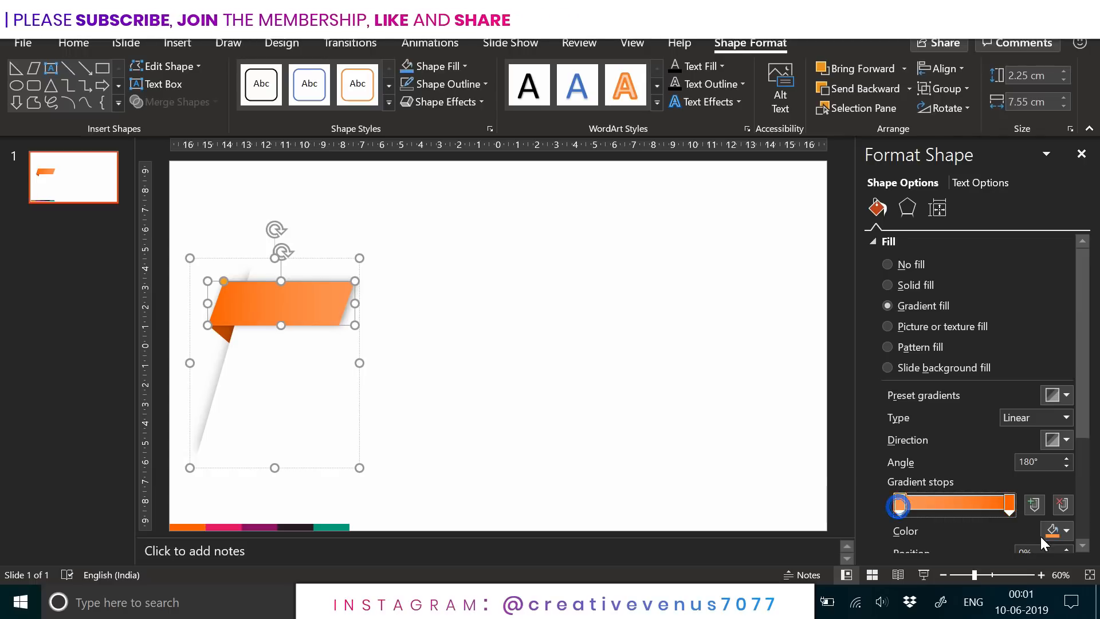
{"action": "left_click", "coordinate": [1052, 531]}
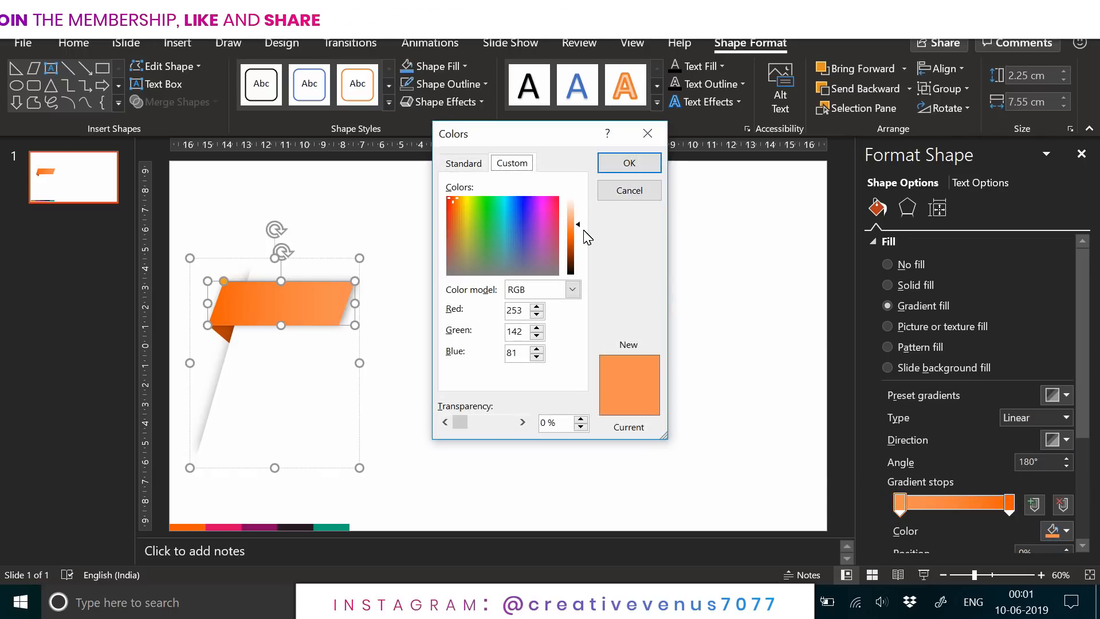
{"action": "left_click_drag", "start_coordinate": [577, 225], "coordinate": [578, 250]}
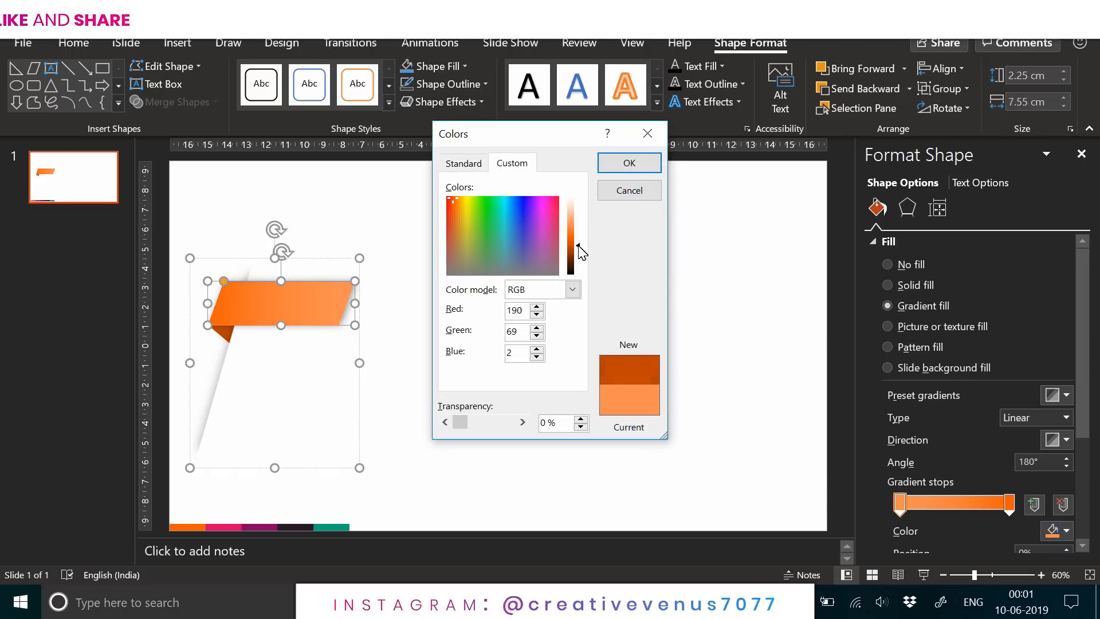
{"action": "left_click", "coordinate": [627, 162]}
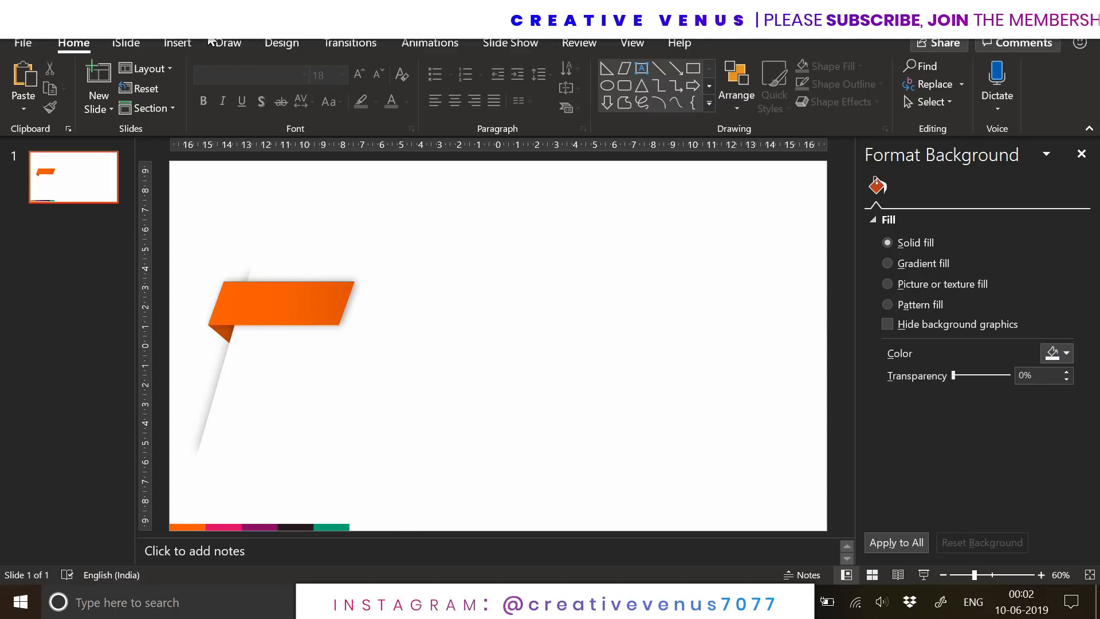
Add a 'LEVEL A' text box on the banner in white, non-italic, larger, widely spaced.
{"action": "left_click", "coordinate": [177, 43]}
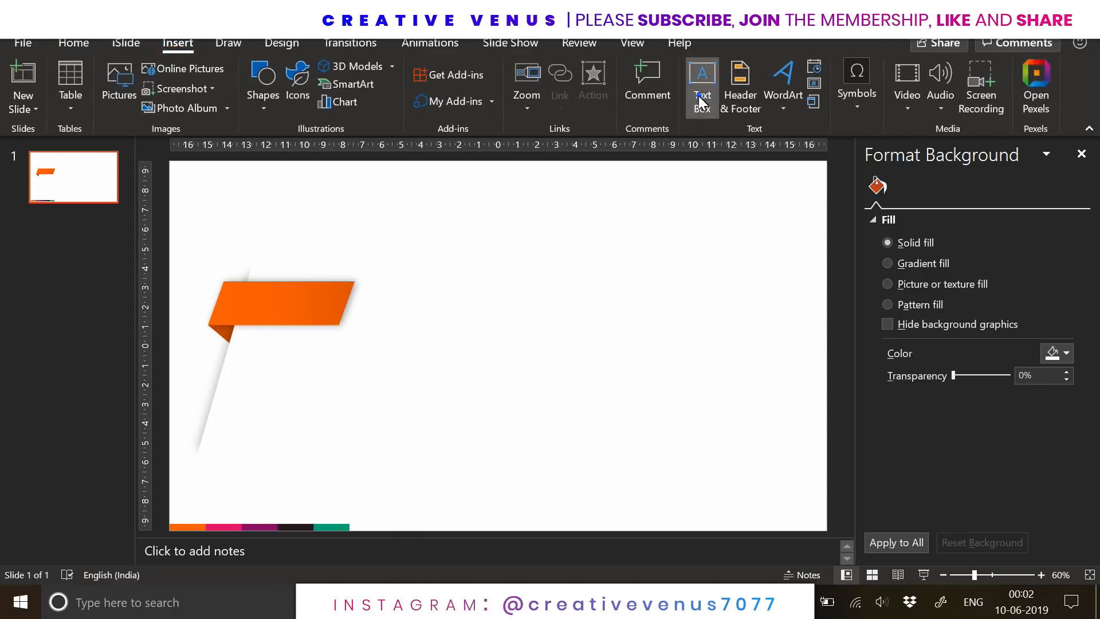
{"action": "left_click", "coordinate": [700, 91]}
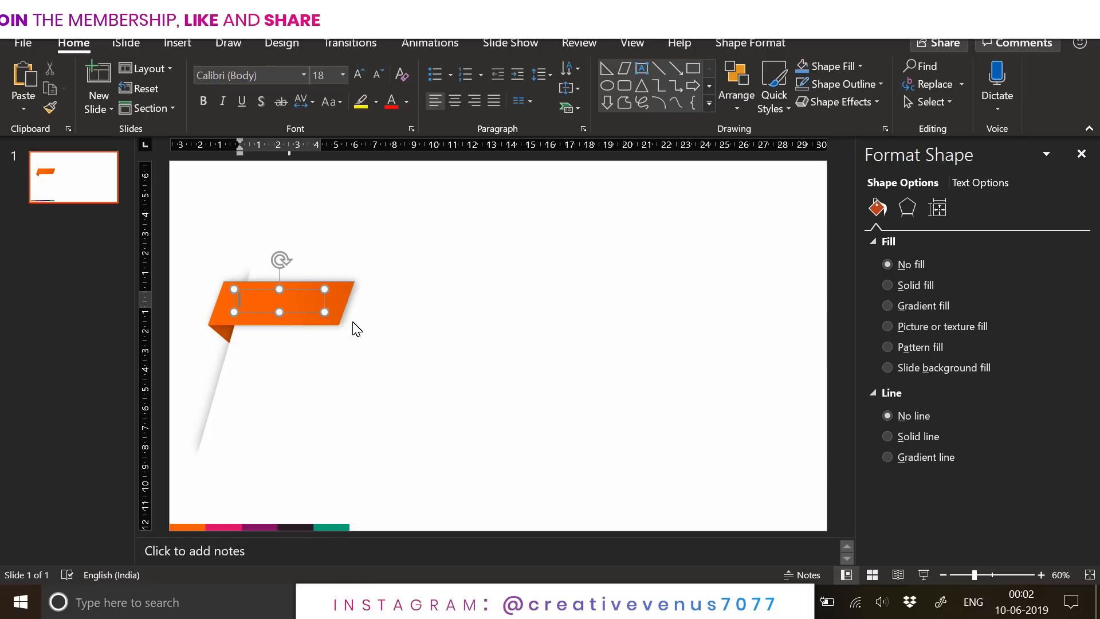
{"action": "type", "text": "LE"}
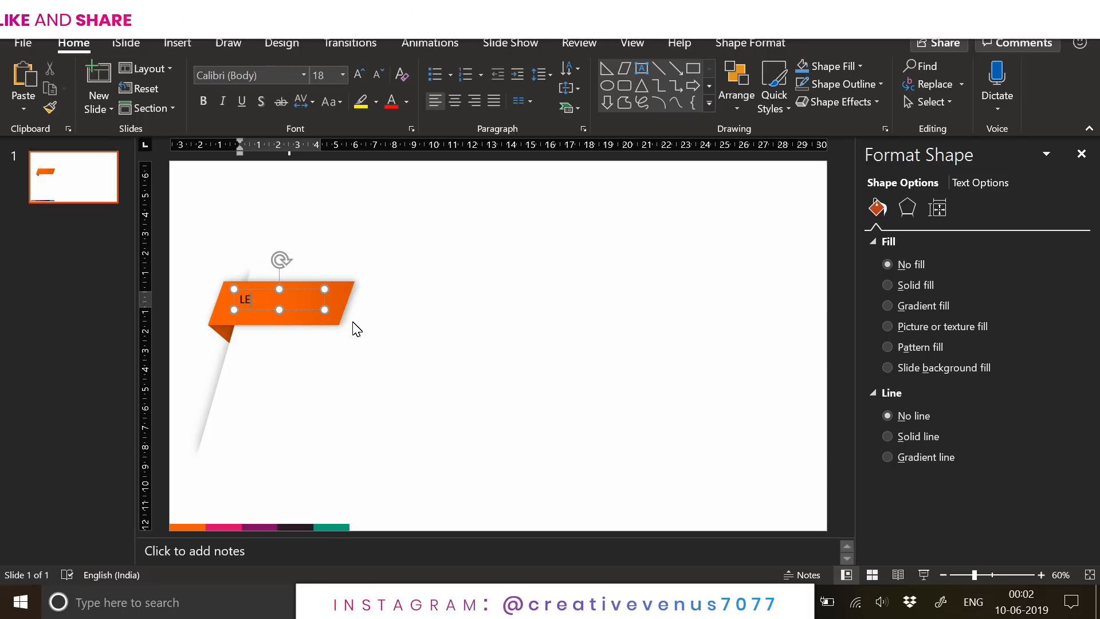
{"action": "type", "text": "VEL A"}
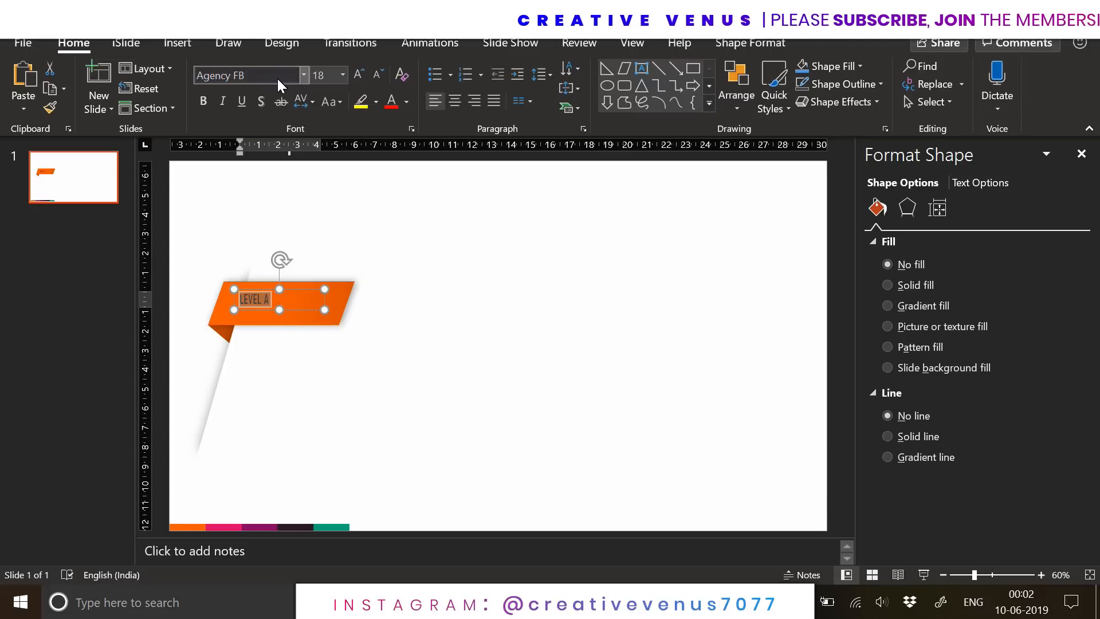
{"action": "left_click", "coordinate": [409, 100]}
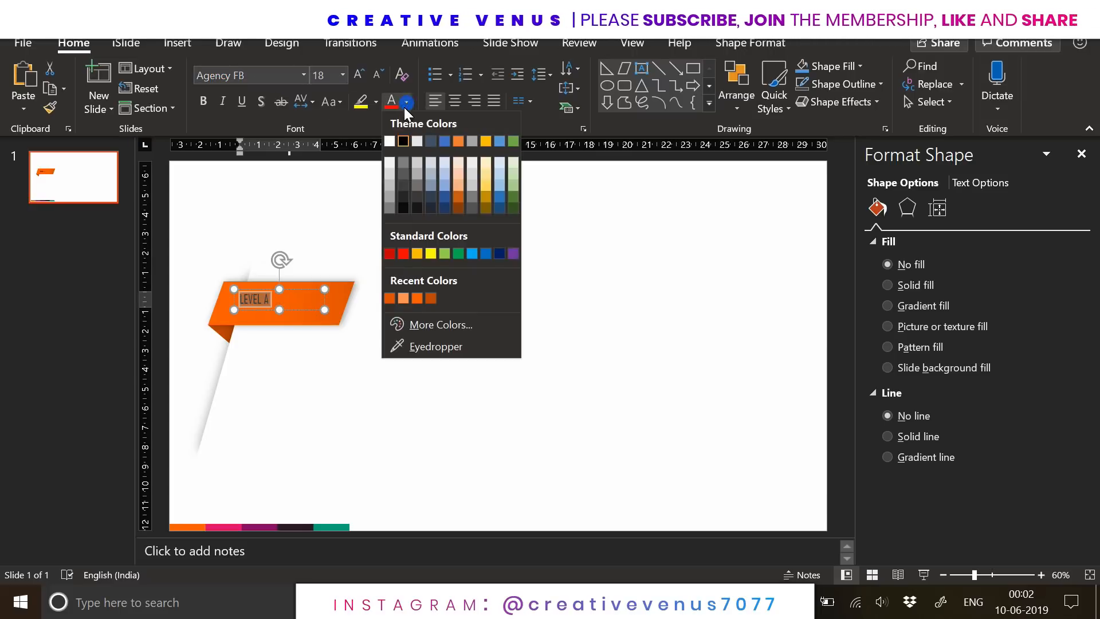
{"action": "left_click", "coordinate": [222, 101]}
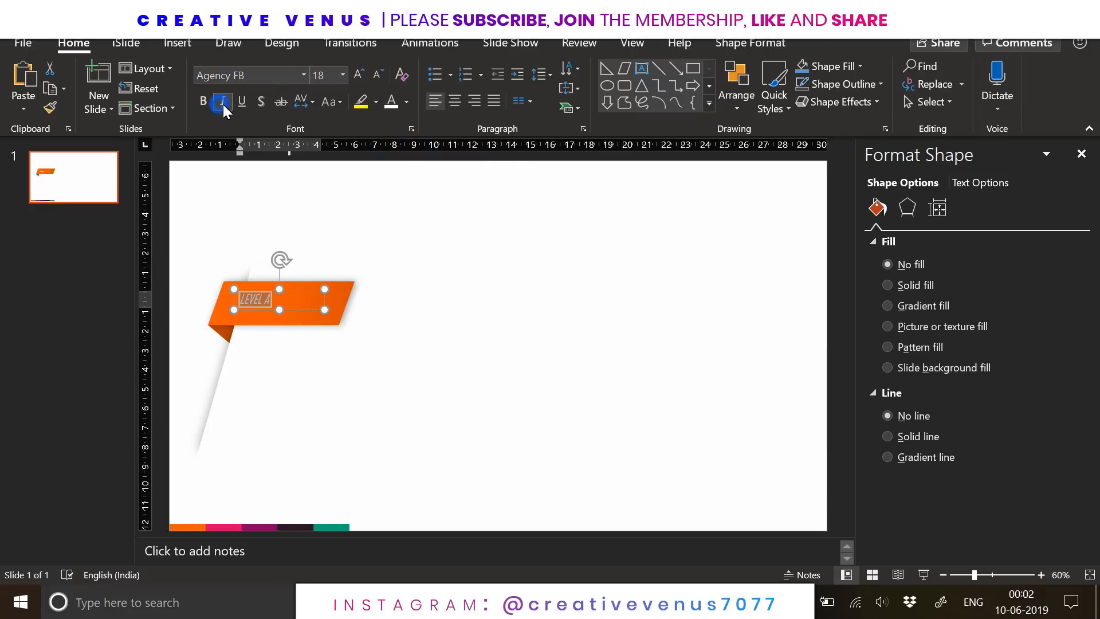
{"action": "left_click", "coordinate": [222, 102]}
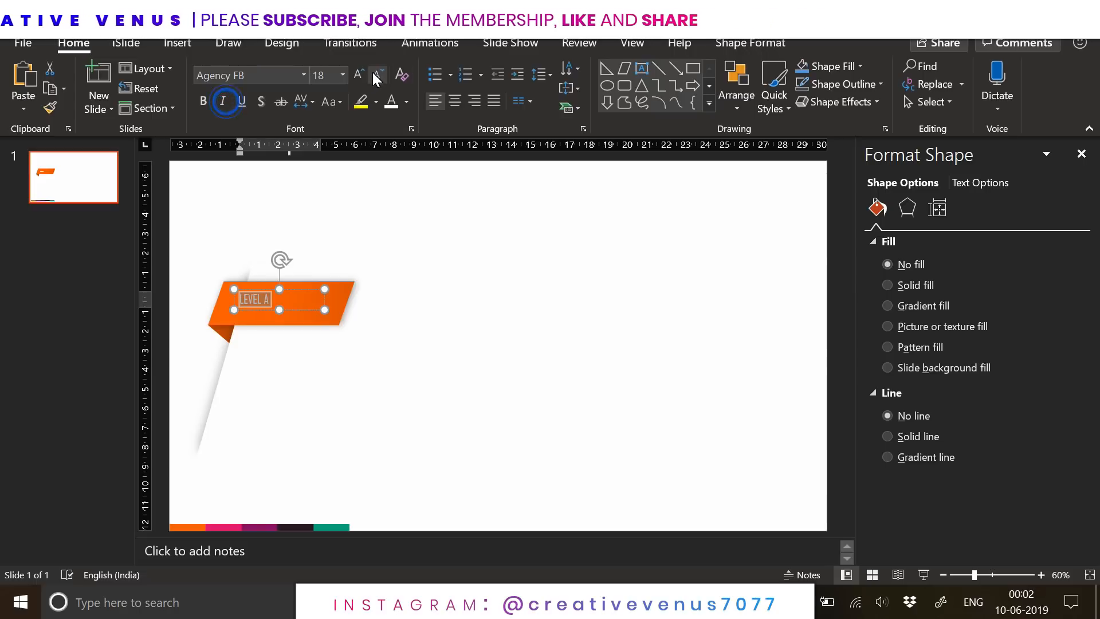
{"action": "left_click", "coordinate": [357, 75]}
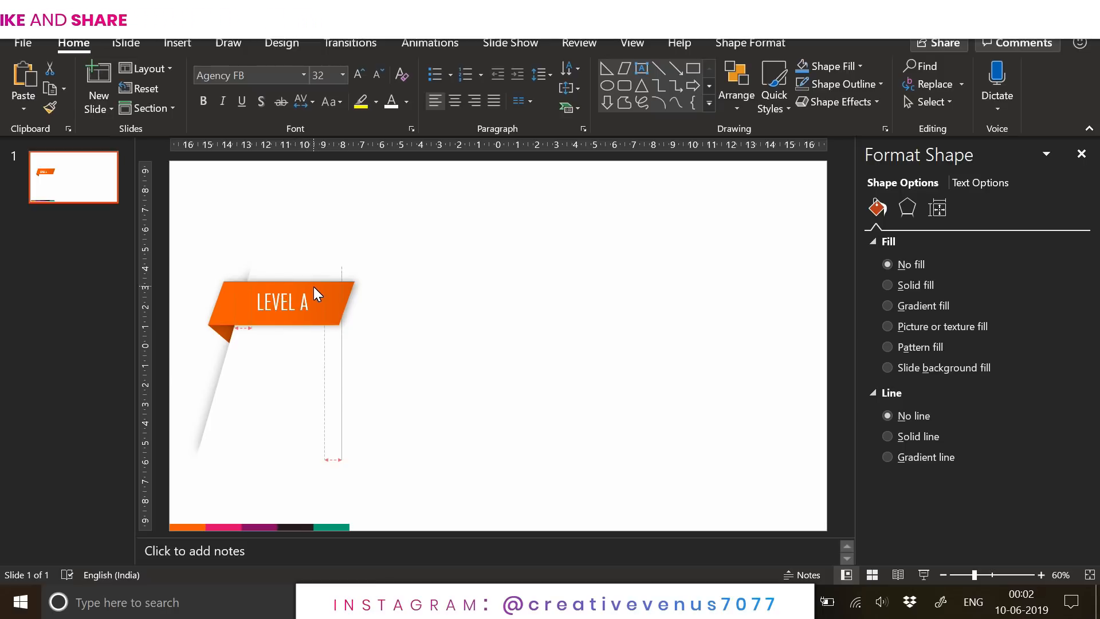
{"action": "left_click", "coordinate": [302, 101]}
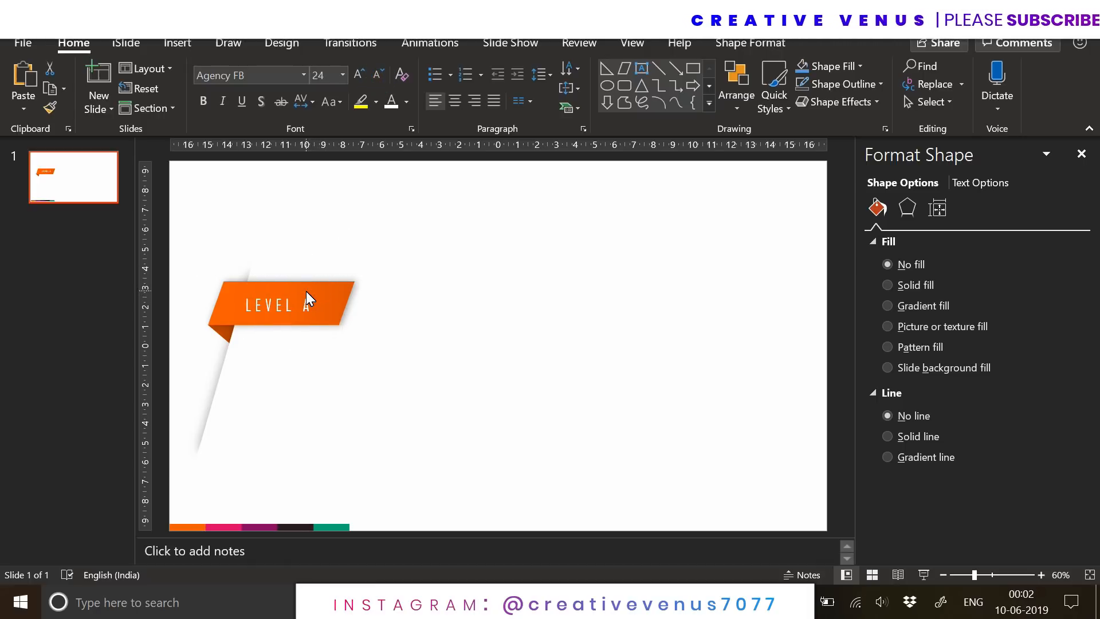
Change the label font to Montserrat and enlarge it slightly.
{"action": "left_click", "coordinate": [304, 303]}
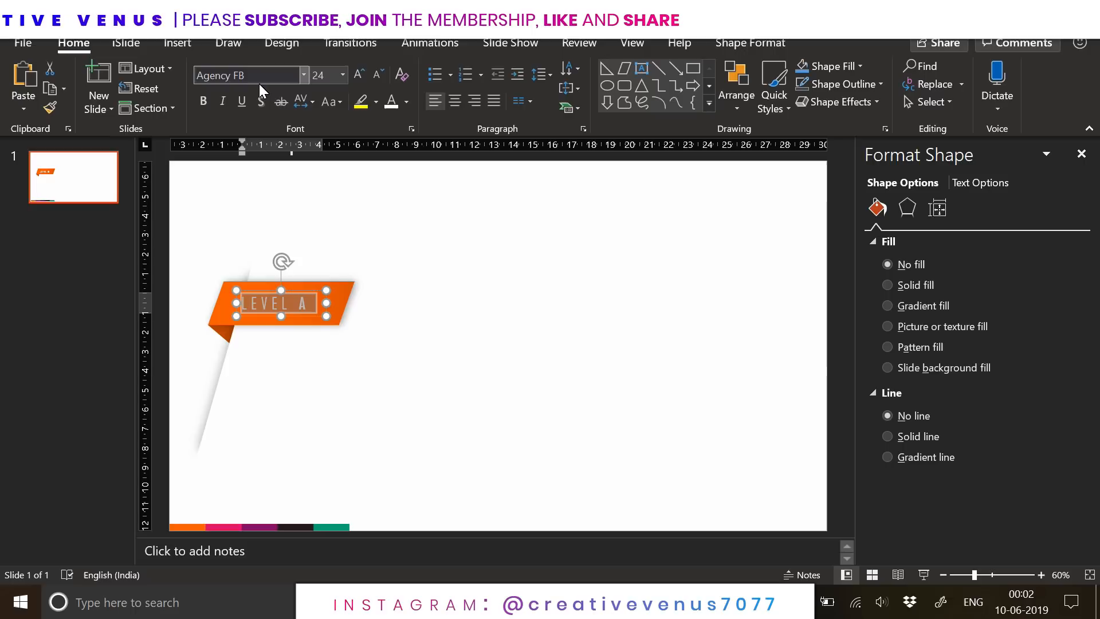
{"action": "type", "text": "Montserrat"}
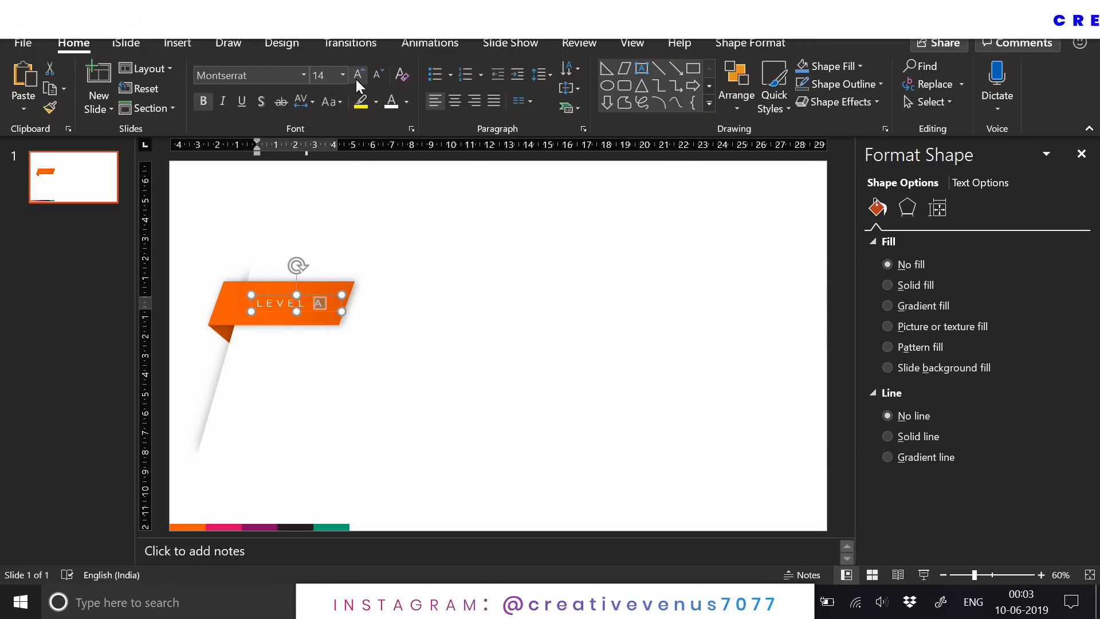
{"action": "left_click", "coordinate": [357, 75]}
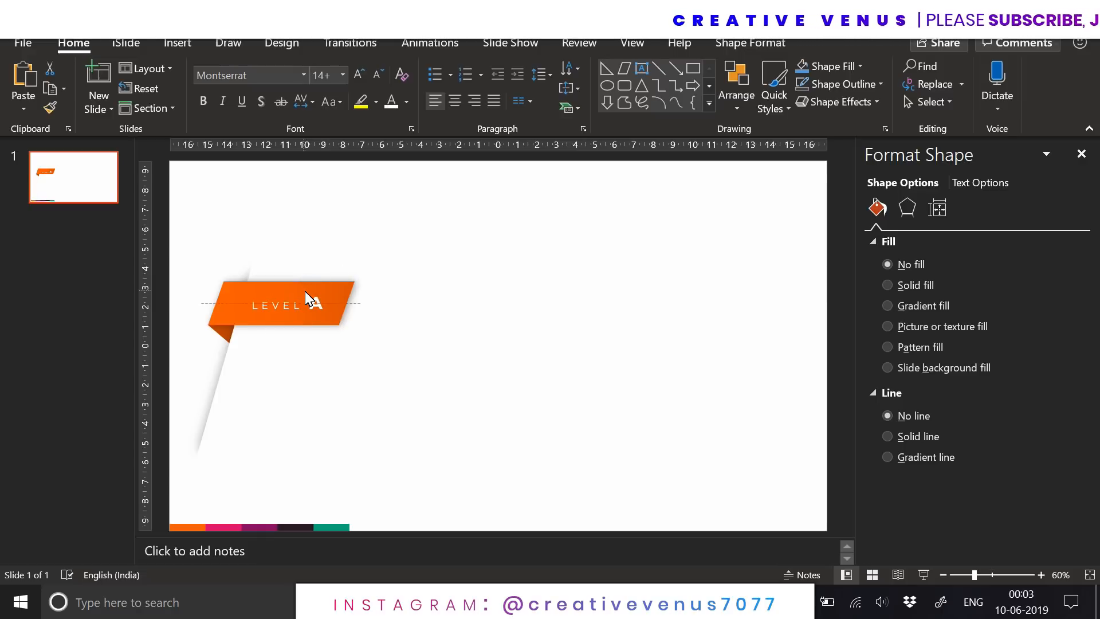
{"action": "left_click", "coordinate": [308, 297]}
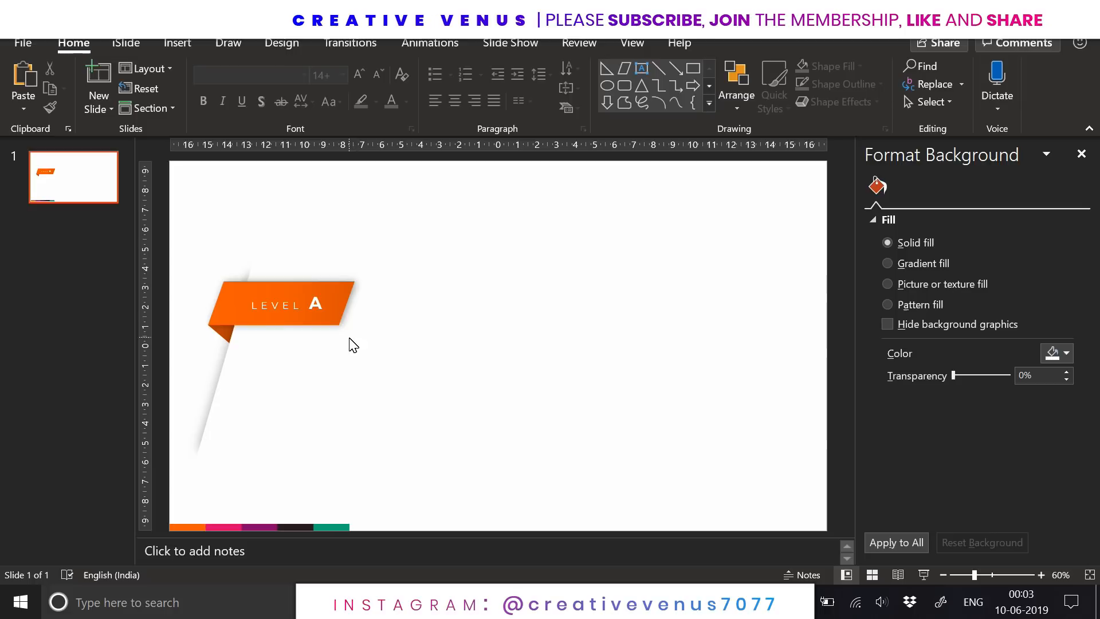
Add a 'HEADING' text box below the Level A banner in Montserrat with an orange gradient fill.
{"action": "left_click", "coordinate": [177, 43]}
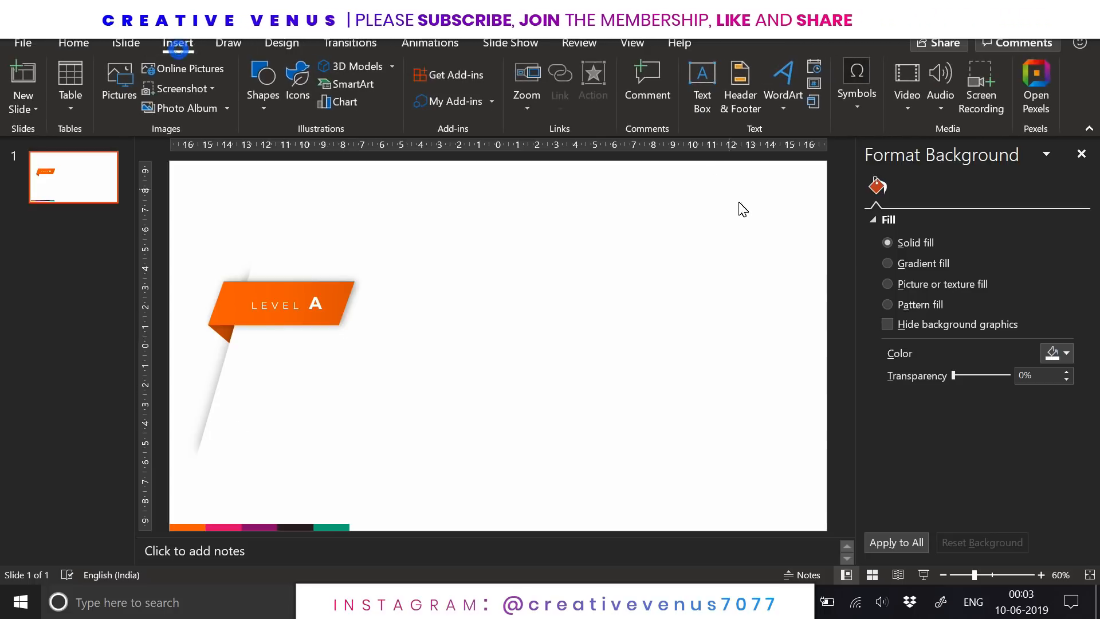
{"action": "left_click", "coordinate": [700, 85]}
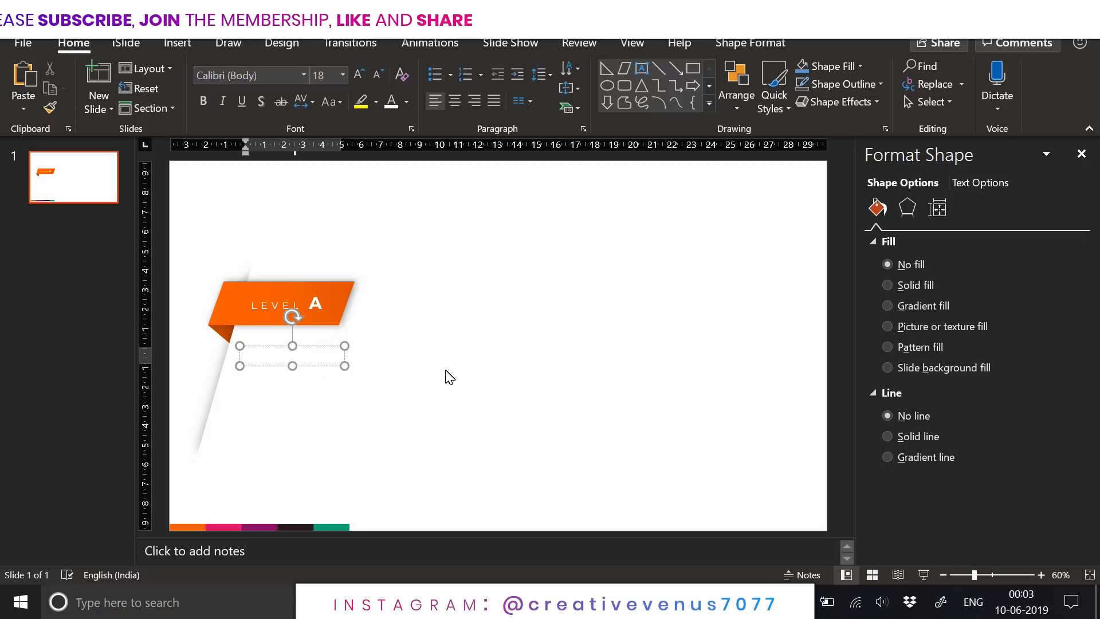
{"action": "type", "text": "HEADING"}
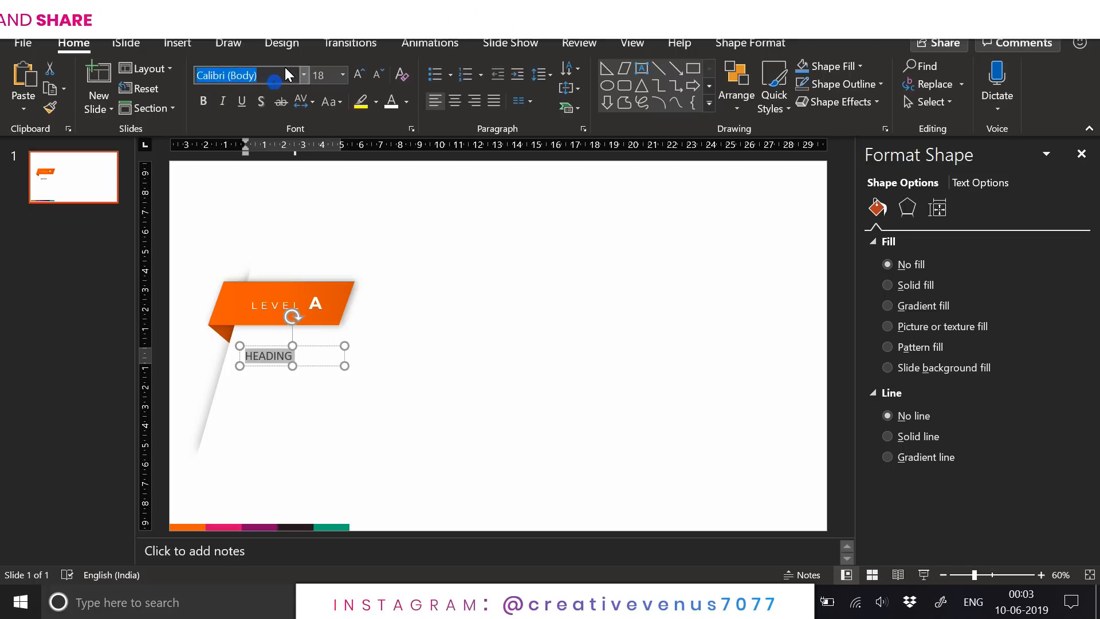
{"action": "type", "text": "Montserrat"}
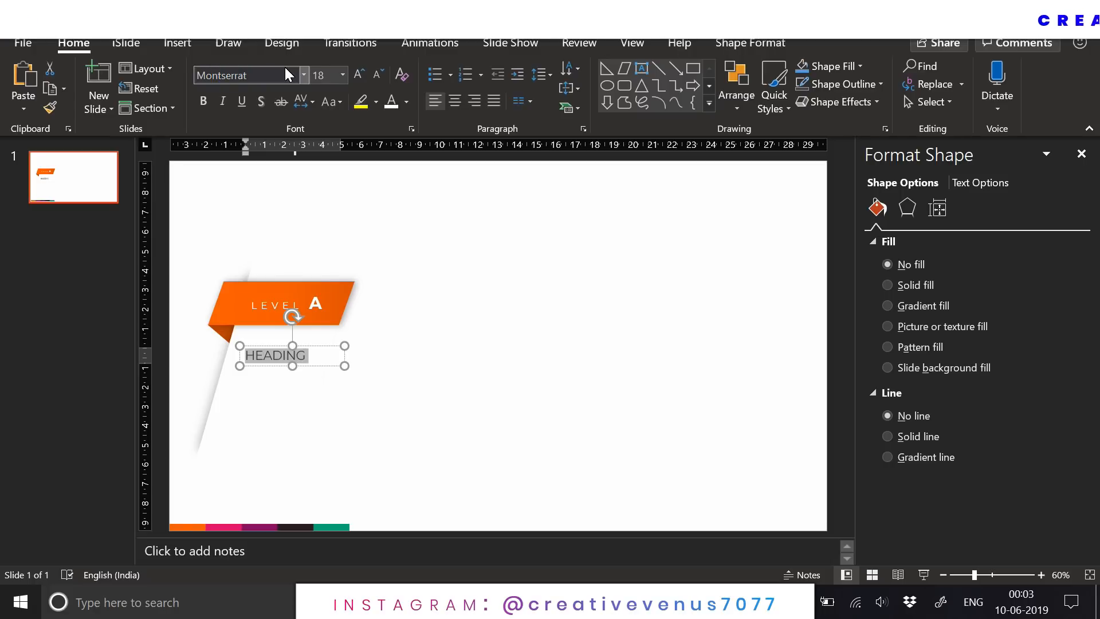
{"action": "left_click", "coordinate": [301, 102]}
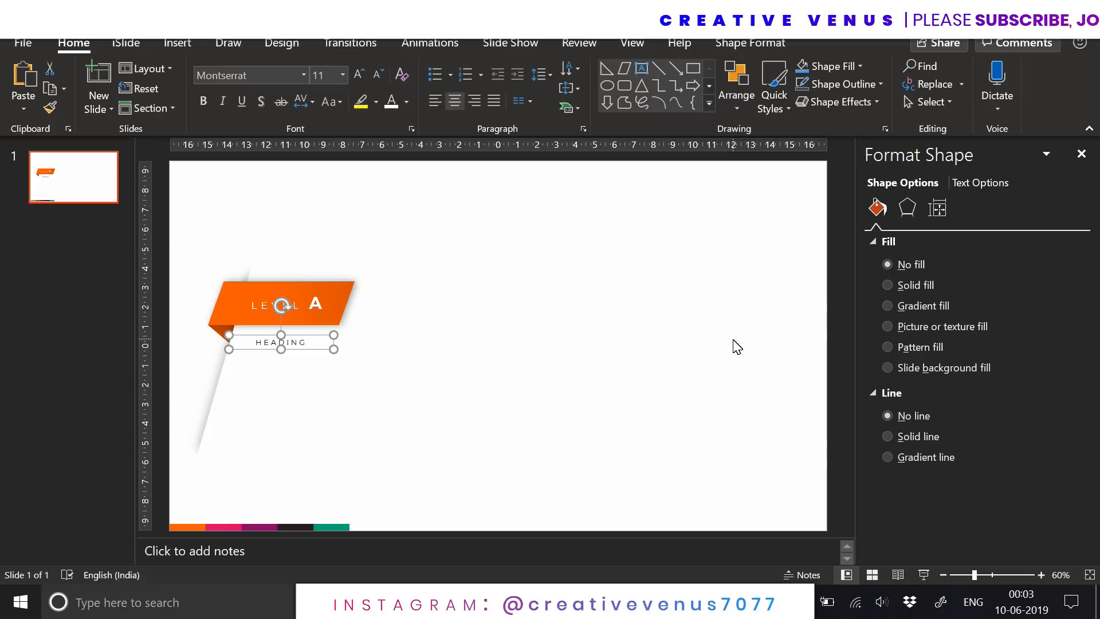
{"action": "left_click", "coordinate": [980, 182]}
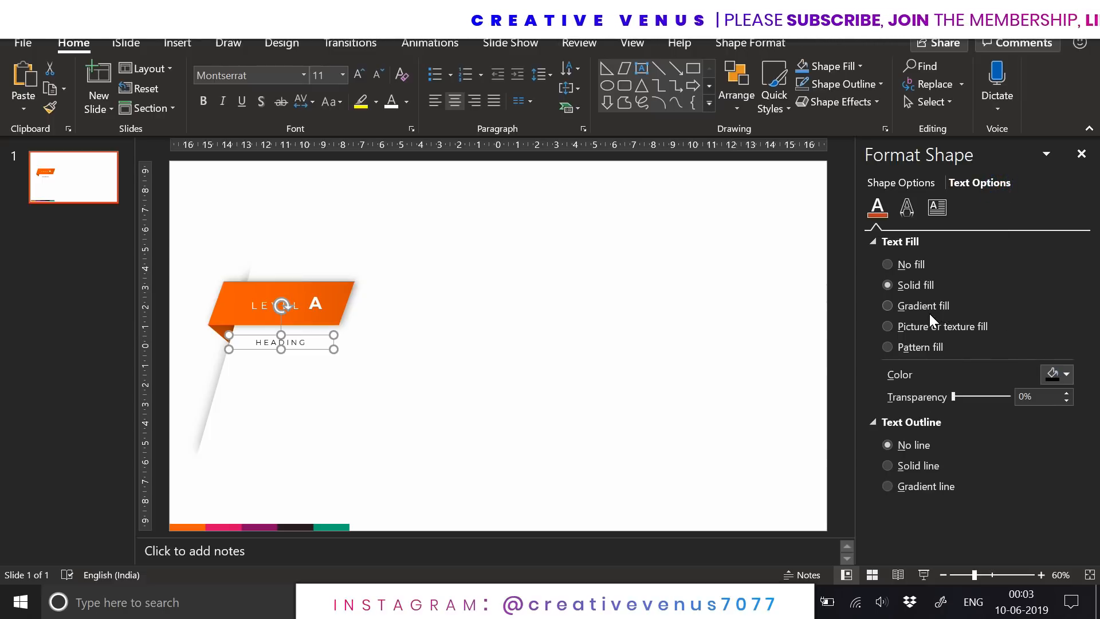
{"action": "left_click", "coordinate": [915, 305]}
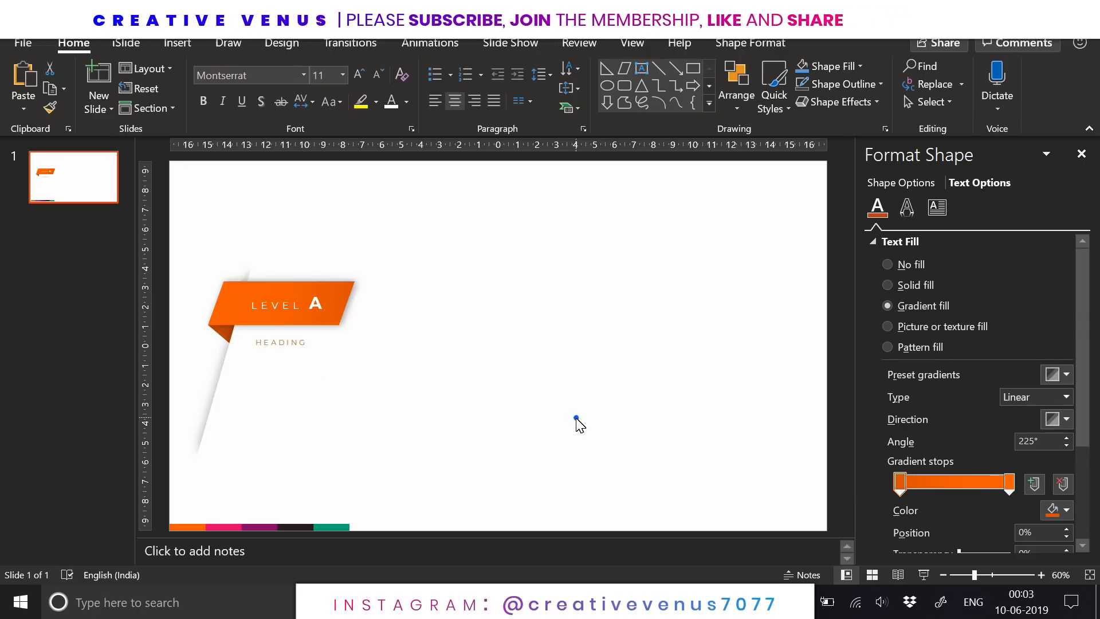
{"action": "left_click", "coordinate": [177, 43]}
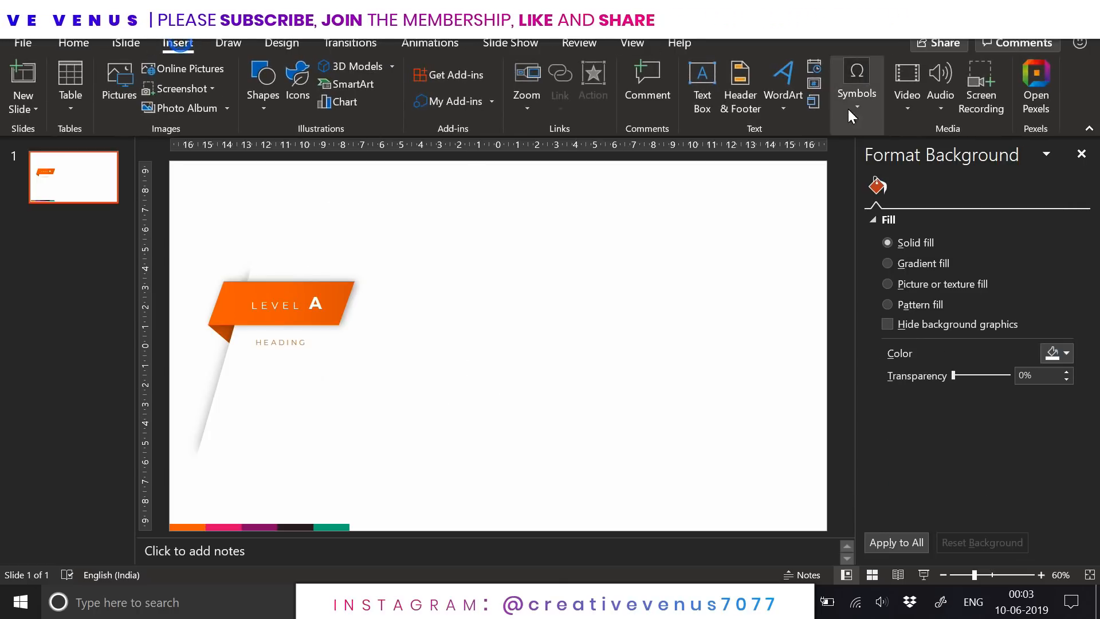
Add a =LOREM(1) placeholder paragraph under HEADING in Montserrat, shrunk to 8 pt, justified and grey.
{"action": "left_click", "coordinate": [701, 84]}
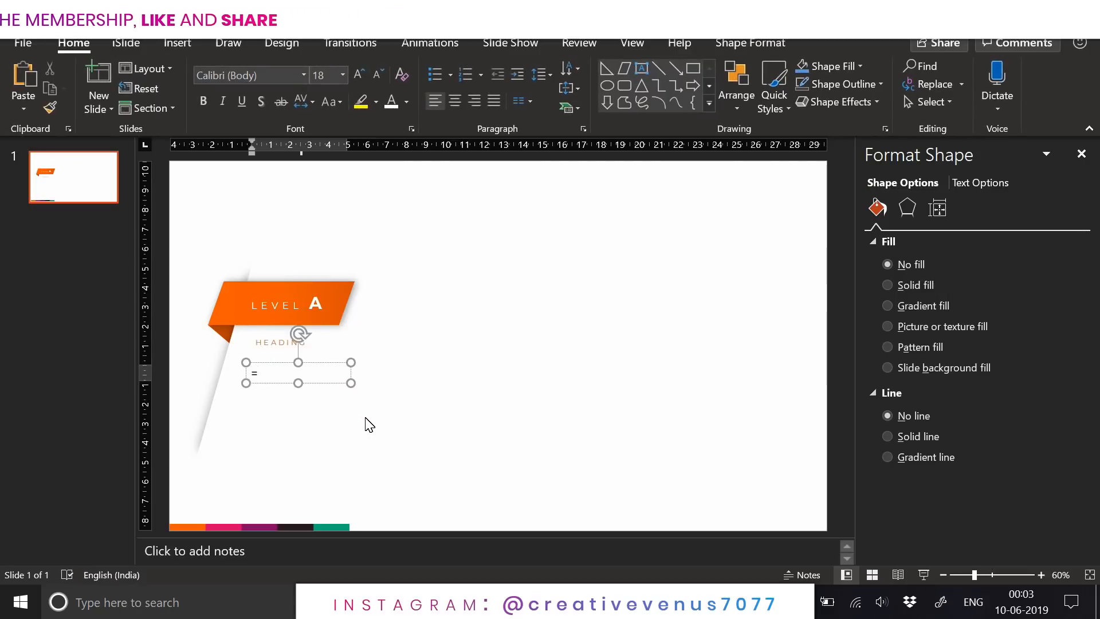
{"action": "type", "text": "LOREM(1"}
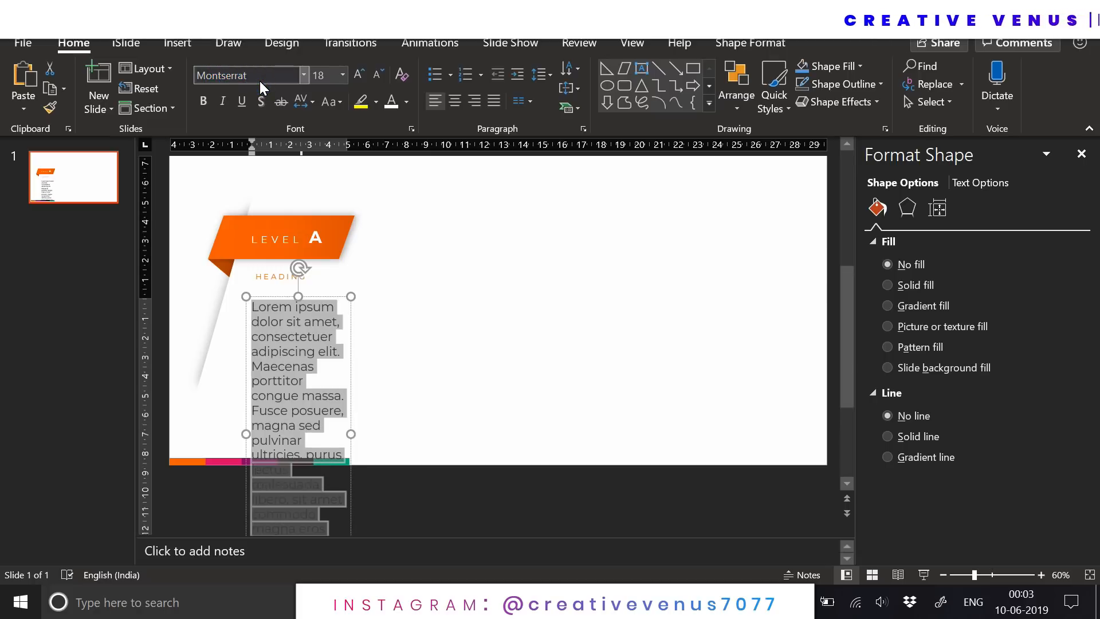
{"action": "left_click", "coordinate": [405, 101]}
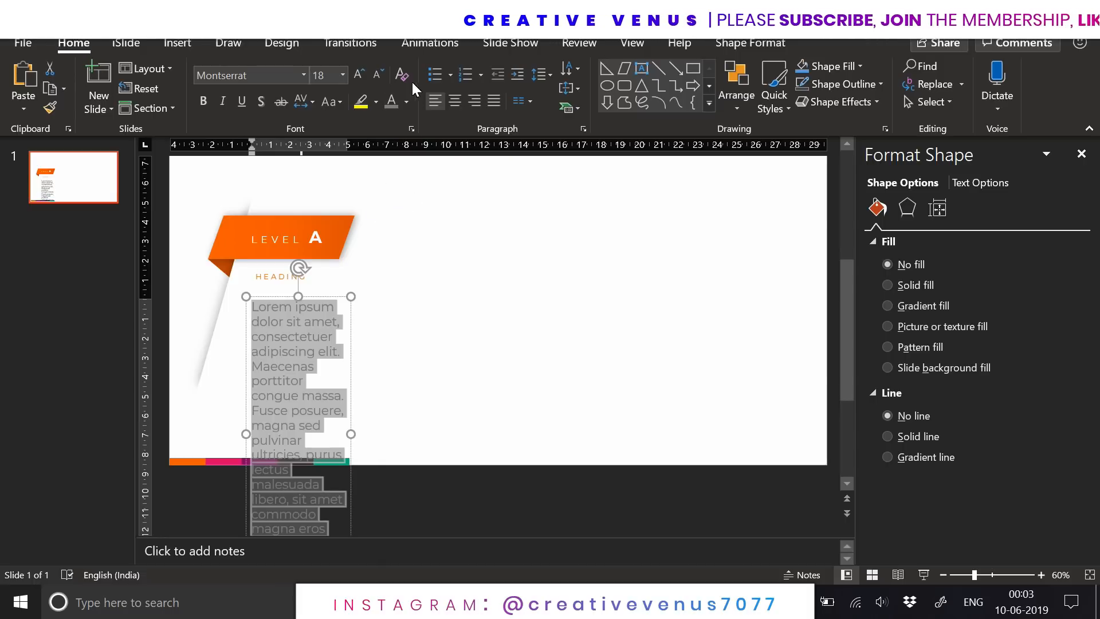
{"action": "left_click", "coordinate": [377, 75]}
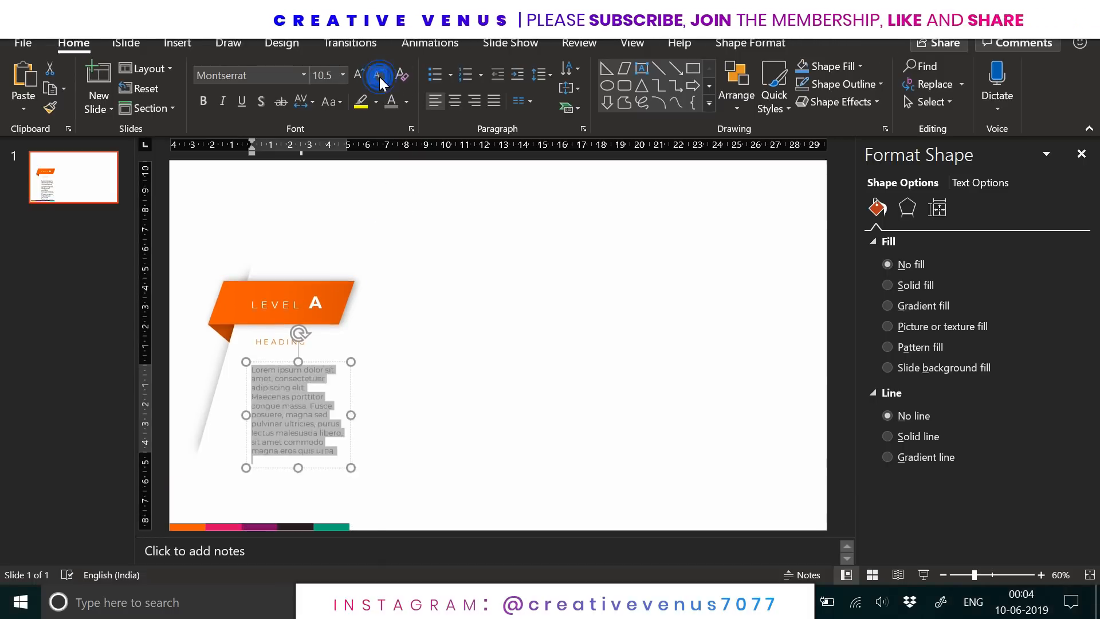
{"action": "left_click", "coordinate": [376, 75]}
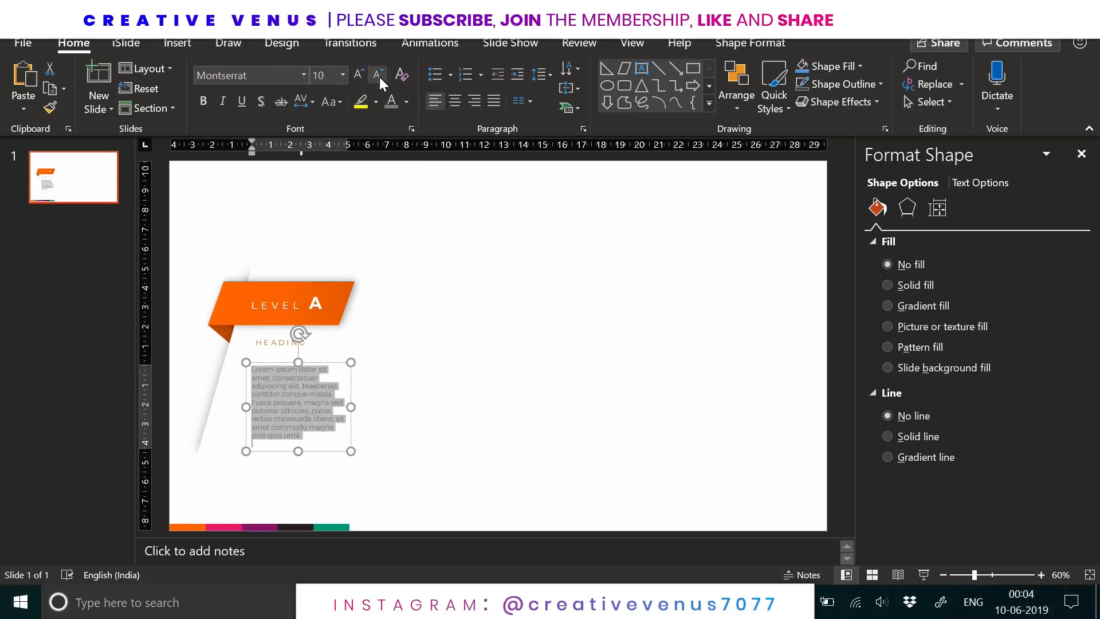
{"action": "left_click", "coordinate": [377, 75]}
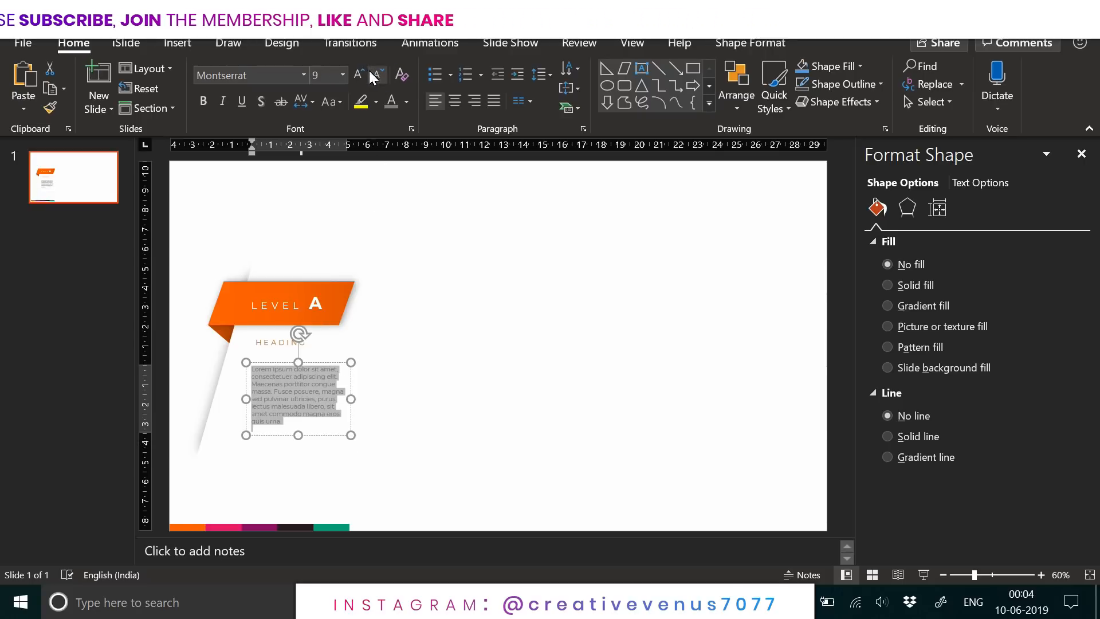
{"action": "left_click", "coordinate": [377, 75]}
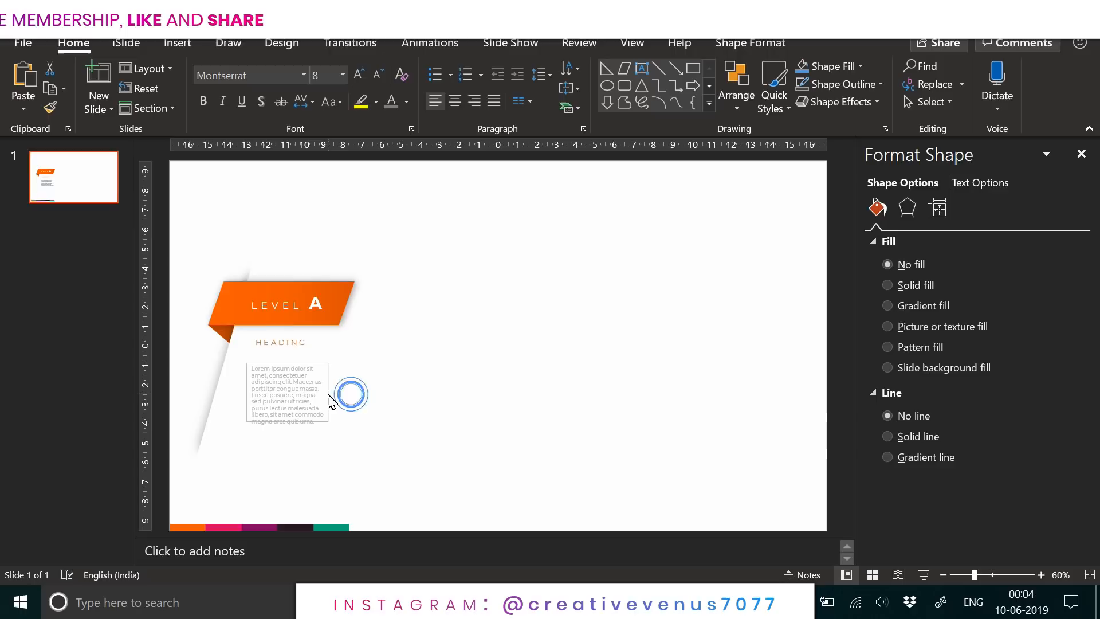
{"action": "left_click", "coordinate": [286, 390]}
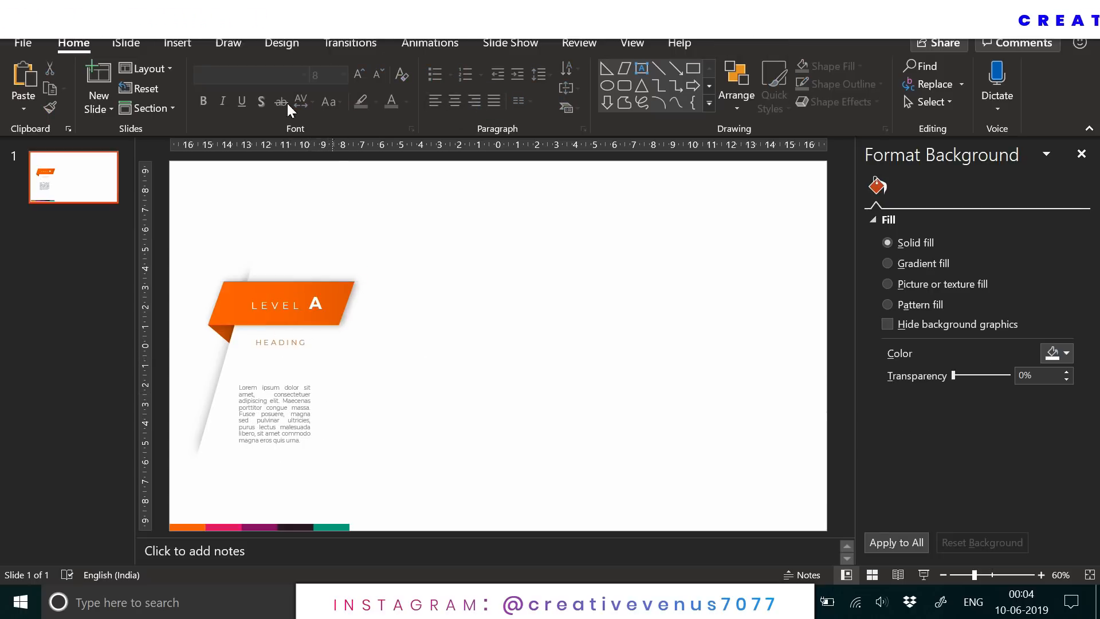
{"action": "left_click", "coordinate": [177, 43]}
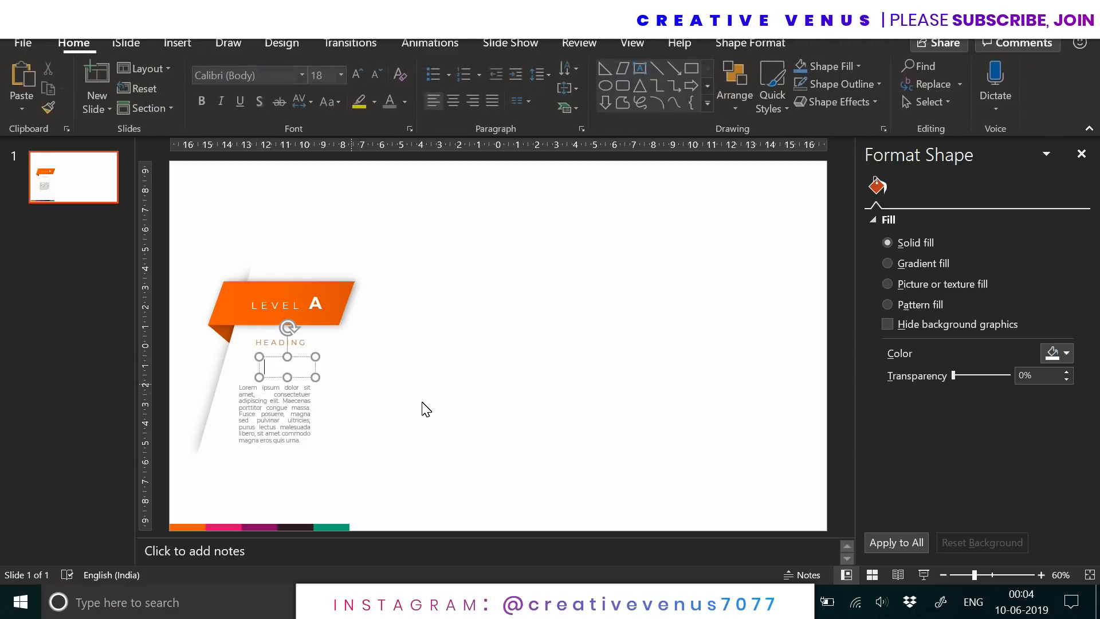
Type 75% in the new text box, enlarge it, and set it in Montserrat.
{"action": "type", "text": "75%"}
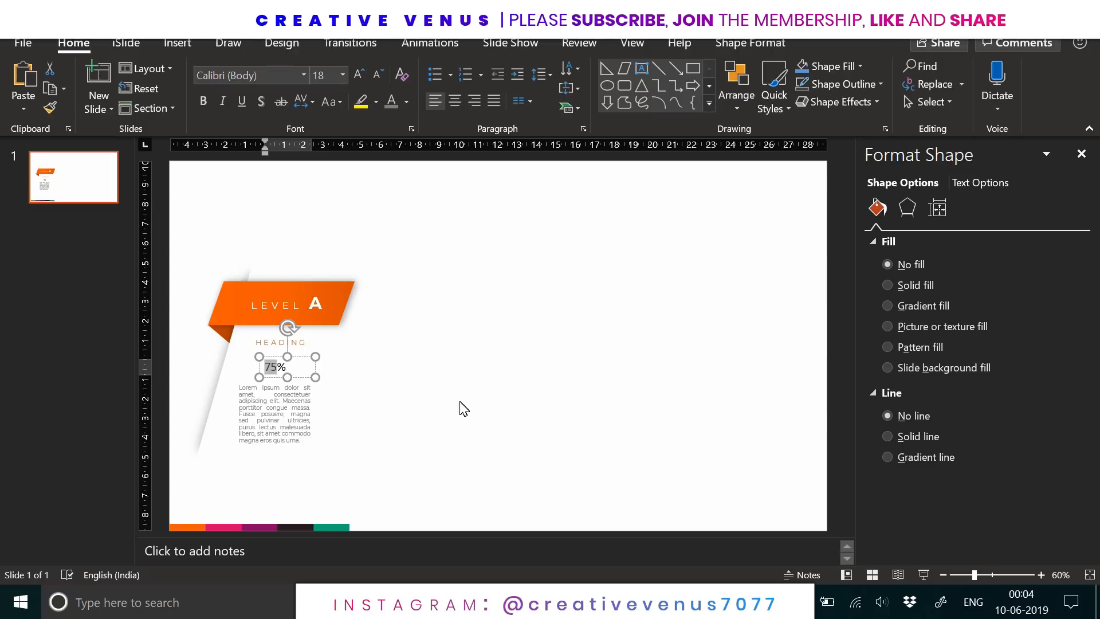
{"action": "left_click", "coordinate": [357, 75]}
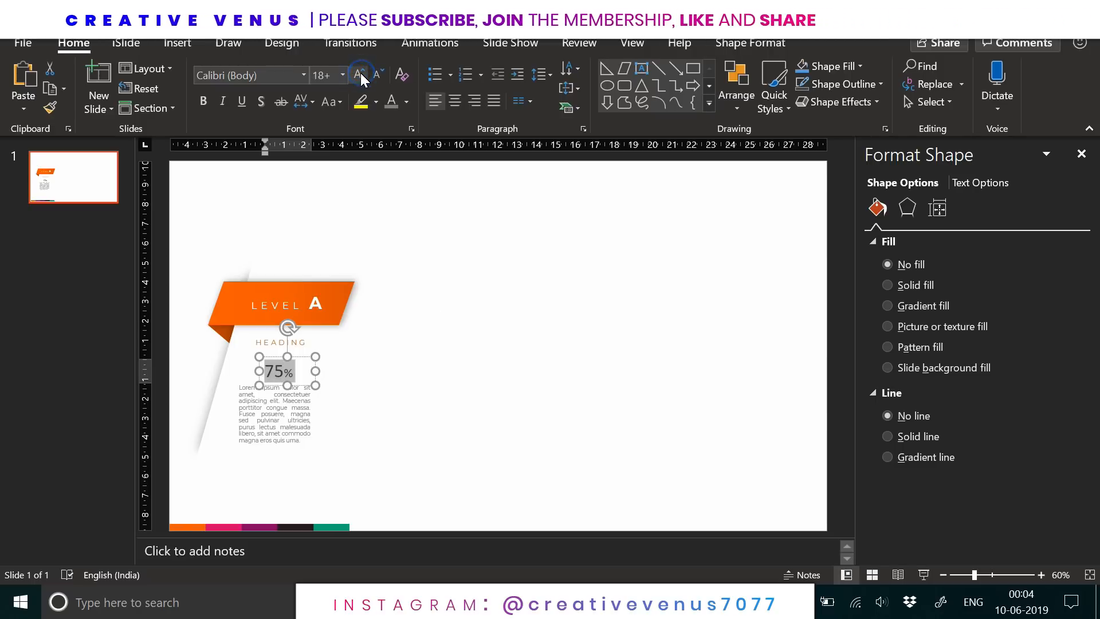
{"action": "type", "text": "Montserrat"}
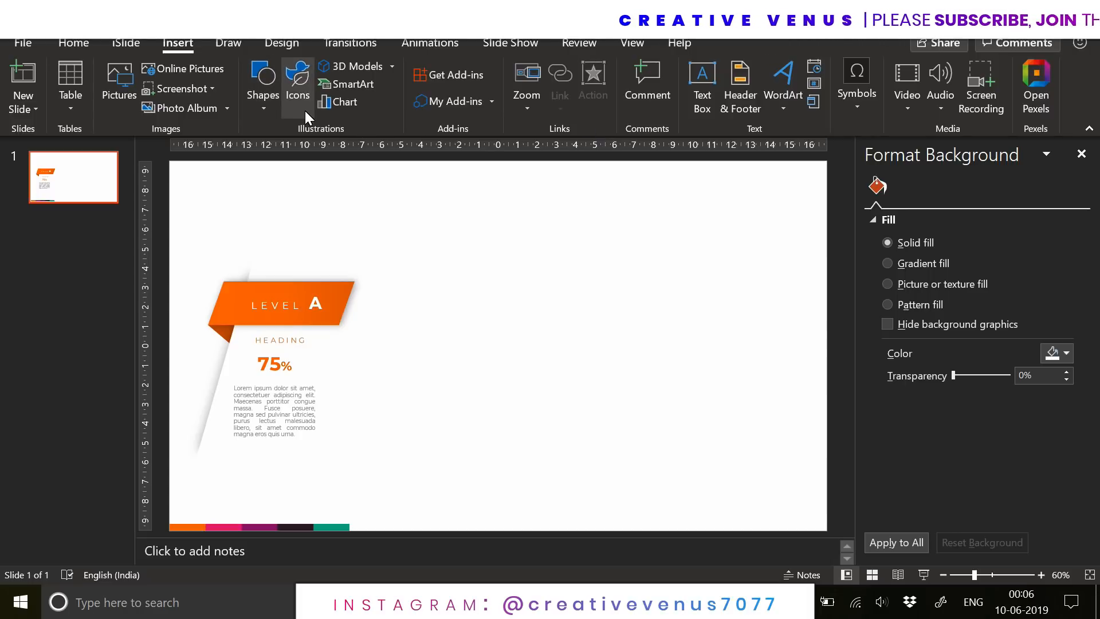
Insert a 1.2 cm popcorn icon and circle it with a no-fill, 0.25 pt oval.
{"action": "left_click", "coordinate": [296, 83]}
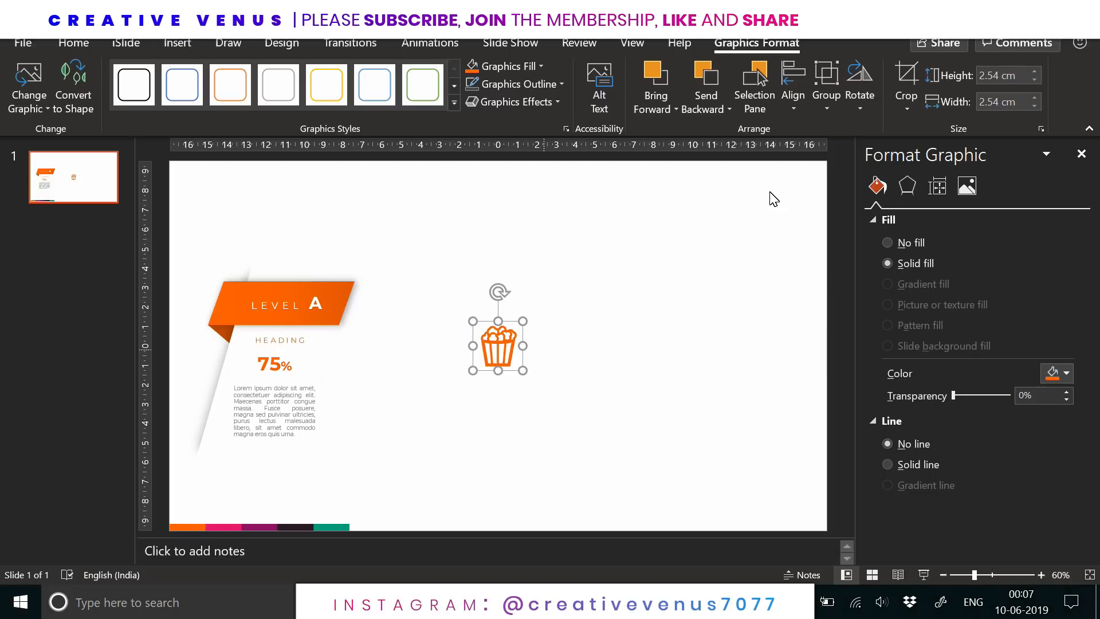
{"action": "left_click", "coordinate": [1034, 80]}
{"action": "type", "text": "1.2"}
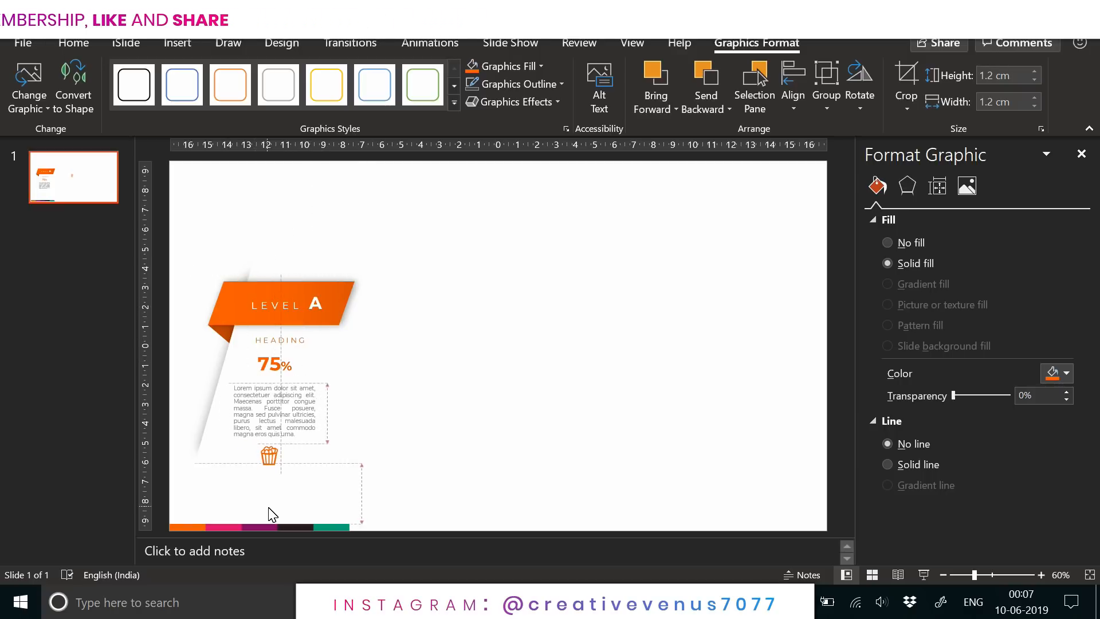
{"action": "left_click", "coordinate": [263, 84]}
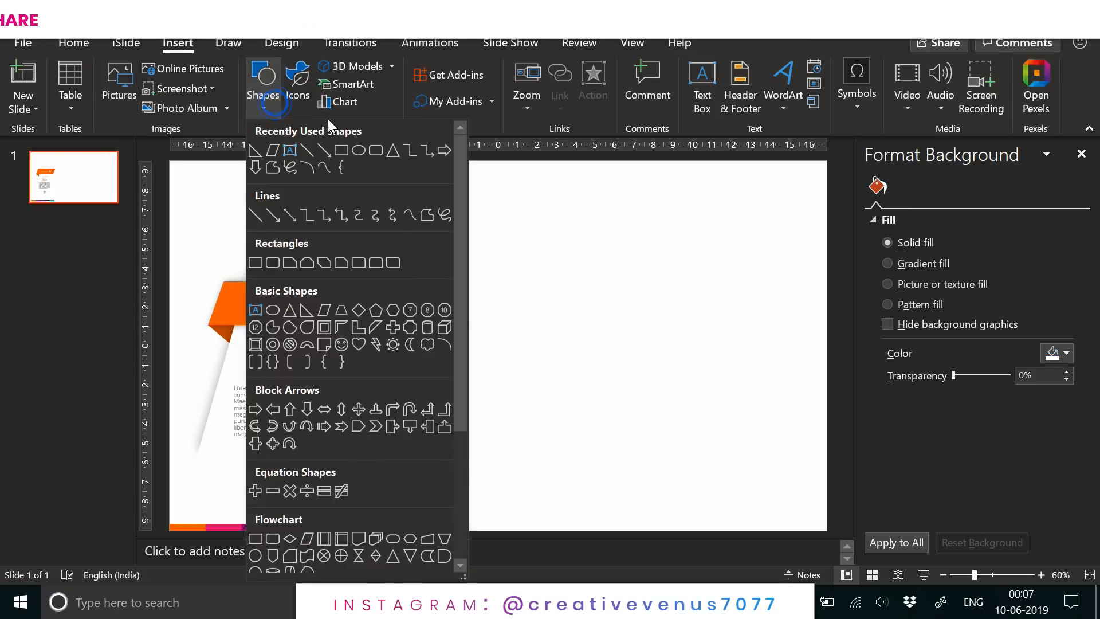
{"action": "mouse_move", "coordinate": [273, 343]}
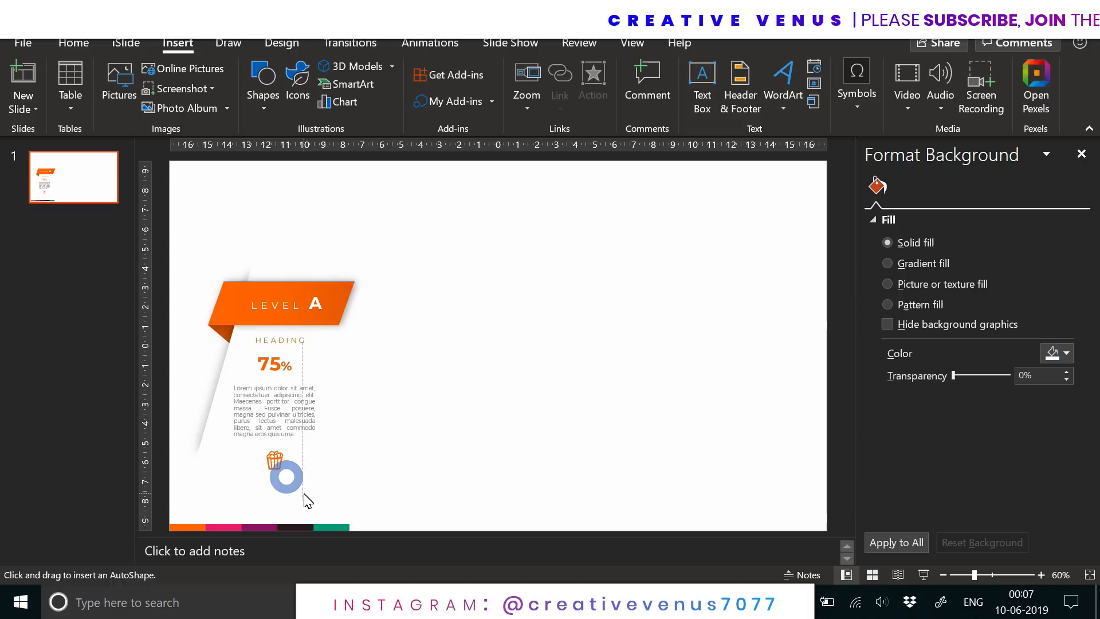
{"action": "left_click", "coordinate": [284, 477]}
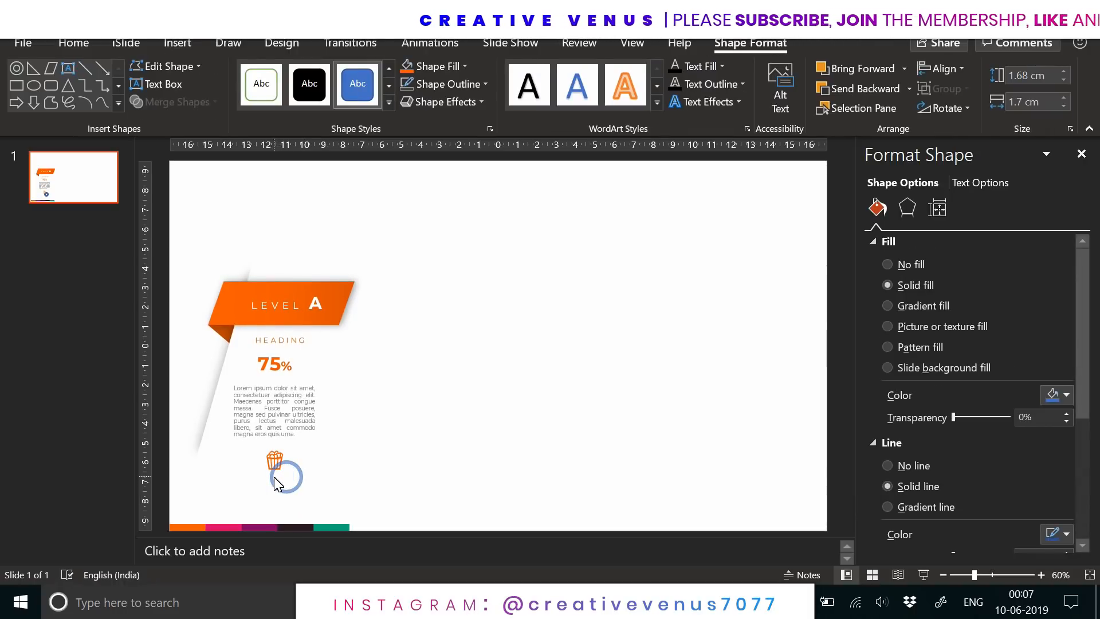
{"action": "left_click", "coordinate": [886, 265]}
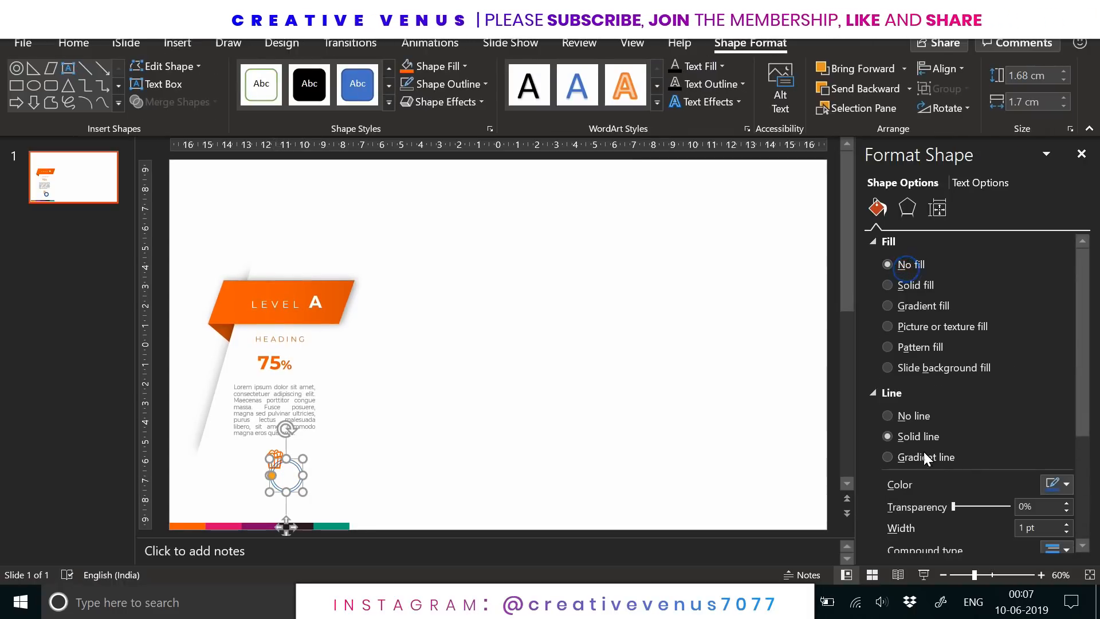
{"action": "left_click", "coordinate": [1053, 484]}
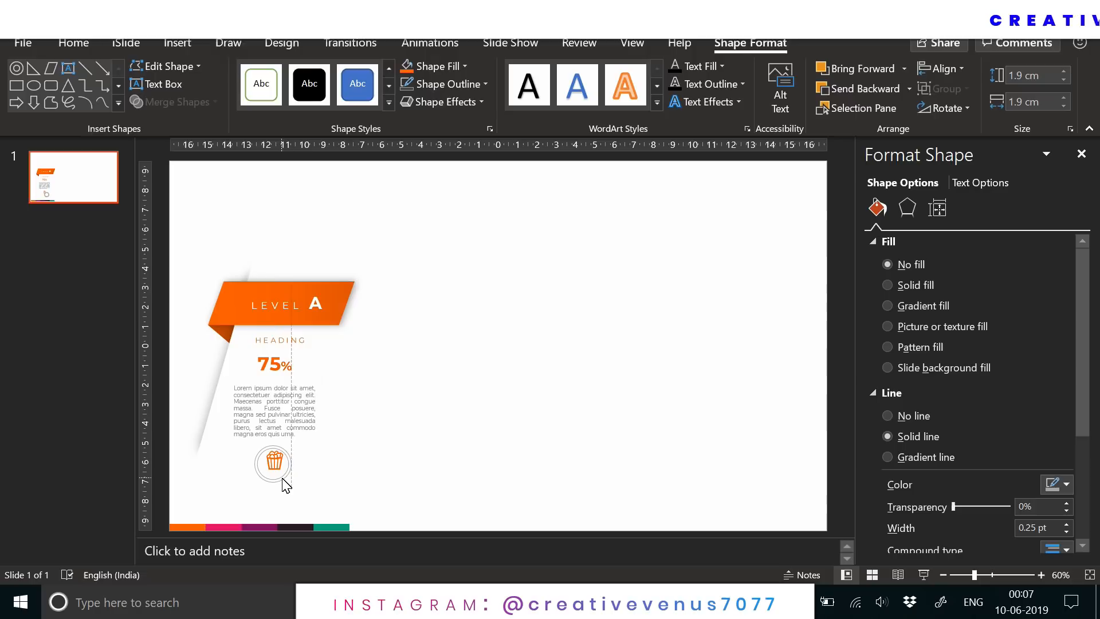
{"action": "left_click", "coordinate": [272, 461]}
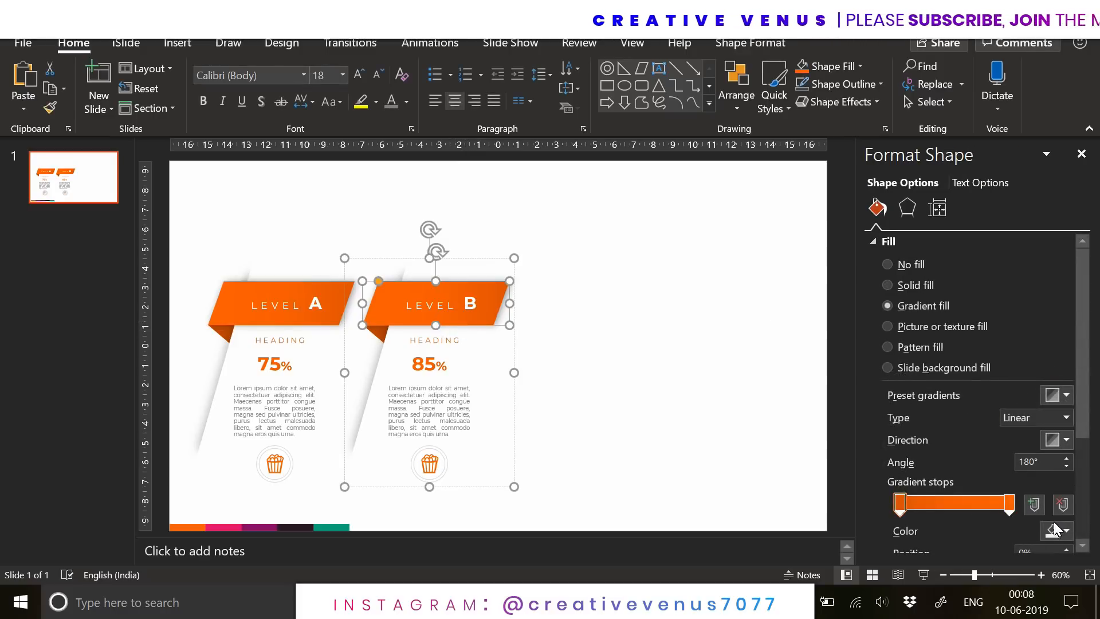
Set both stops of Level B's gradient fill to pink.
{"action": "left_click", "coordinate": [1055, 530]}
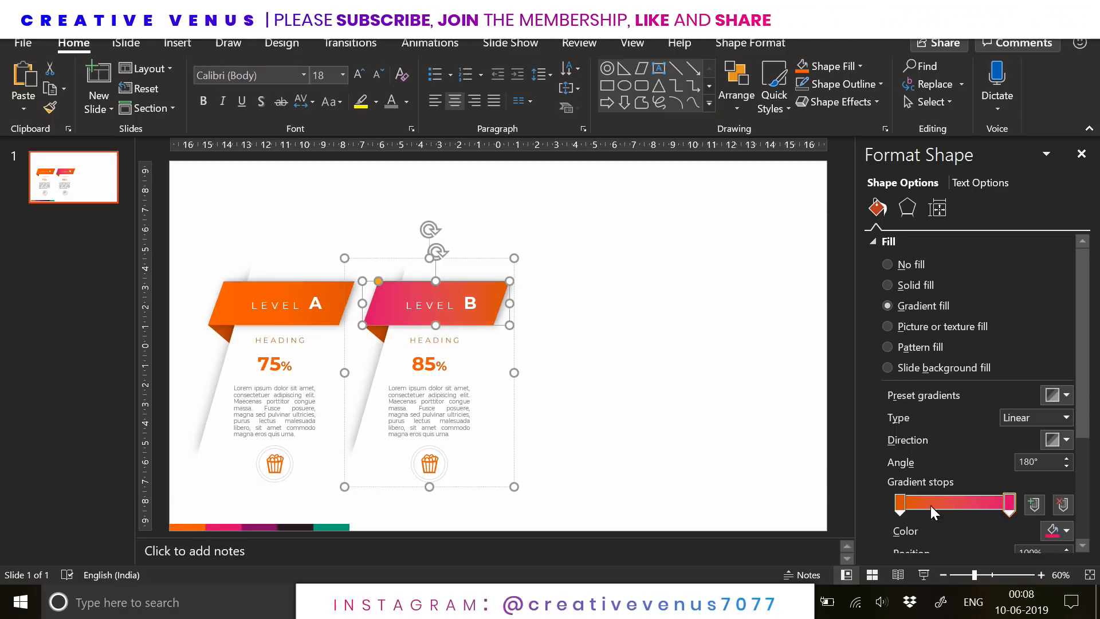
{"action": "left_click", "coordinate": [1056, 530]}
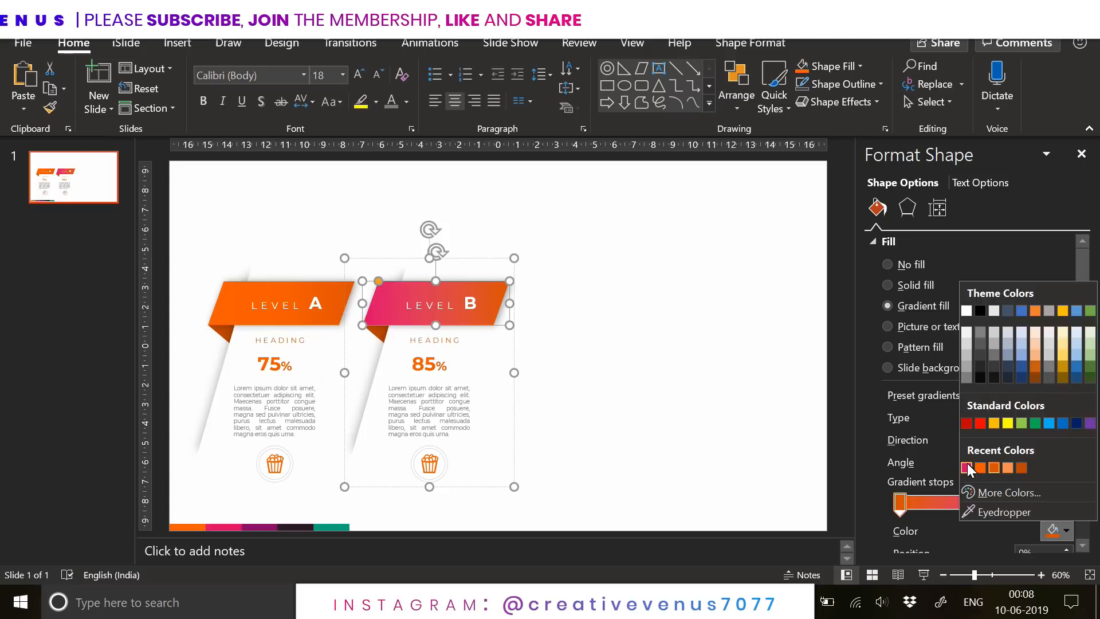
{"action": "left_click", "coordinate": [1002, 491]}
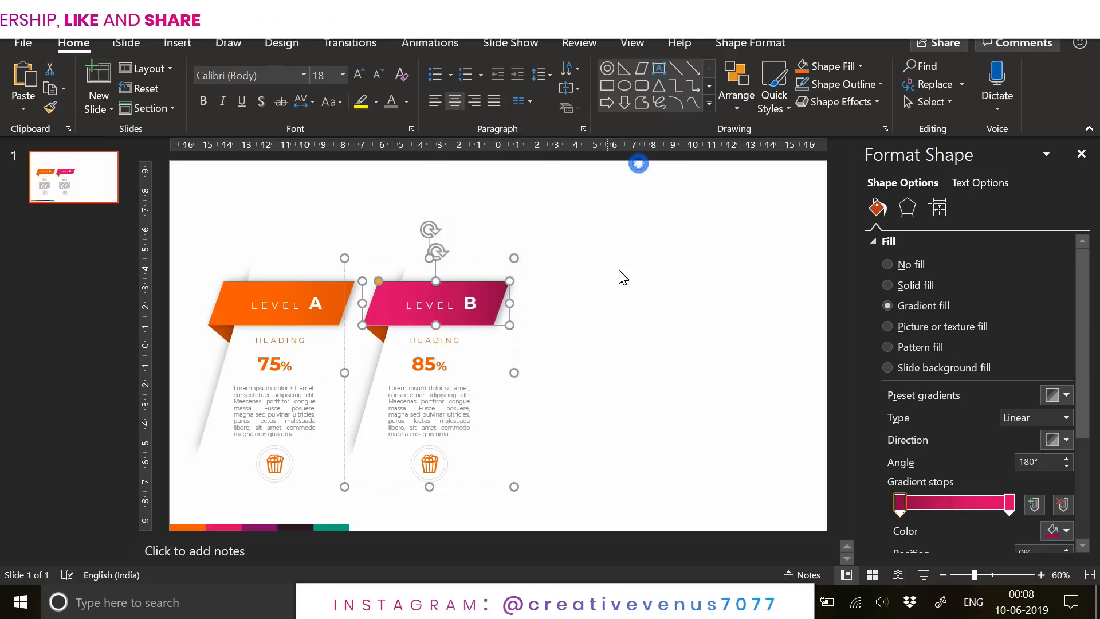
{"action": "left_click", "coordinate": [906, 285]}
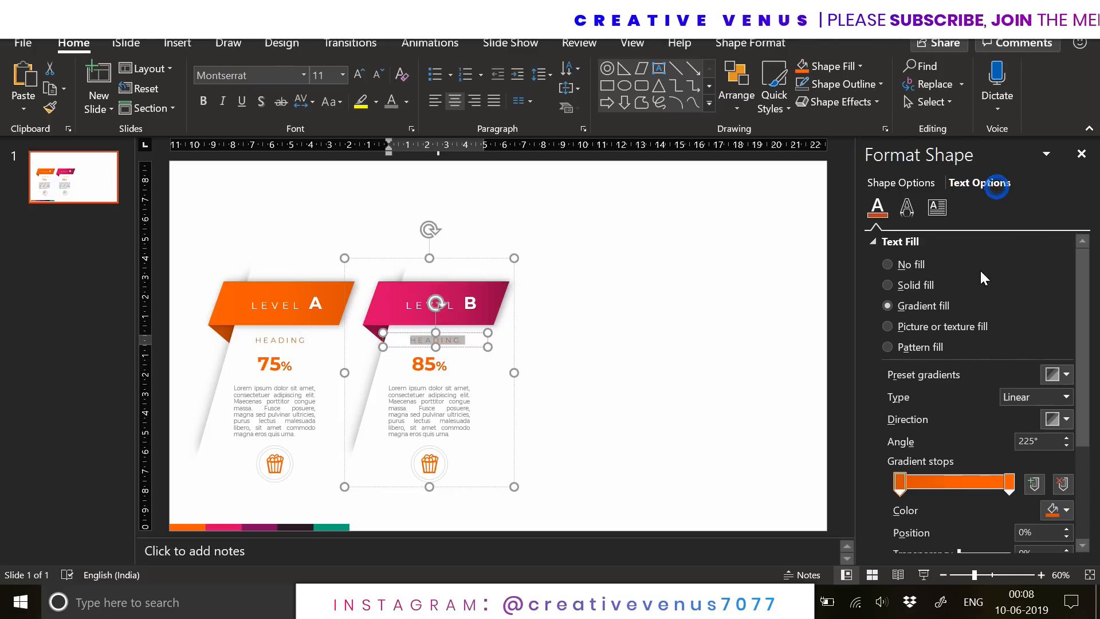
Recolour Level B's HEADING and 85% gradient text fills pink.
{"action": "left_click", "coordinate": [1071, 510]}
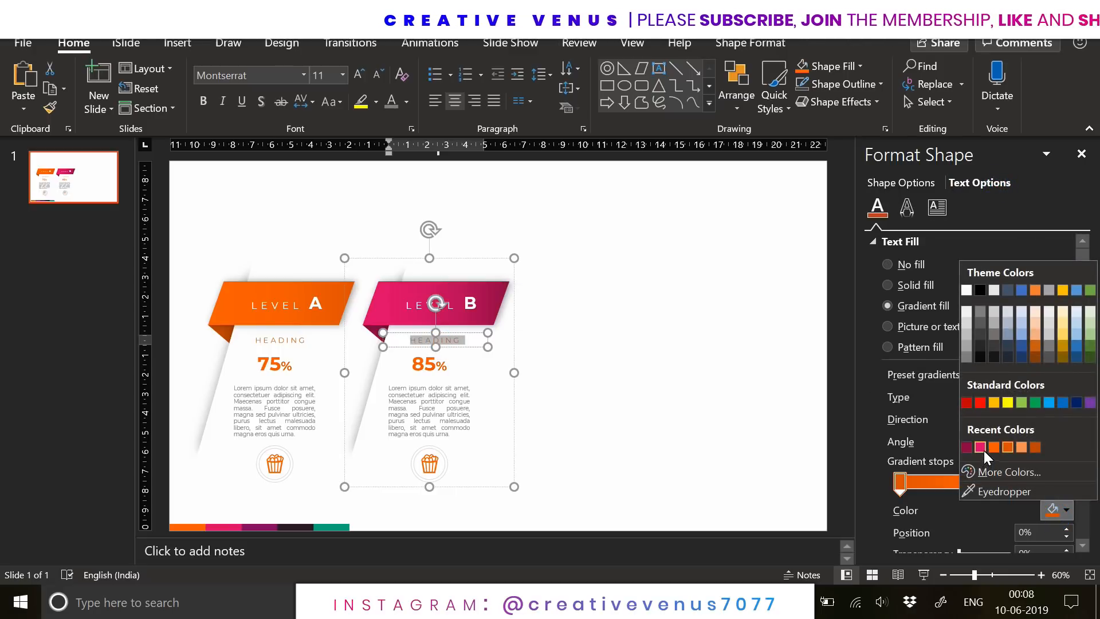
{"action": "left_click", "coordinate": [980, 447]}
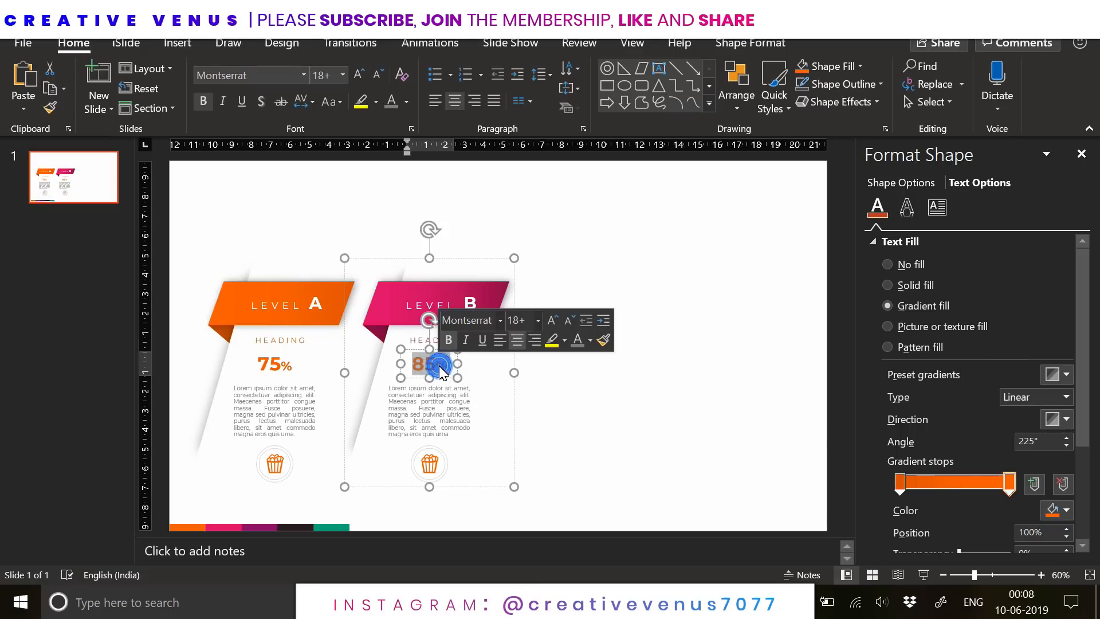
{"action": "left_click", "coordinate": [1062, 510]}
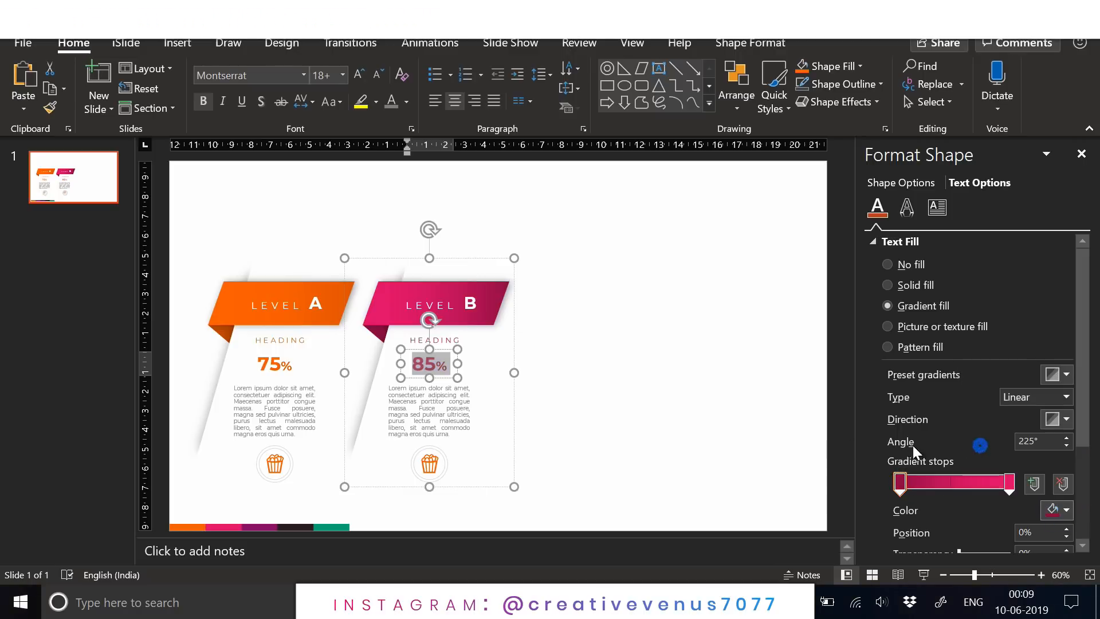
{"action": "left_click", "coordinate": [428, 463]}
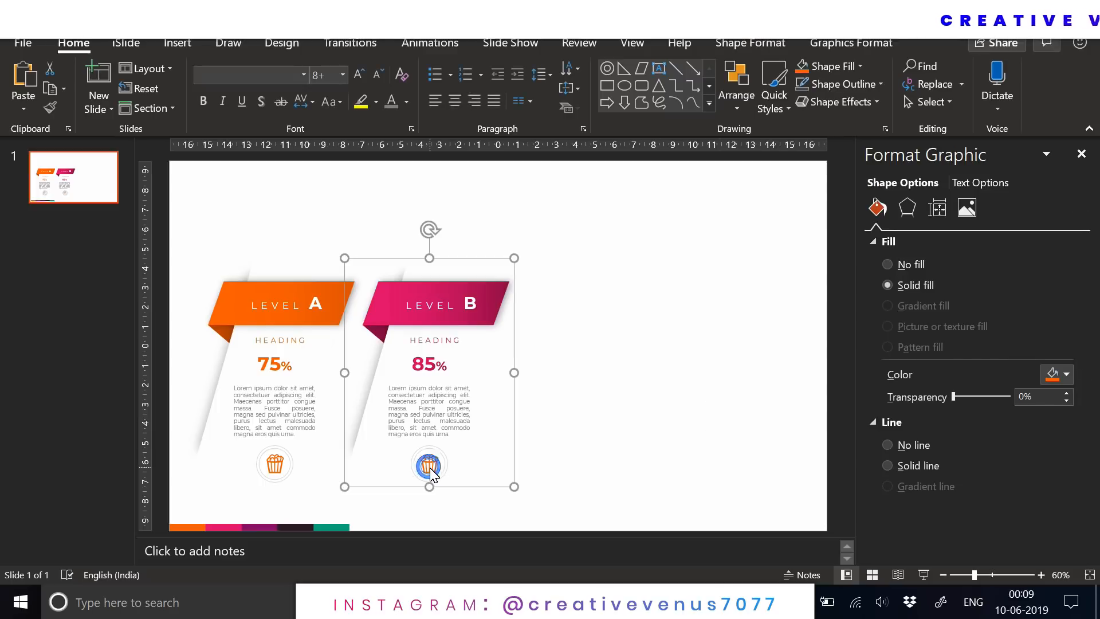
{"action": "left_click", "coordinate": [1066, 374]}
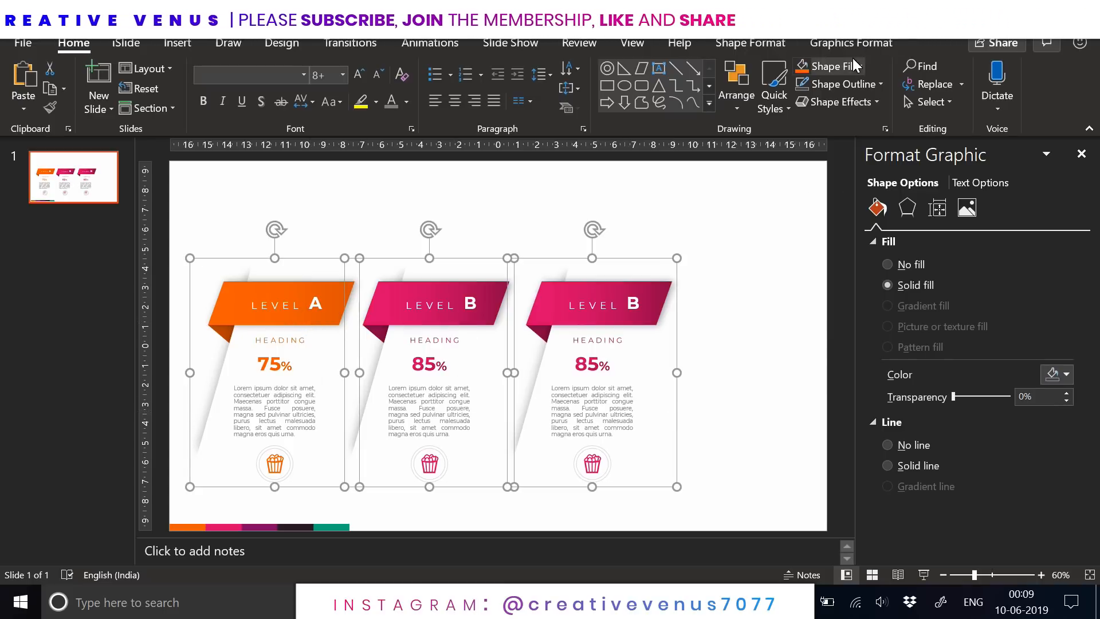
Duplicate card B twice, edit the copies to Level C at 65%, and distribute horizontally.
{"action": "left_click", "coordinate": [941, 69]}
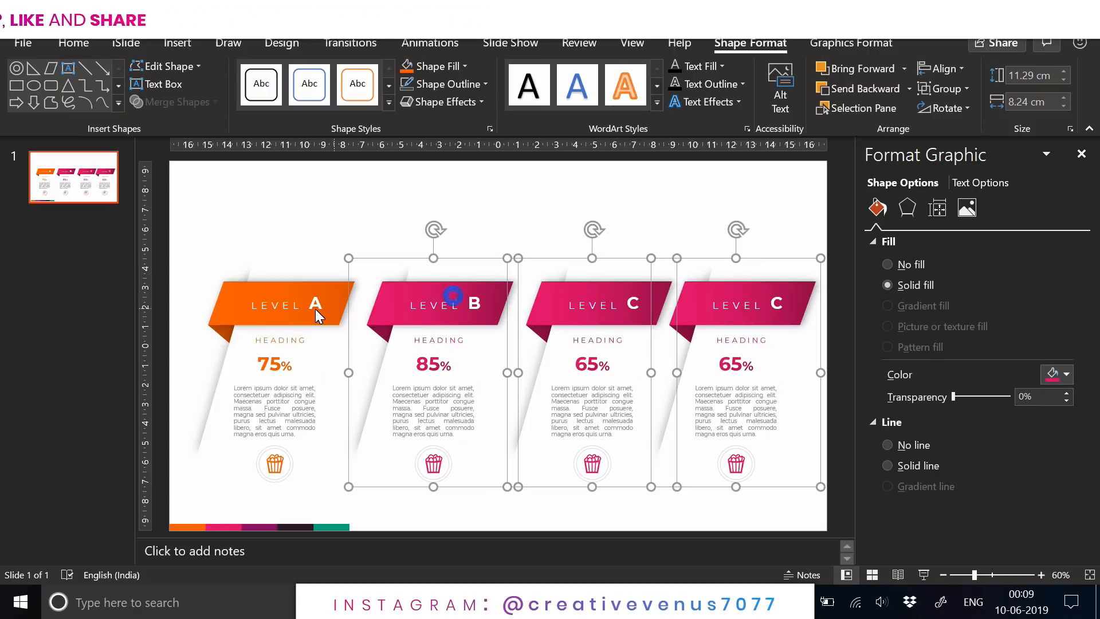
{"action": "left_click", "coordinate": [960, 68]}
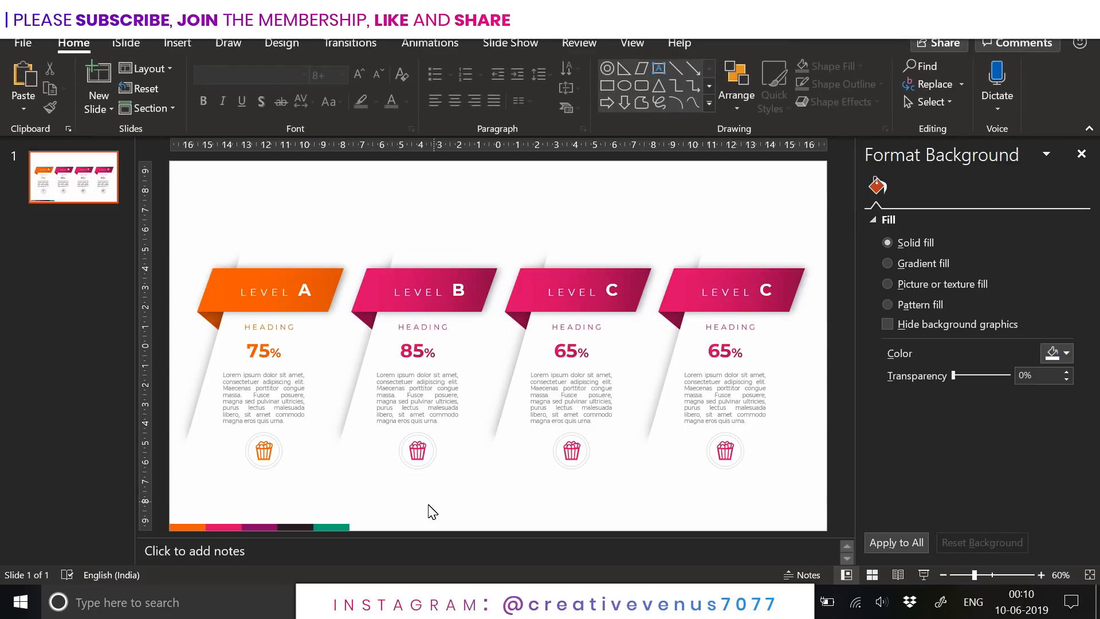
{"action": "left_click", "coordinate": [589, 309]}
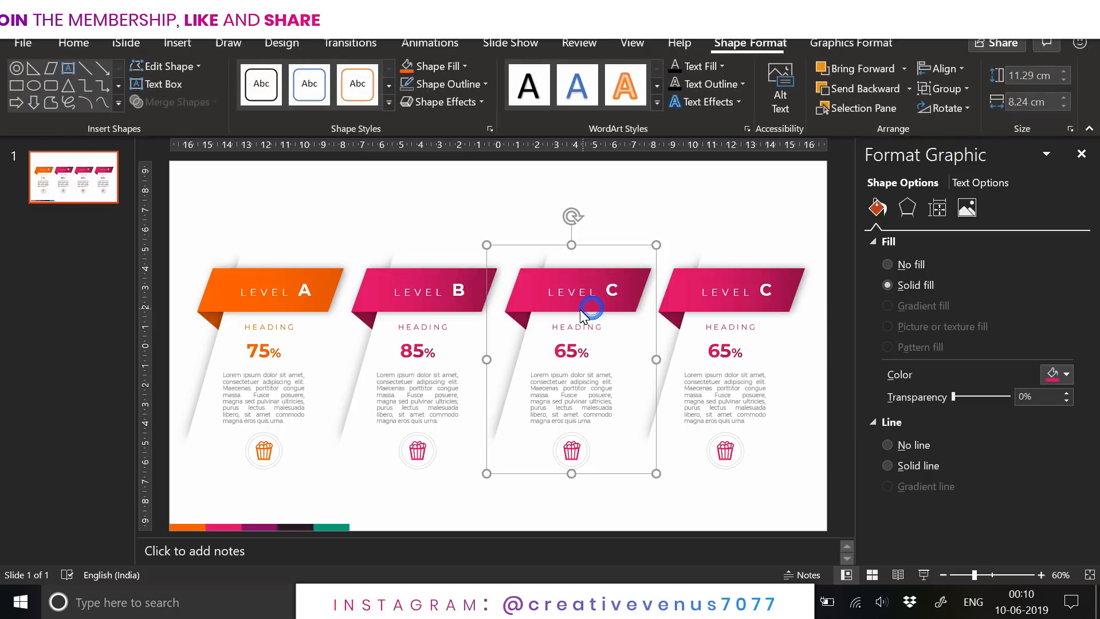
Set card C's banner gradient stop to dark purple, RGB 79,1,60.
{"action": "left_click", "coordinate": [887, 306]}
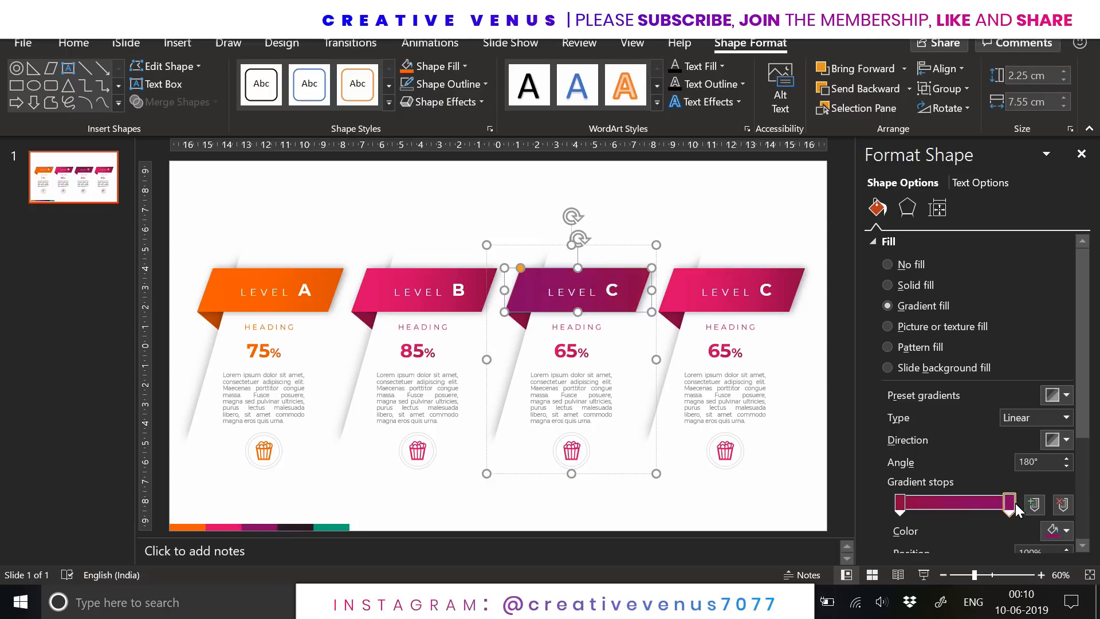
{"action": "left_click", "coordinate": [1055, 531]}
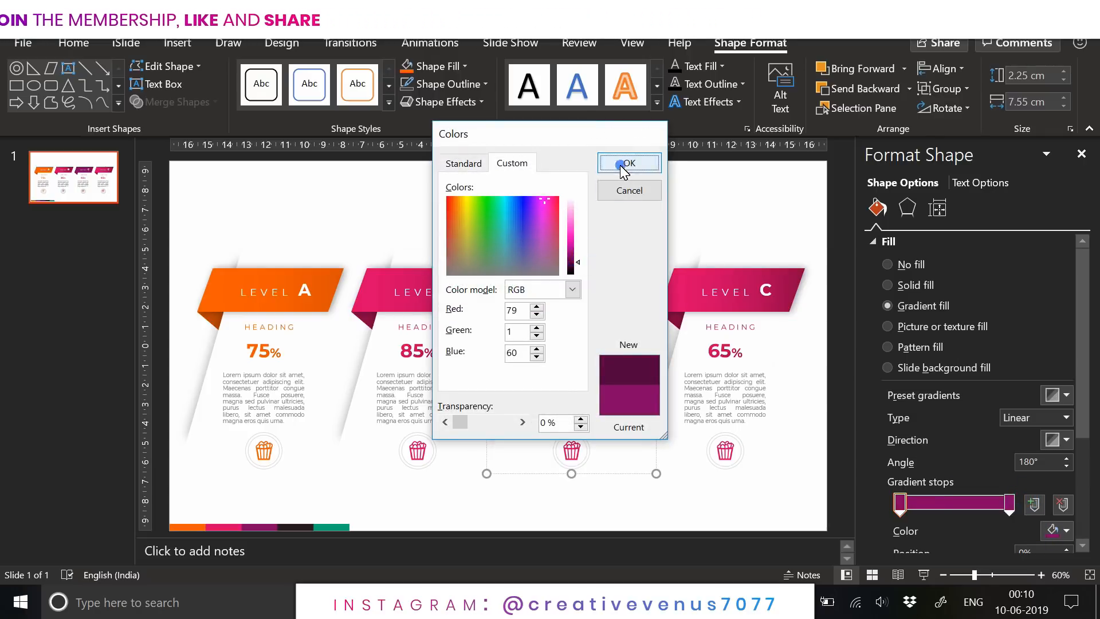
{"action": "left_click", "coordinate": [628, 163]}
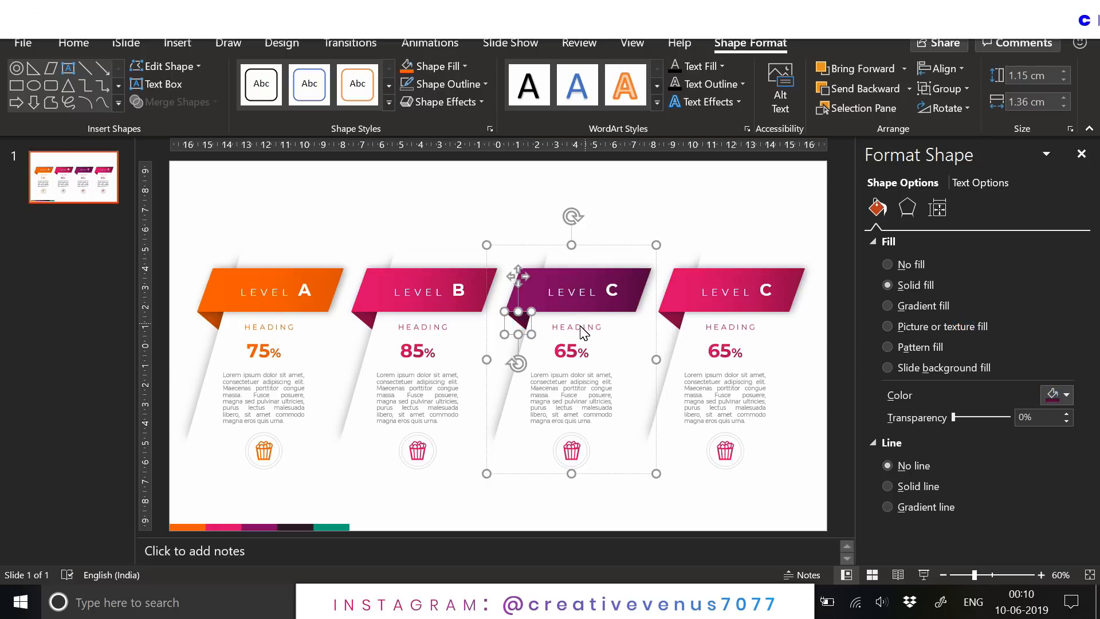
Make card C's HEADING and 65% gradients dark purple, and edit the last card to Level D, 95%.
{"action": "left_click", "coordinate": [980, 182]}
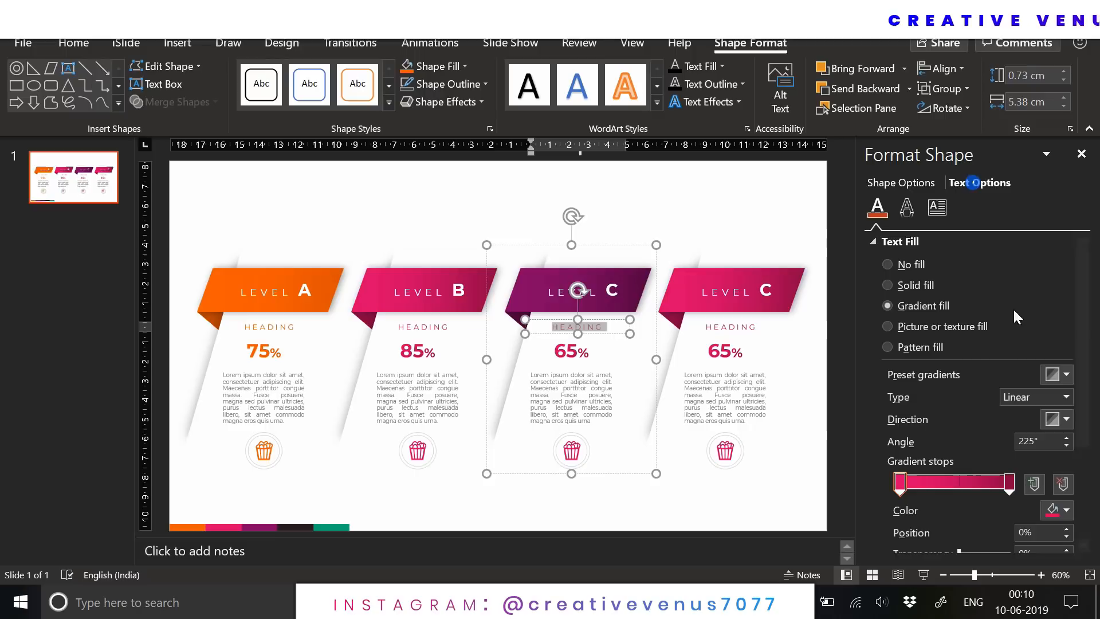
{"action": "left_click", "coordinate": [1064, 510]}
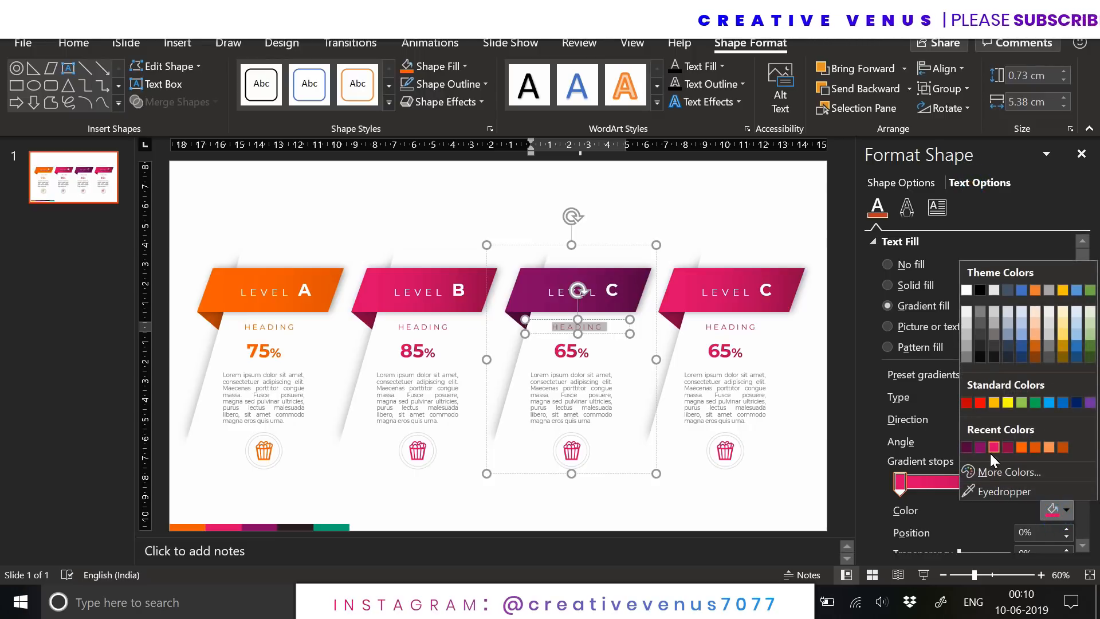
{"action": "left_click", "coordinate": [980, 447]}
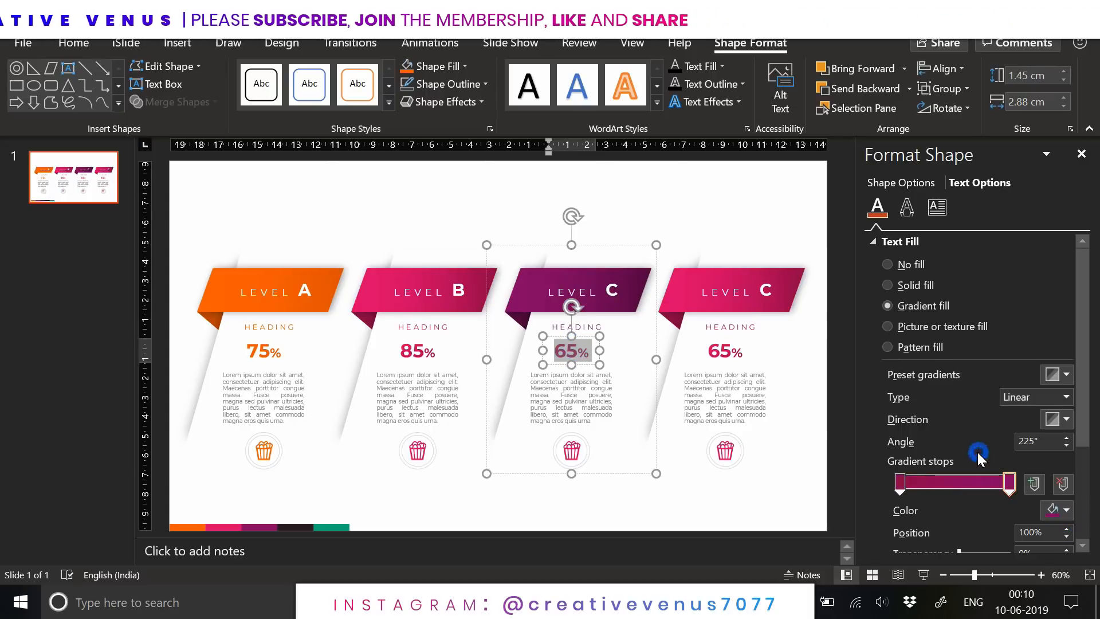
{"action": "left_click", "coordinate": [1056, 510]}
{"action": "type", "text": "95"}
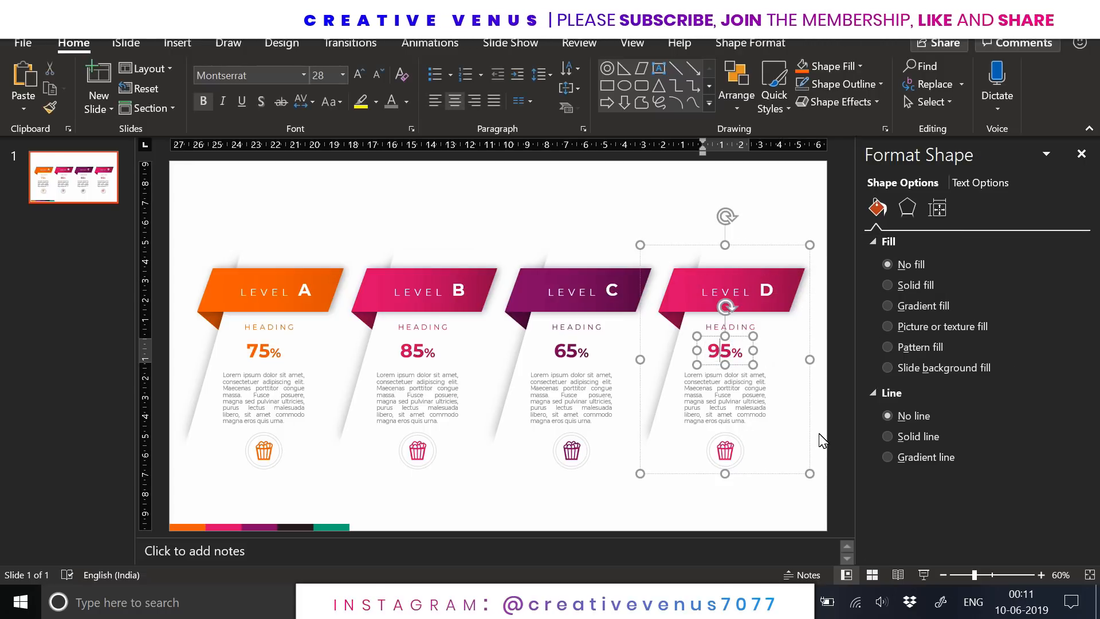
{"action": "left_click", "coordinate": [905, 285]}
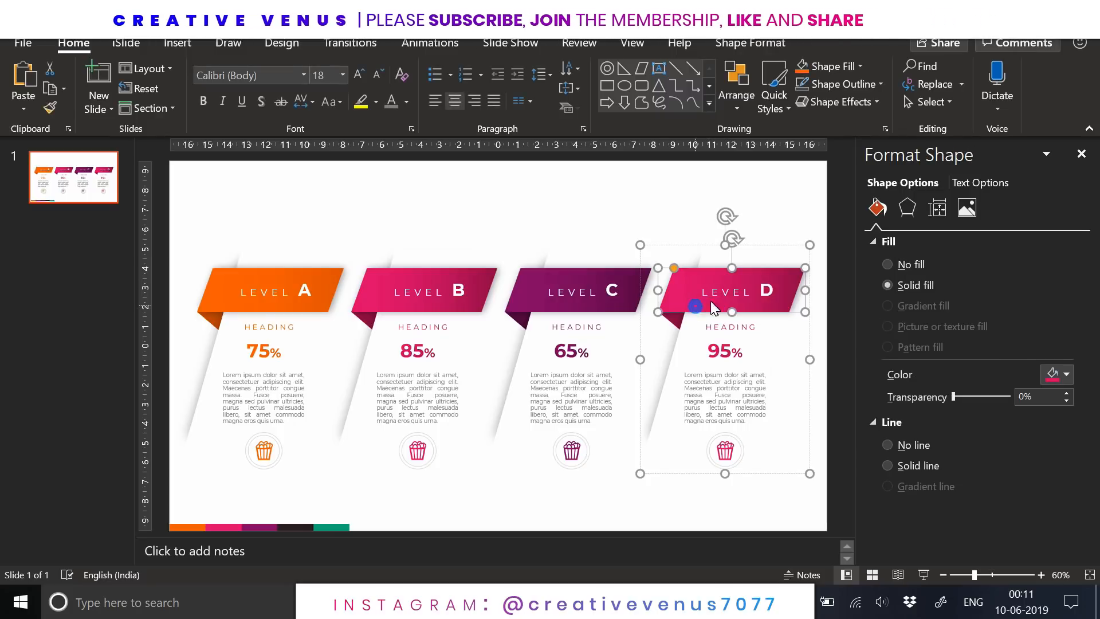
Recolour Level D's banner teal (RGB 2,90,65), with matching heading and 95% figure.
{"action": "left_click", "coordinate": [888, 306]}
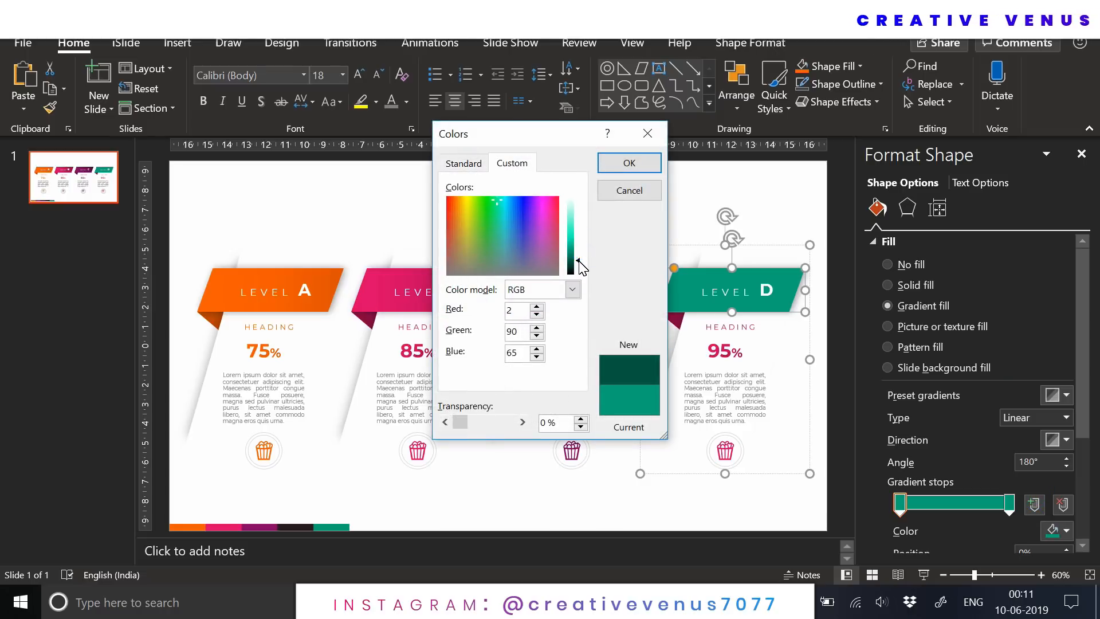
{"action": "left_click", "coordinate": [627, 162]}
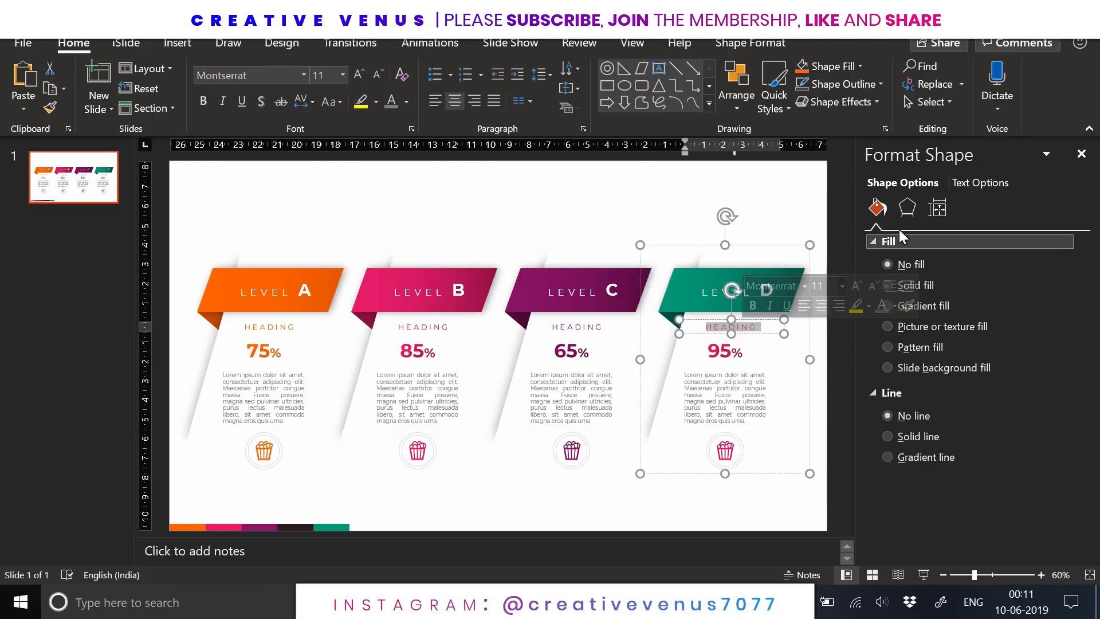
{"action": "left_click", "coordinate": [1055, 510]}
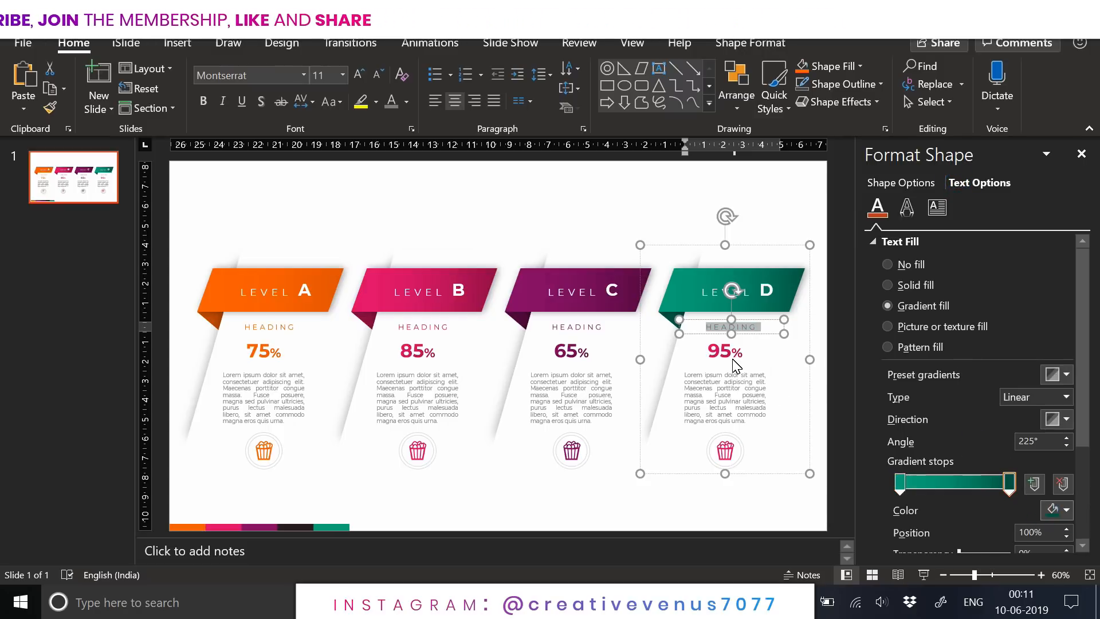
{"action": "left_click", "coordinate": [1065, 510]}
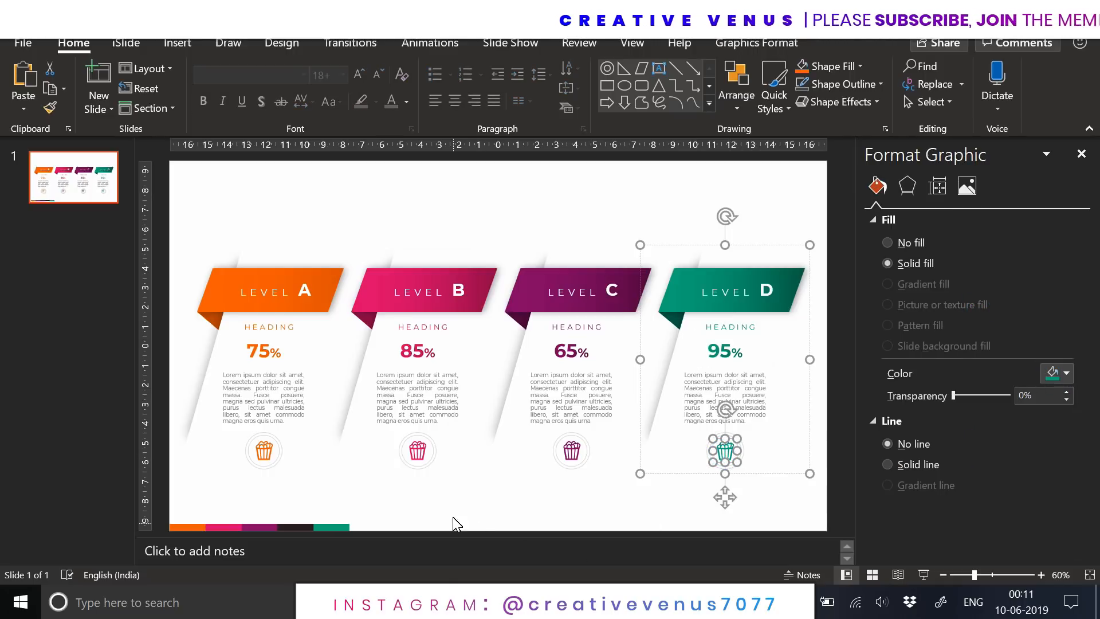
Swap card B's popcorn icon for the ice-cream cone from Food and drinks.
{"action": "left_click", "coordinate": [416, 450]}
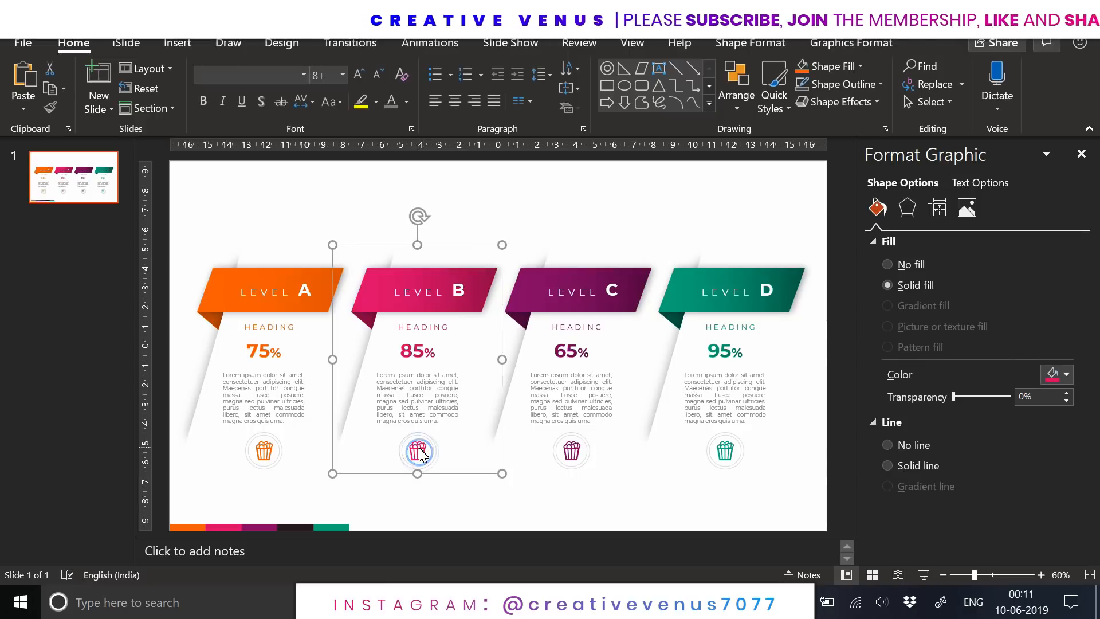
{"action": "right_click", "coordinate": [417, 451]}
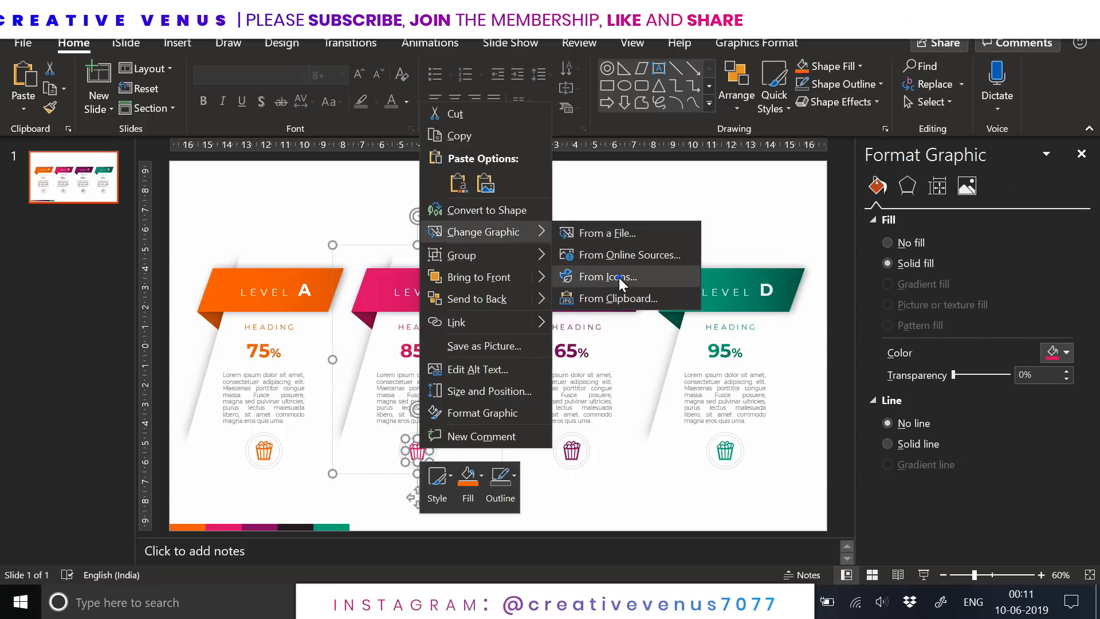
{"action": "left_click", "coordinate": [607, 276]}
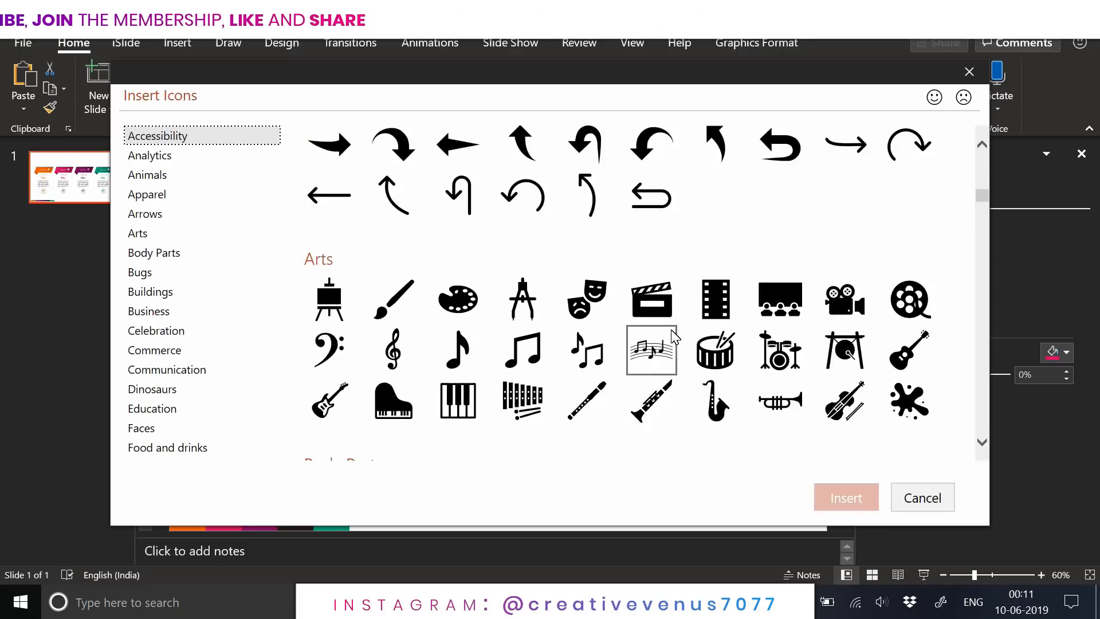
{"action": "scroll", "scroll_direction": "down", "scroll_amount": 3}
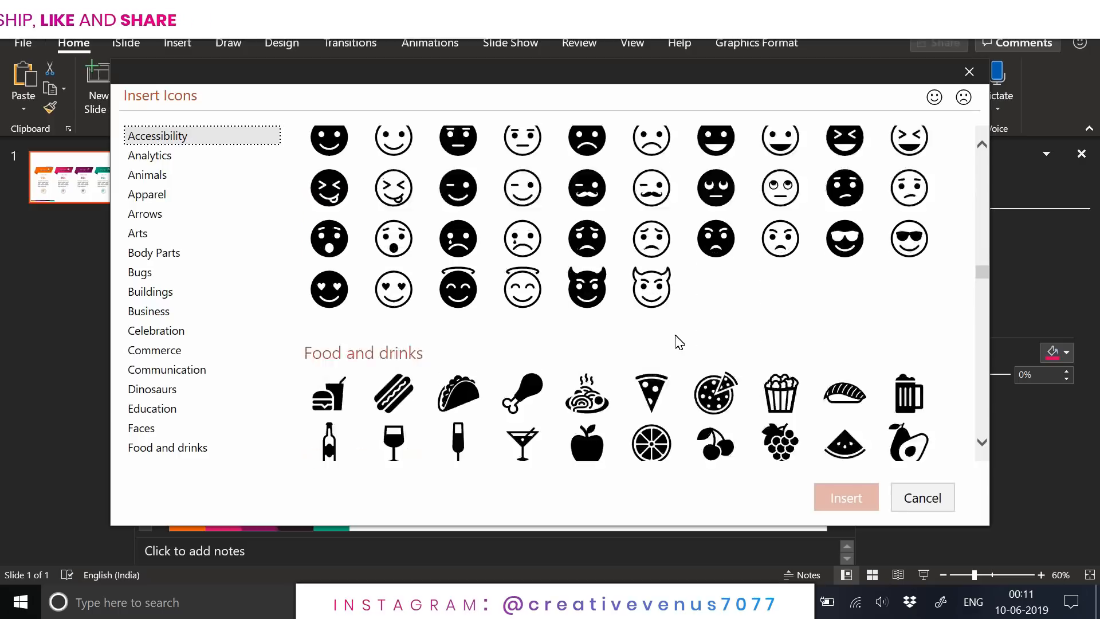
{"action": "scroll", "scroll_direction": "down", "scroll_amount": 3}
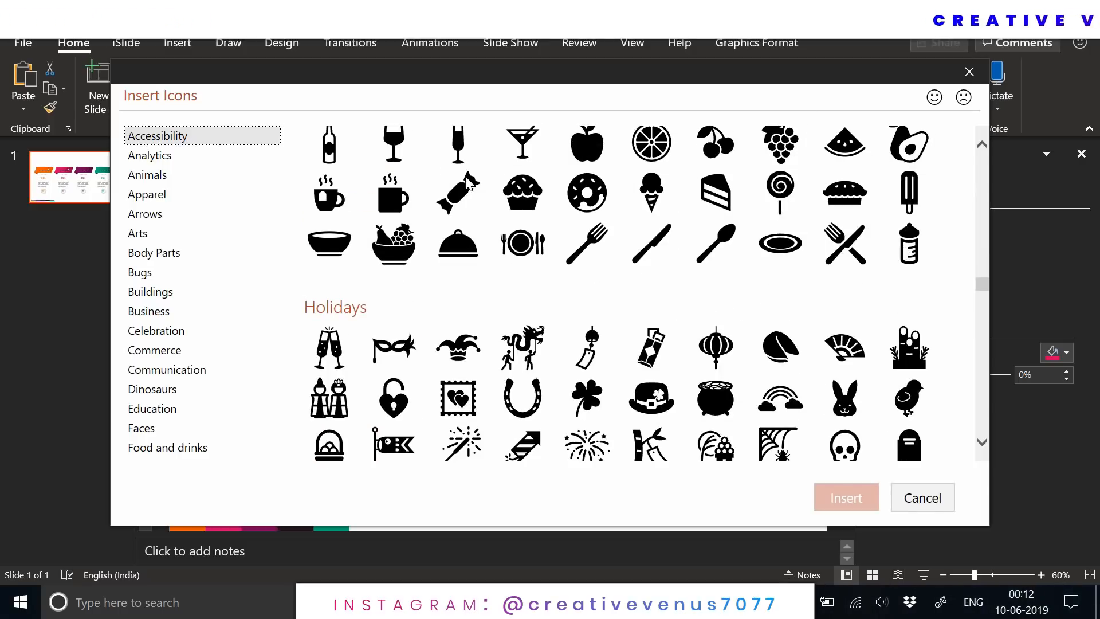
{"action": "left_click", "coordinate": [650, 192]}
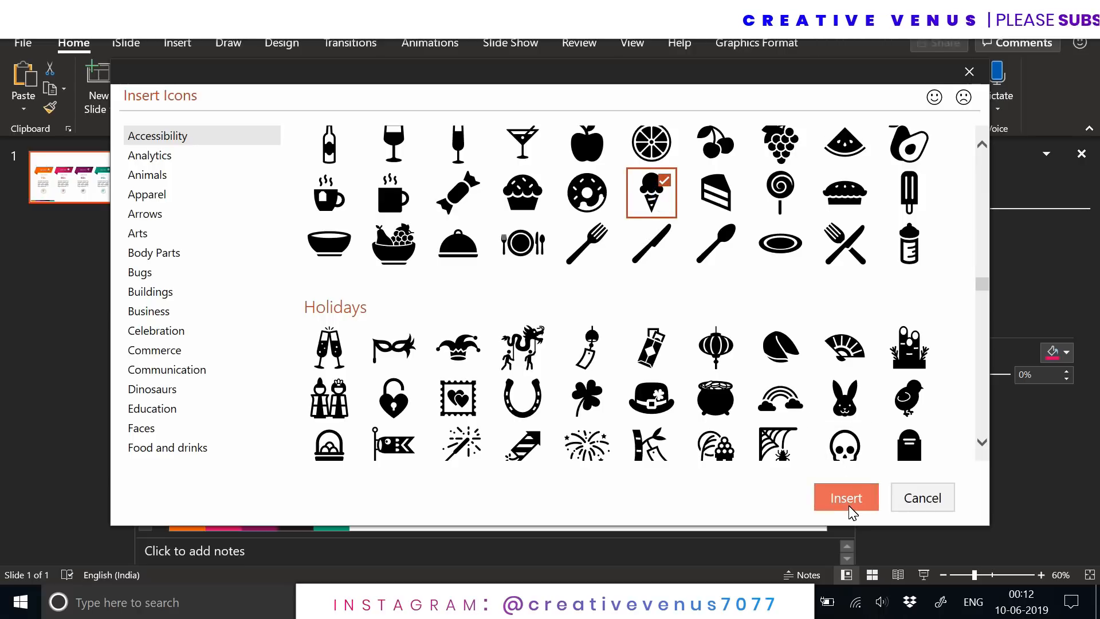
{"action": "left_click", "coordinate": [844, 497]}
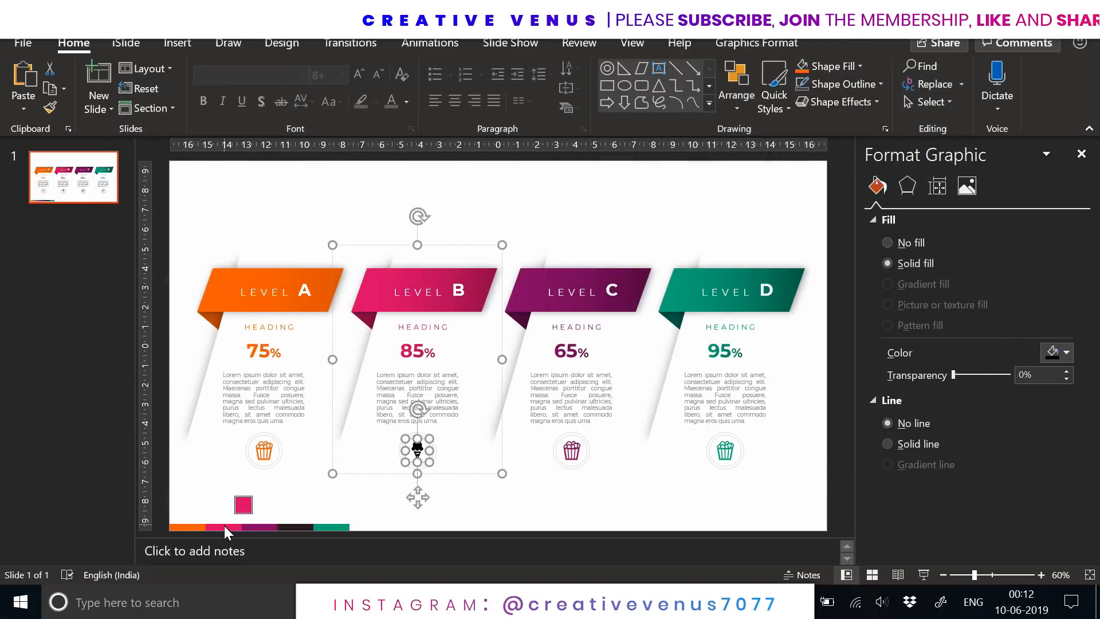
Colour card B's ice-cream icon pink and swap Level C's icon for the pizza.
{"action": "left_click", "coordinate": [571, 450]}
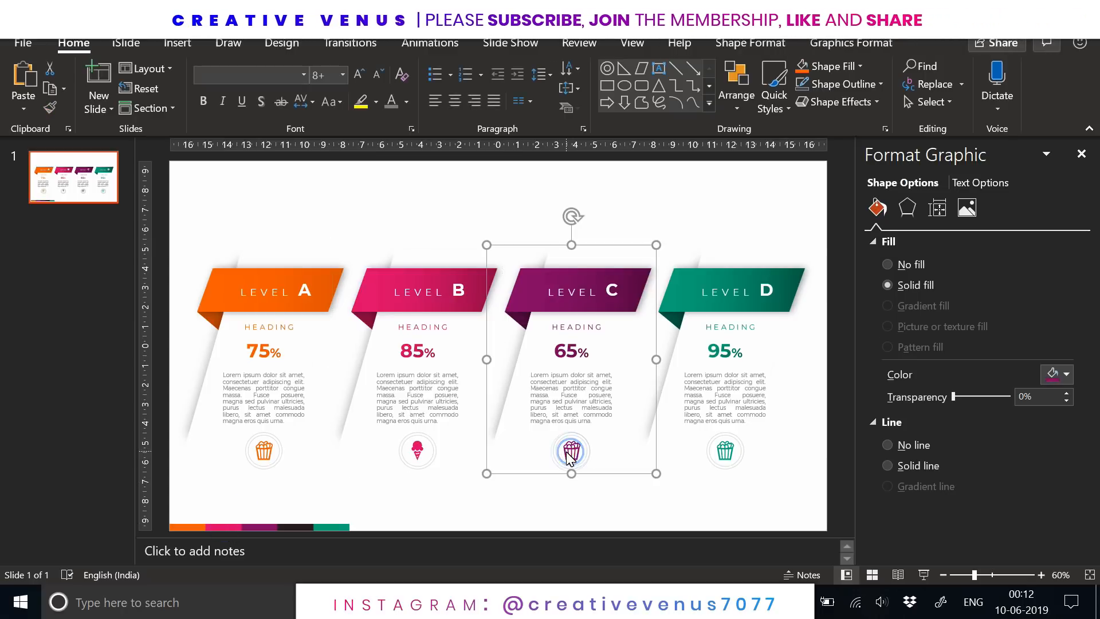
{"action": "right_click", "coordinate": [571, 451]}
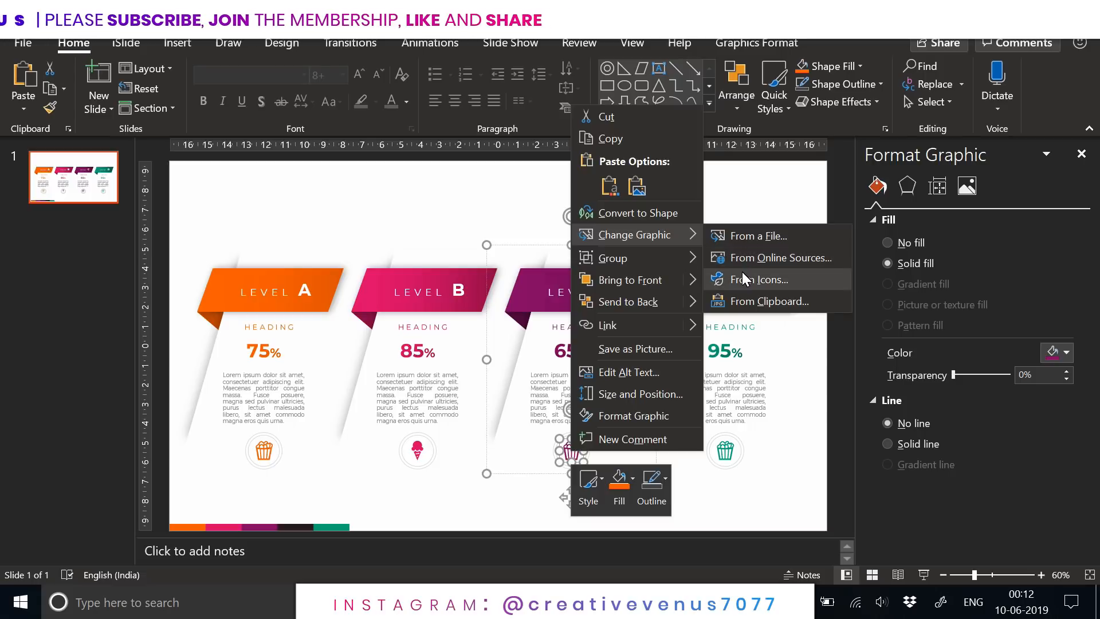
{"action": "left_click", "coordinate": [766, 279]}
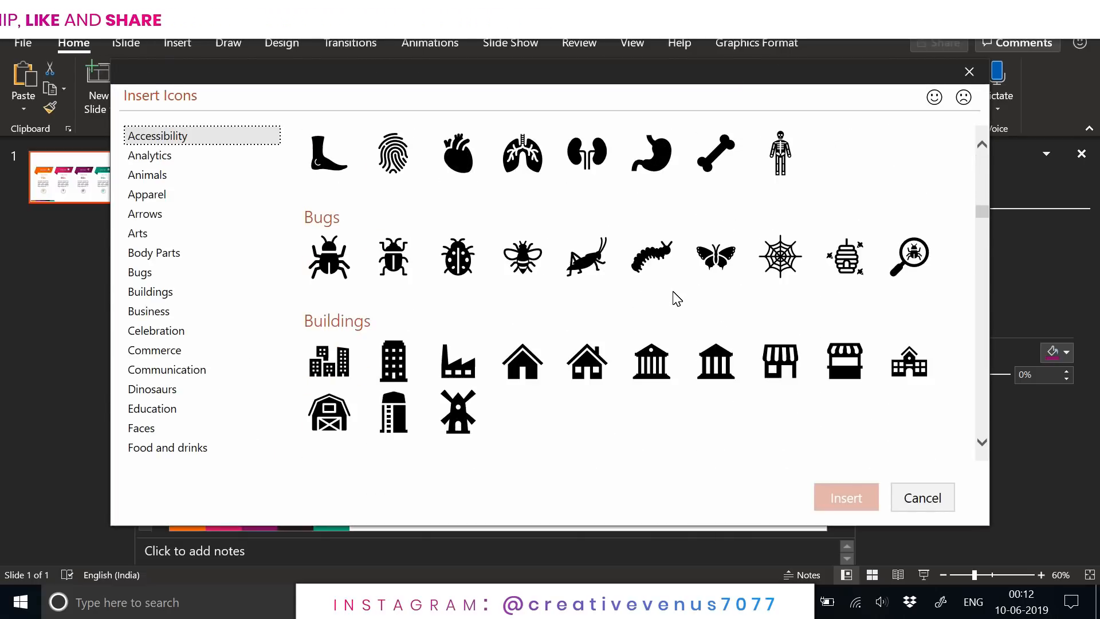
{"action": "scroll", "scroll_direction": "down", "scroll_amount": 3}
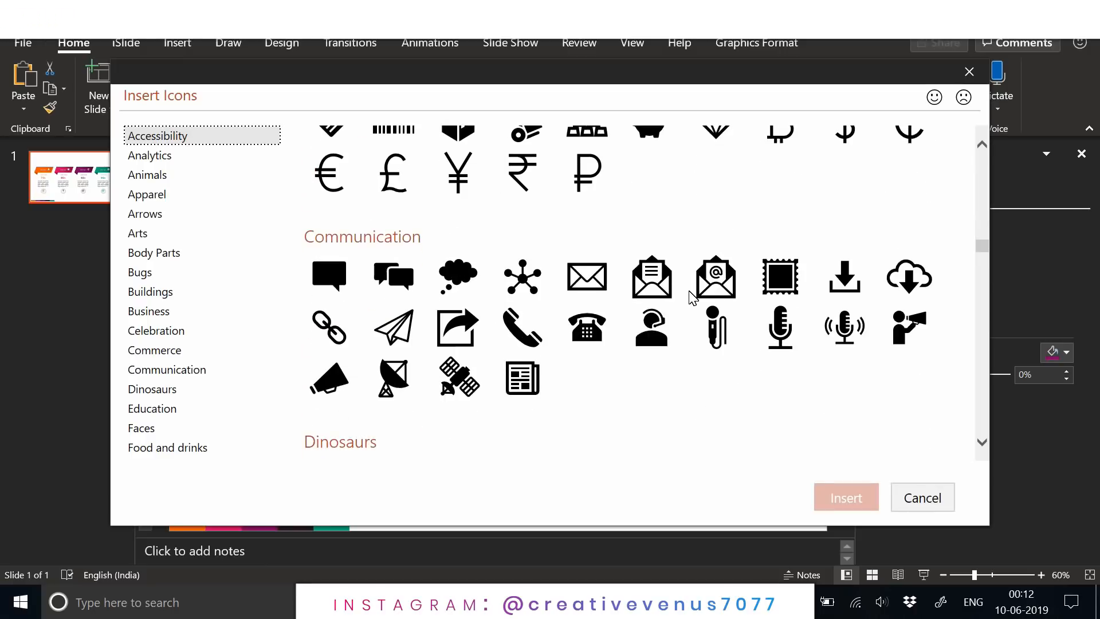
{"action": "scroll", "scroll_direction": "down", "scroll_amount": 3}
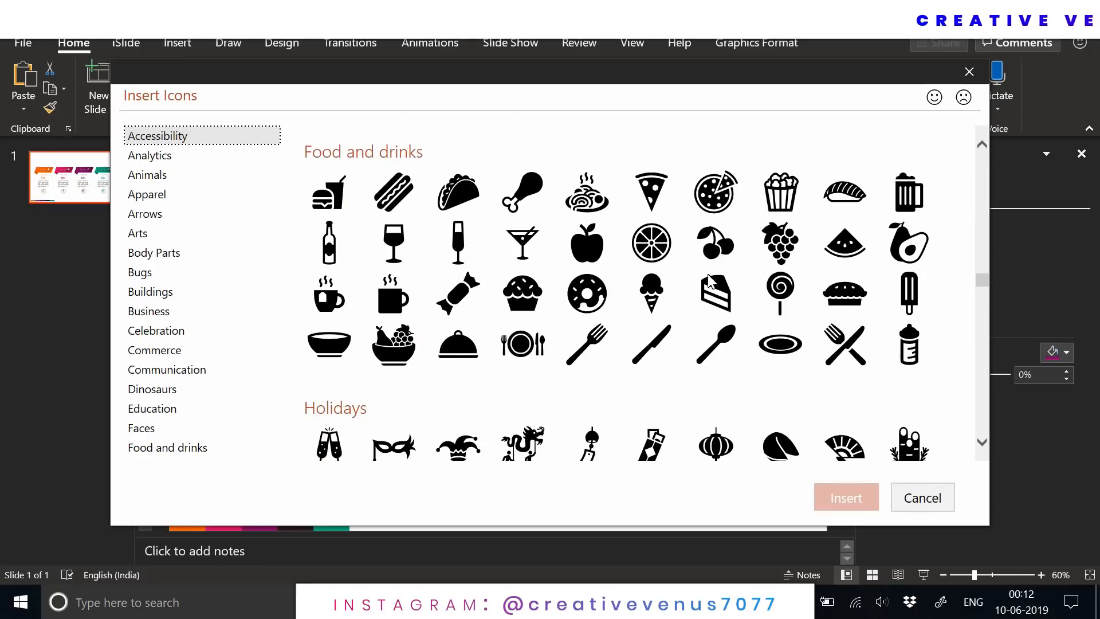
{"action": "left_click", "coordinate": [715, 192]}
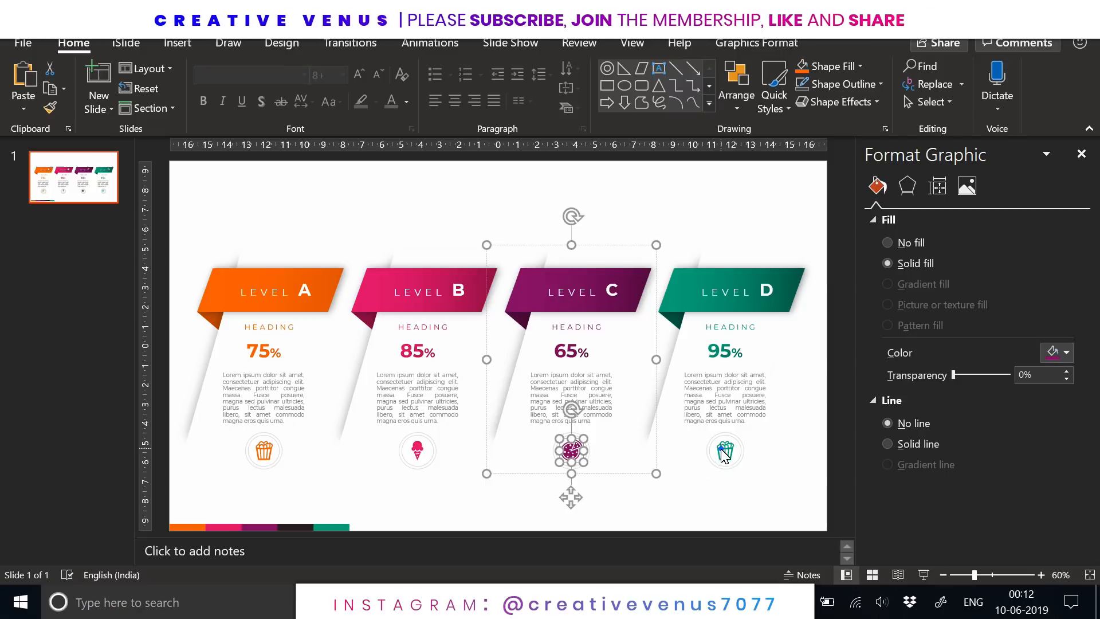
Replace the Level D icon with a cake-slice dessert icon from the Icons library.
{"action": "left_click", "coordinate": [724, 450]}
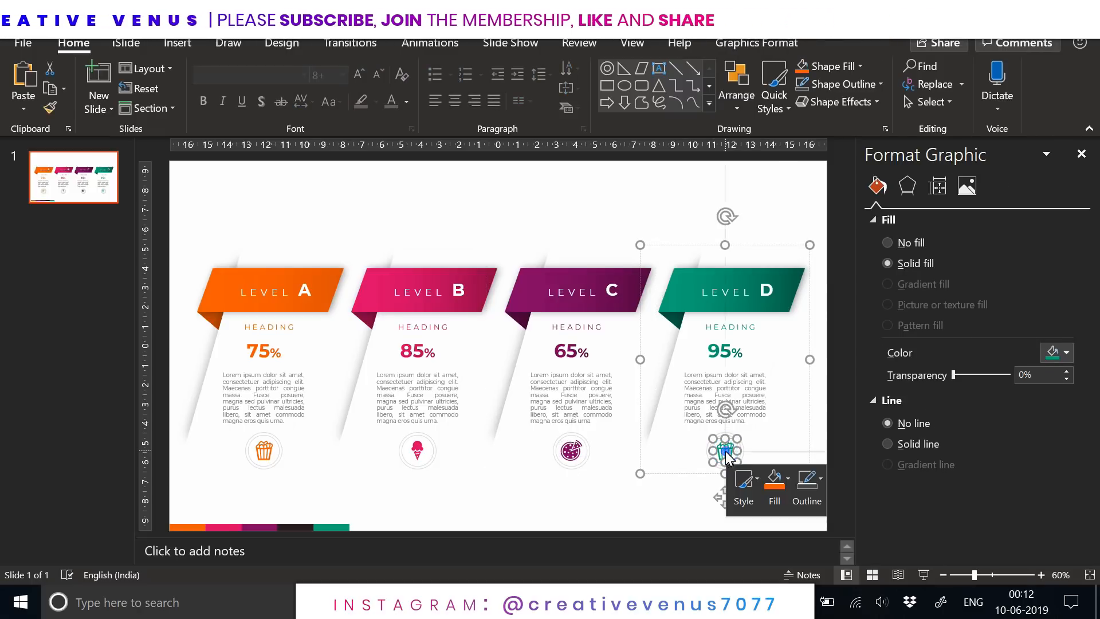
{"action": "right_click", "coordinate": [728, 452]}
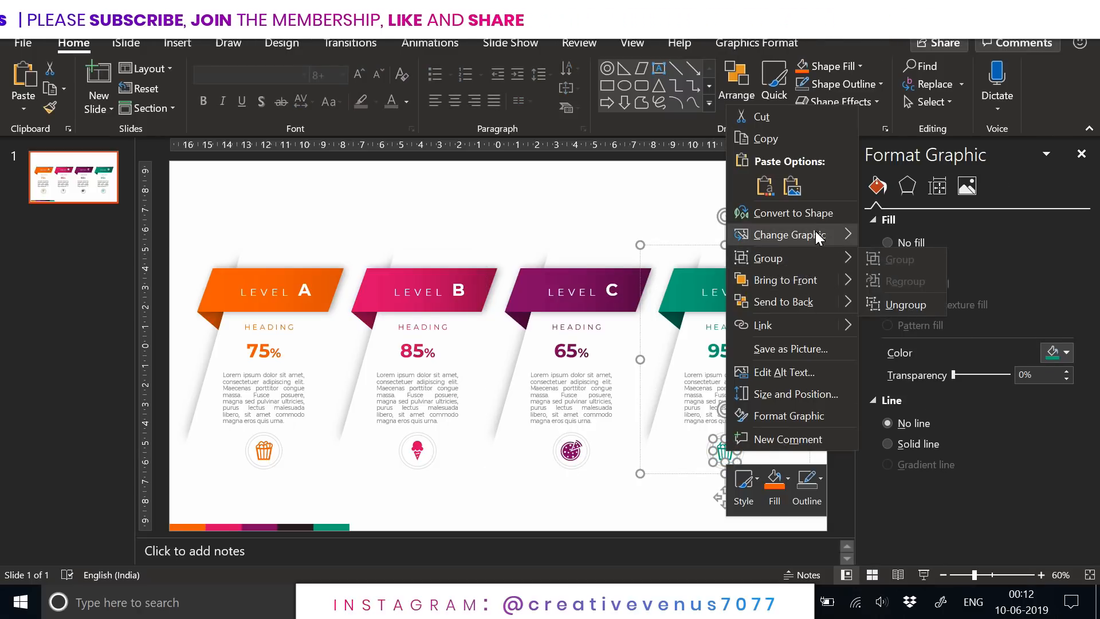
{"action": "left_click", "coordinate": [787, 234]}
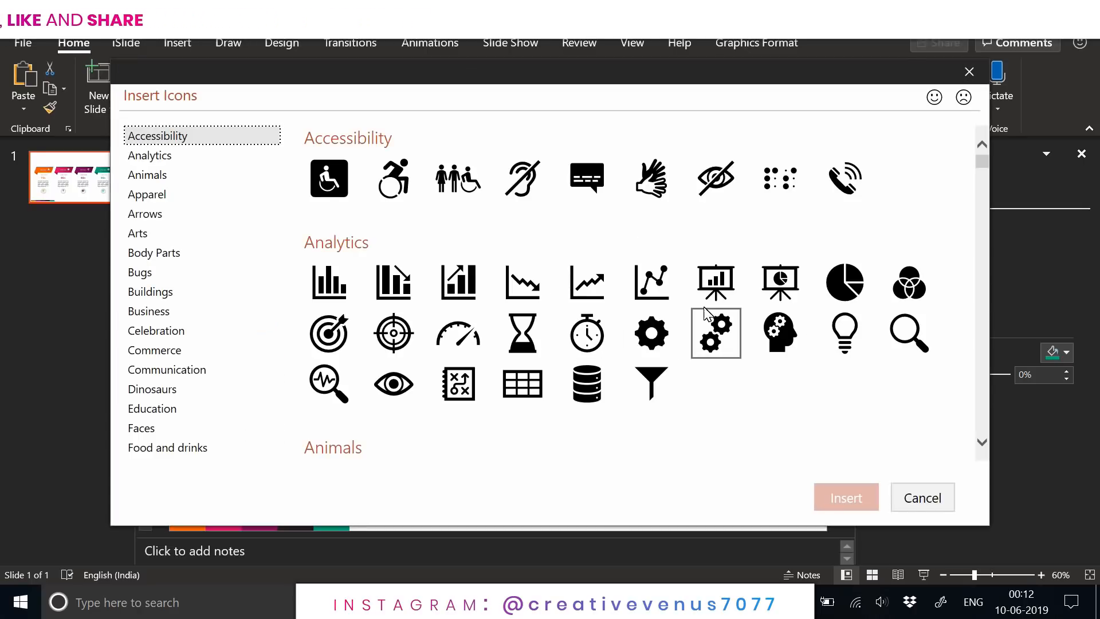
{"action": "scroll", "scroll_direction": "down", "scroll_amount": 3}
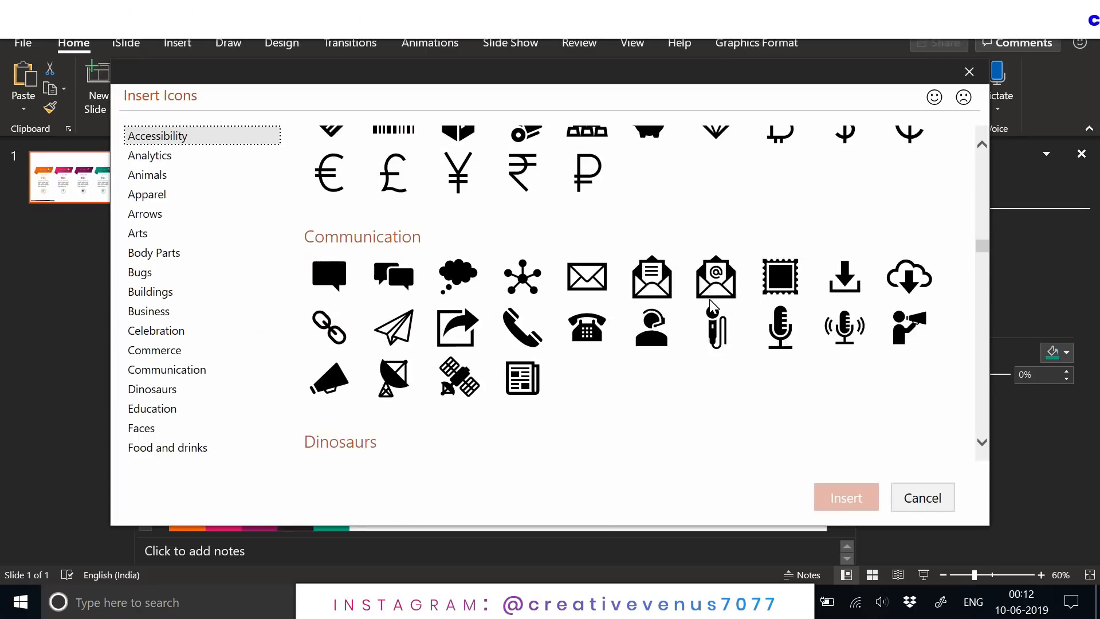
{"action": "scroll", "scroll_direction": "down", "scroll_amount": 3}
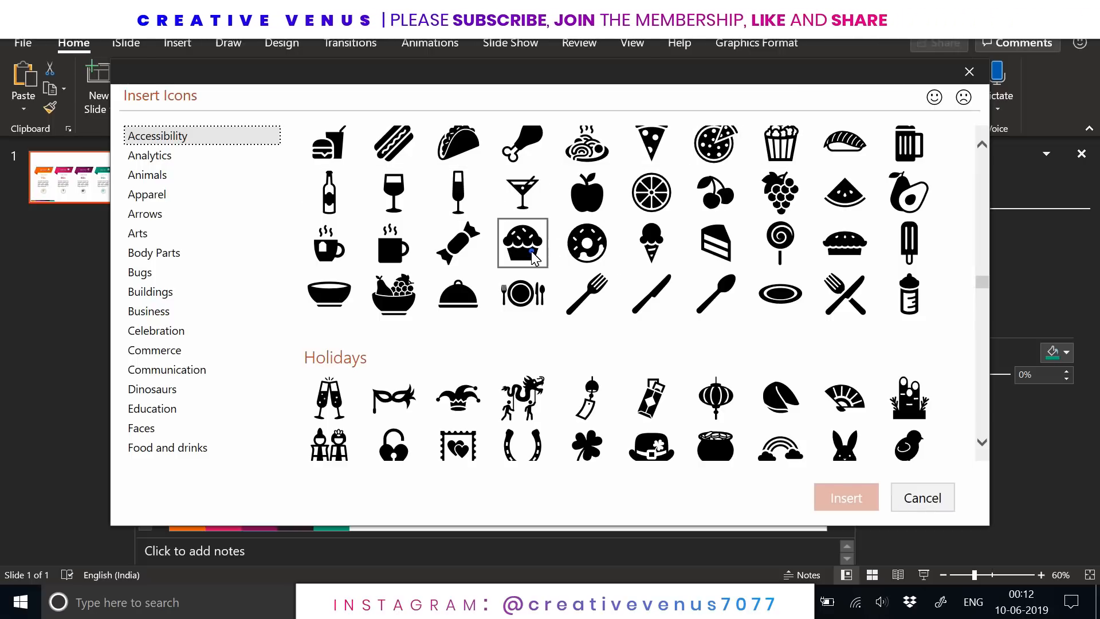
{"action": "left_click", "coordinate": [522, 243]}
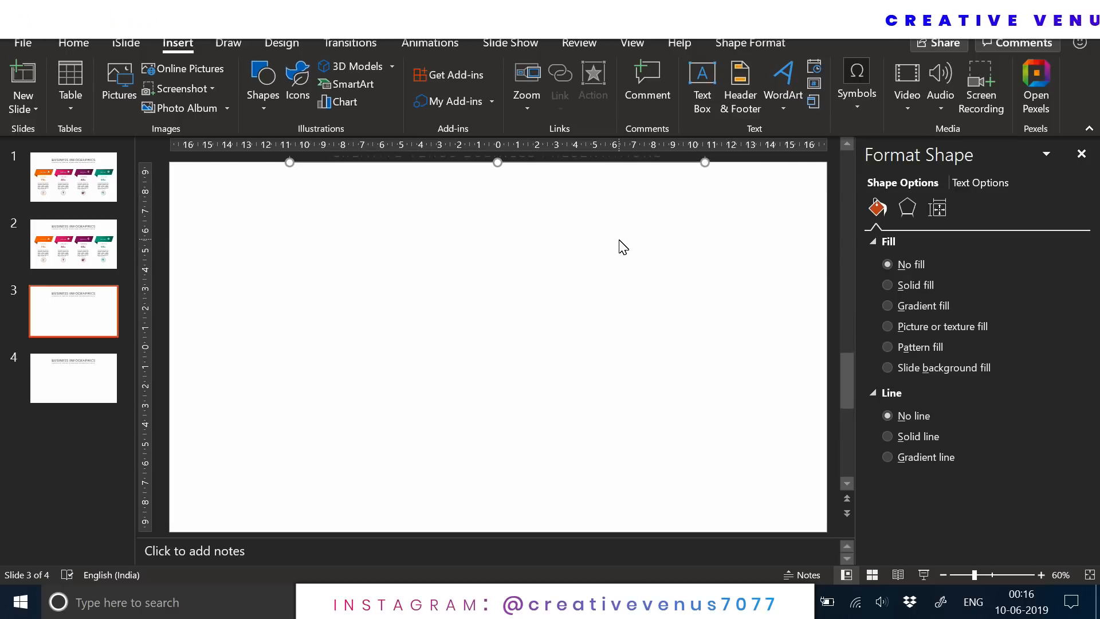
Select the Level A card group on slide 2 for copying.
{"action": "left_click", "coordinate": [72, 378]}
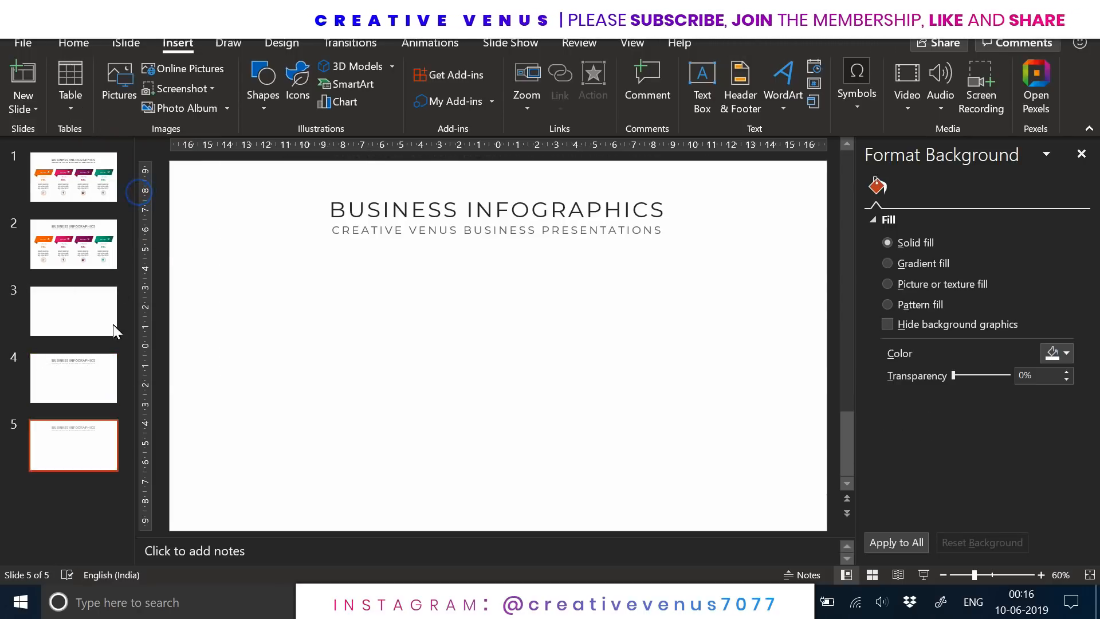
{"action": "left_click", "coordinate": [72, 244]}
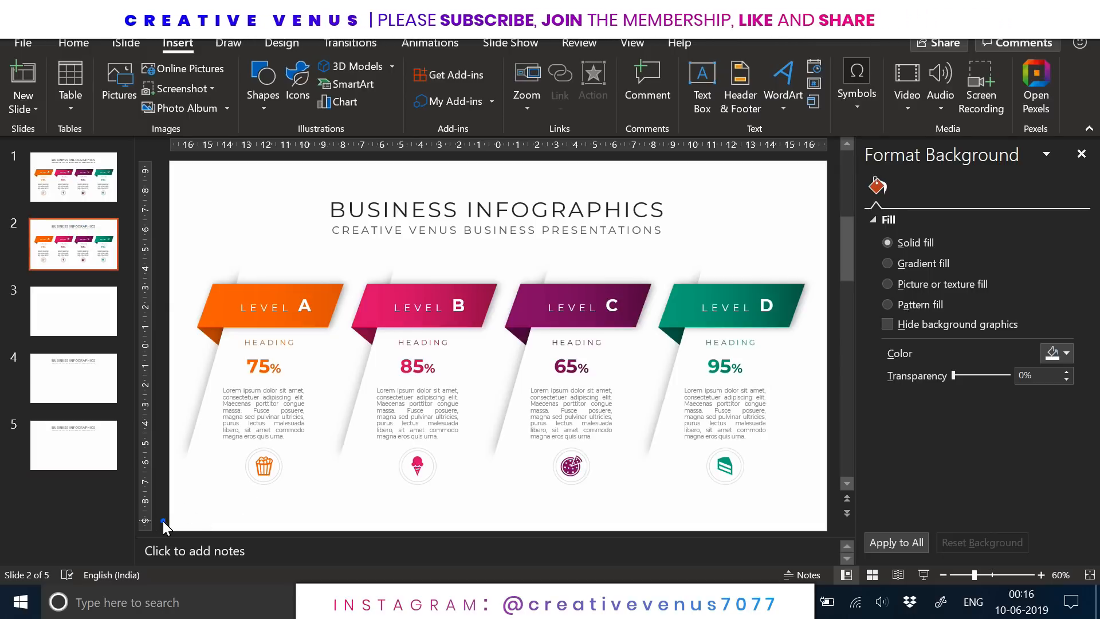
{"action": "left_click", "coordinate": [269, 306]}
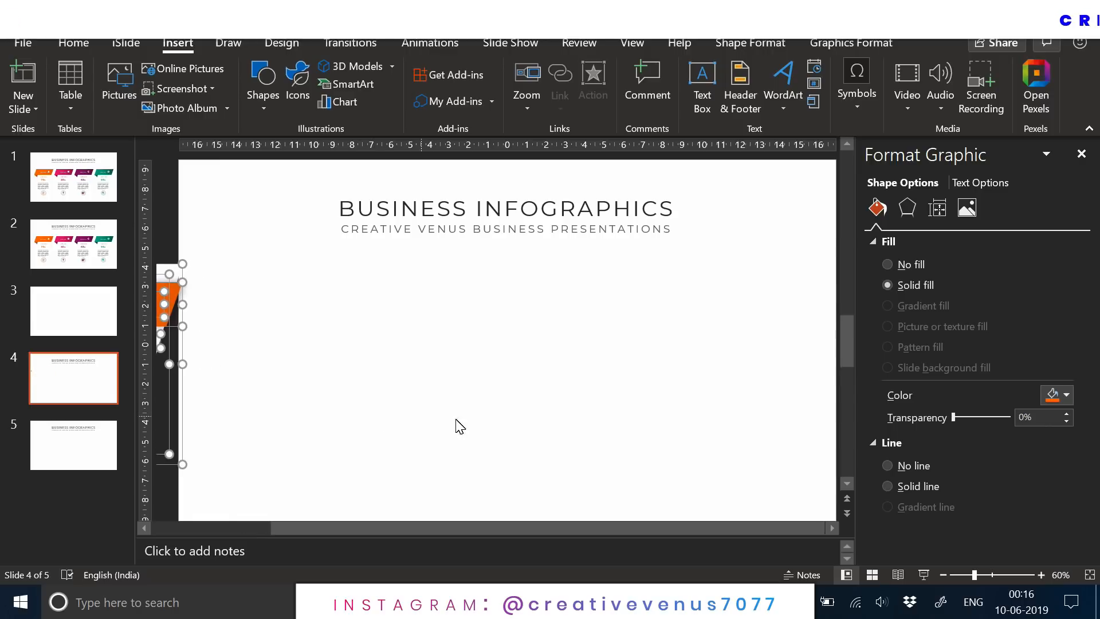
Zoom out and paste the Level A card onto slides 4 and 5.
{"action": "left_click", "coordinate": [944, 575]}
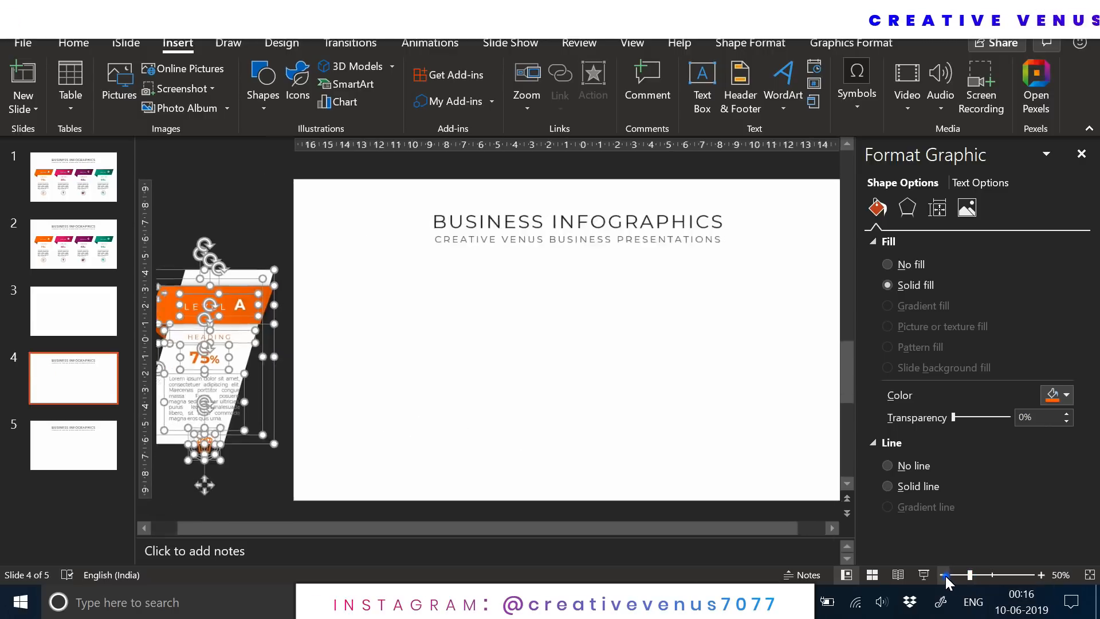
{"action": "left_click", "coordinate": [946, 575]}
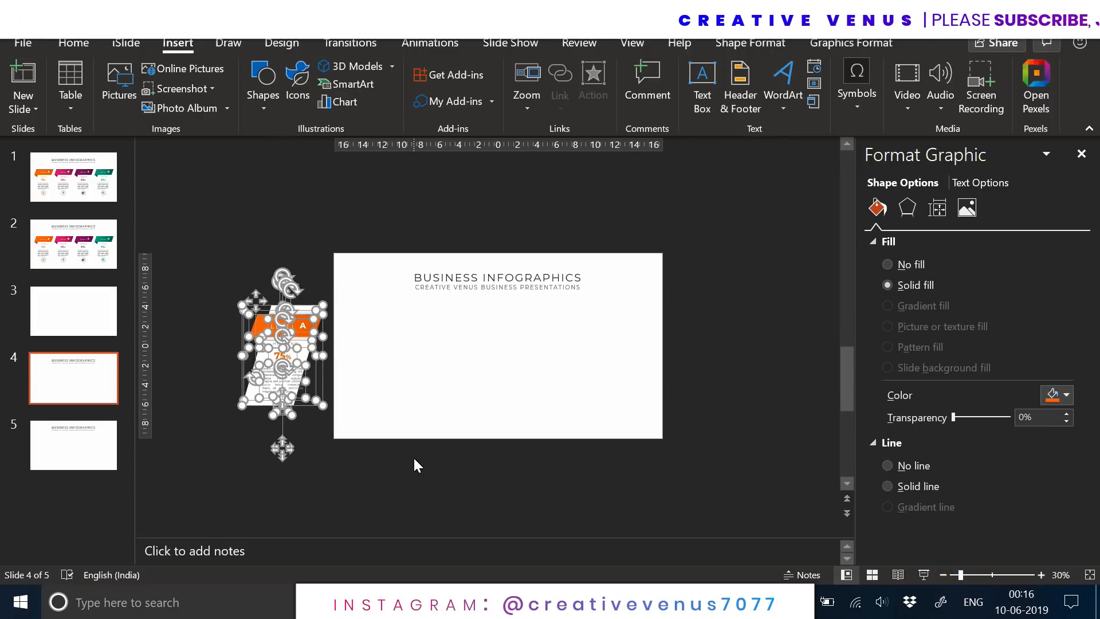
{"action": "left_click", "coordinate": [73, 445]}
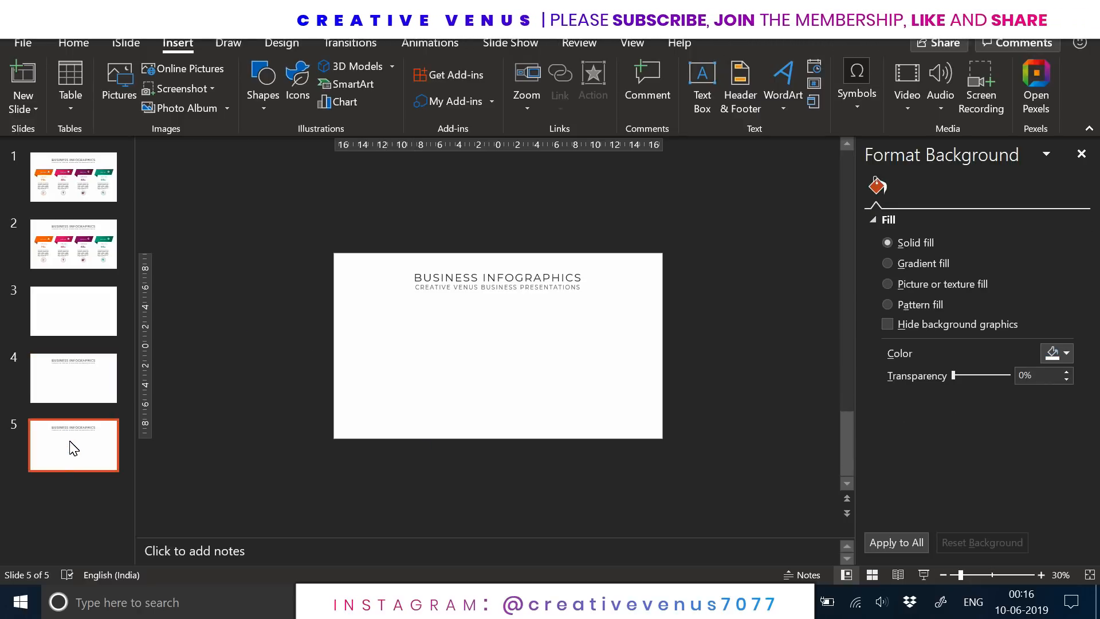
{"action": "left_click", "coordinate": [72, 244]}
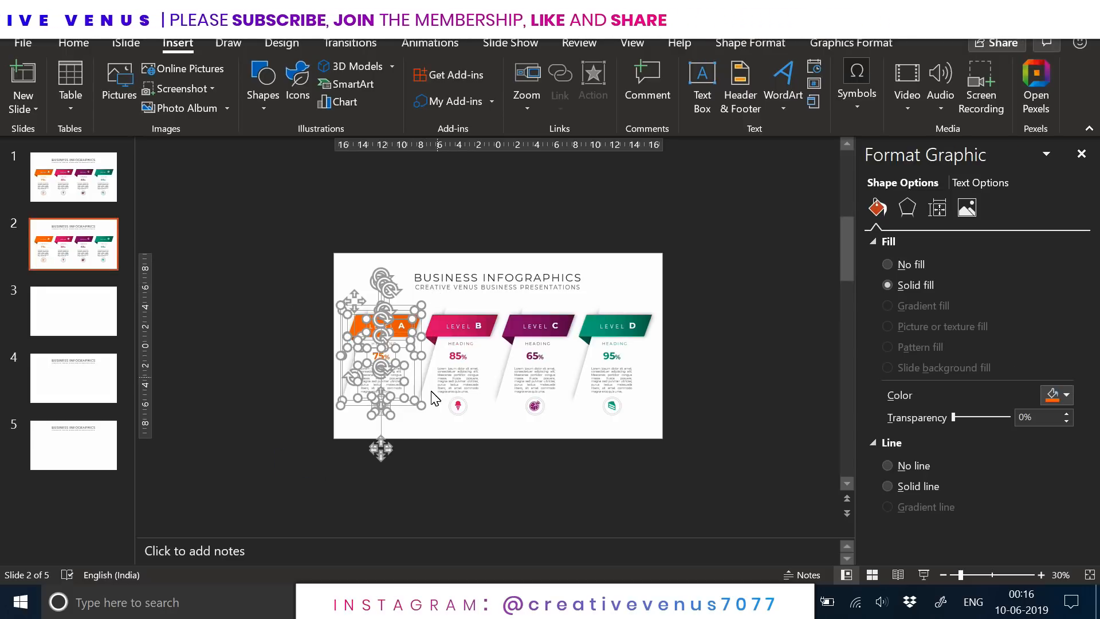
{"action": "left_click", "coordinate": [73, 444]}
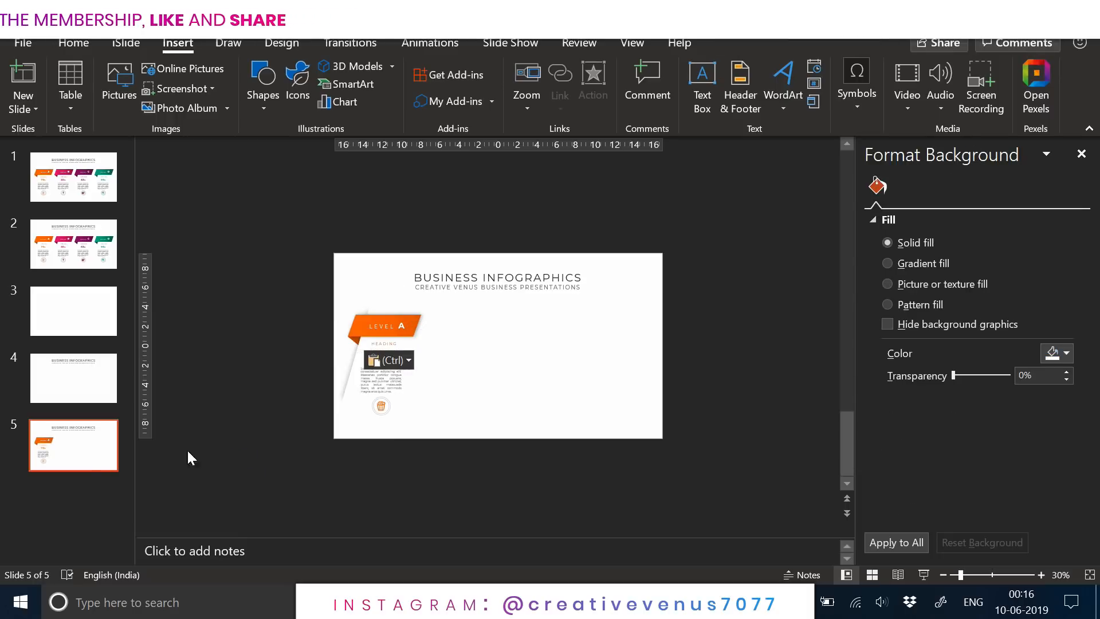
{"action": "left_click", "coordinate": [73, 243]}
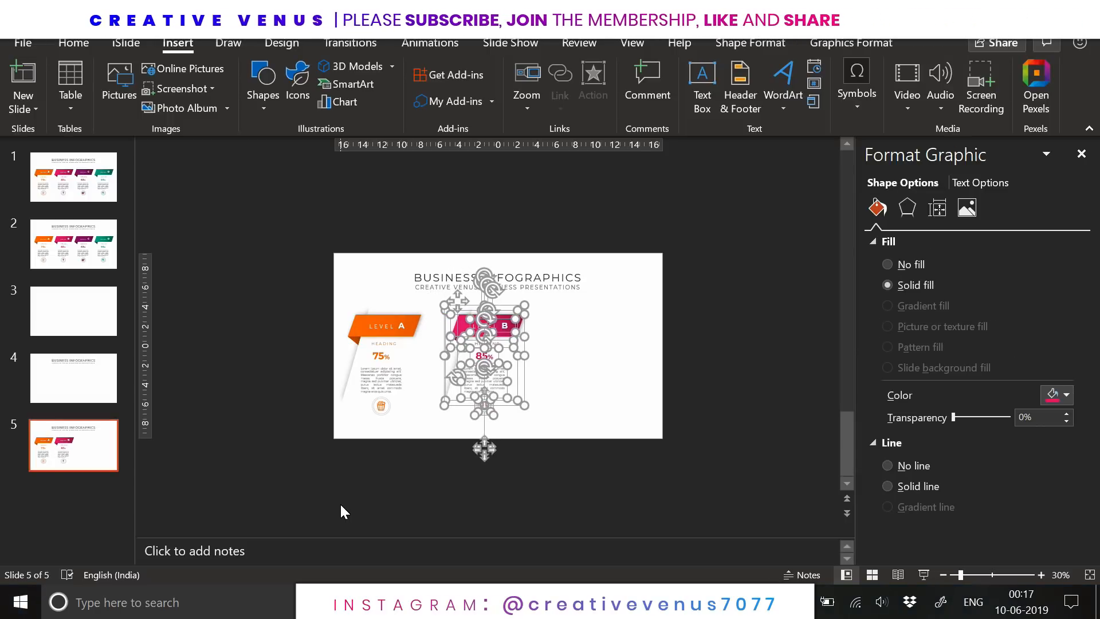
Move Level B off the right edge, duplicate slide 5, and push Level C off-slide.
{"action": "left_click_drag", "start_coordinate": [484, 343], "coordinate": [709, 343]}
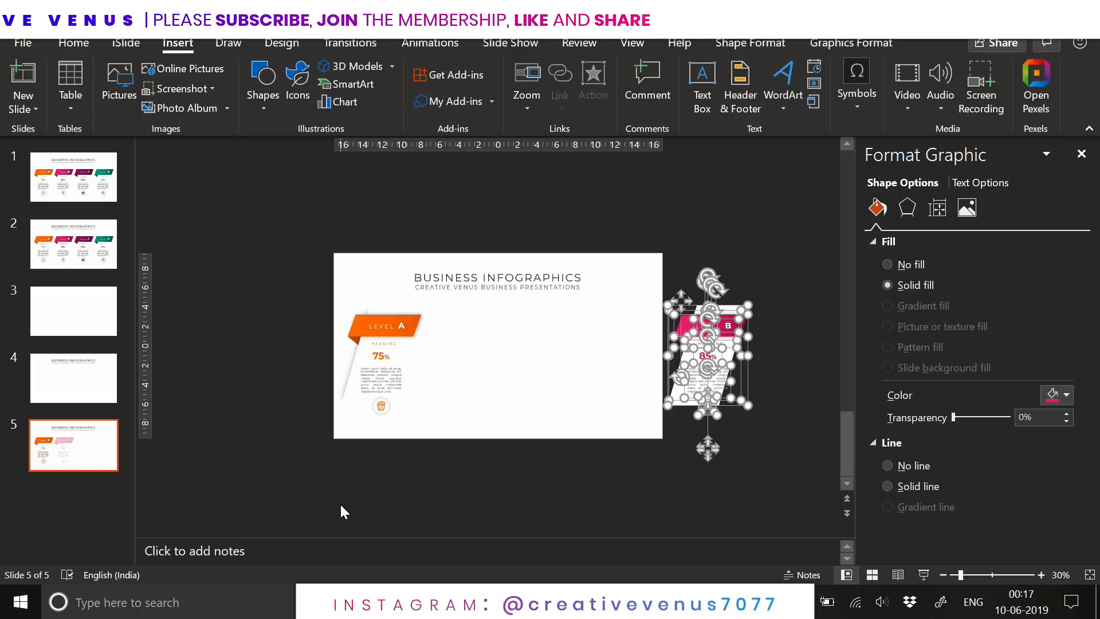
{"action": "right_click", "coordinate": [73, 444]}
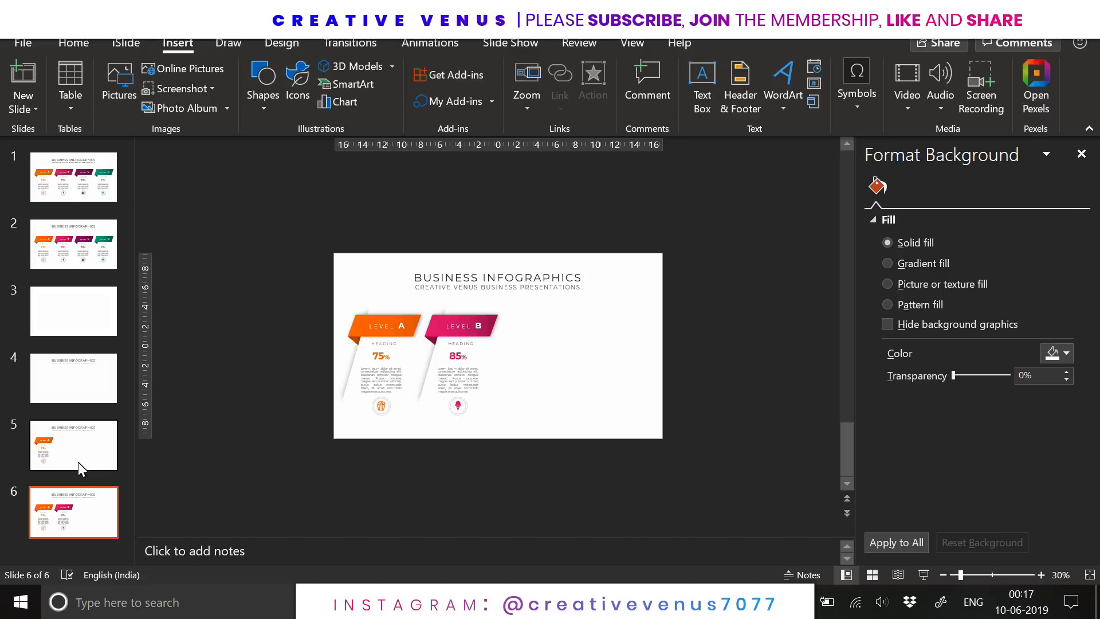
{"action": "mouse_move", "coordinate": [123, 309]}
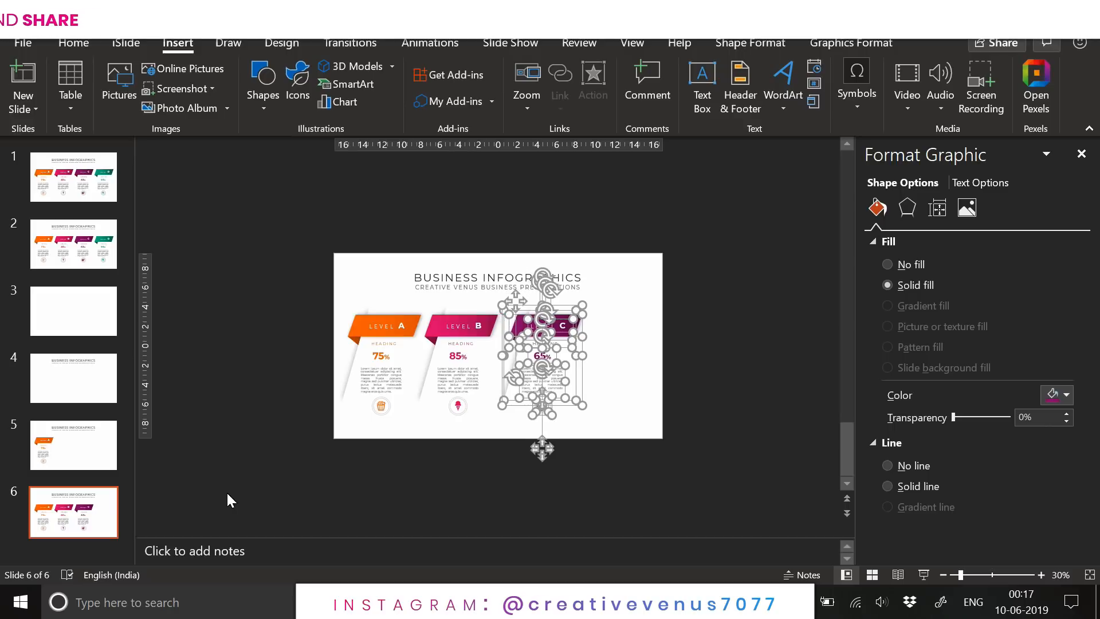
{"action": "left_click_drag", "start_coordinate": [542, 344], "coordinate": [709, 344]}
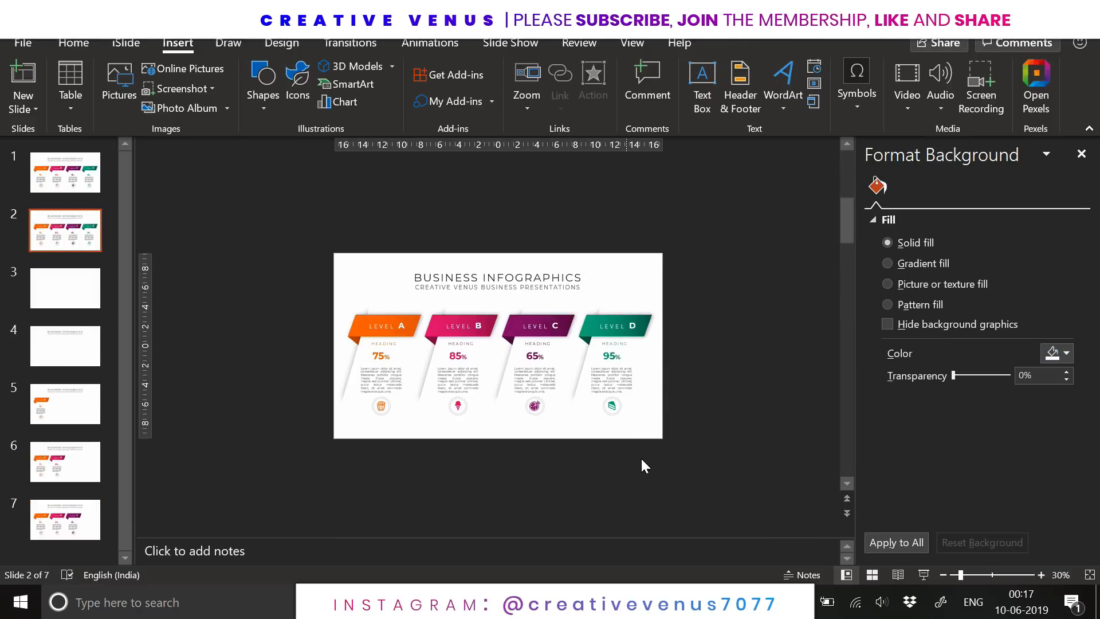
Bring the Level D card onto slide 7 and drag cards off the slide.
{"action": "left_click", "coordinate": [613, 326]}
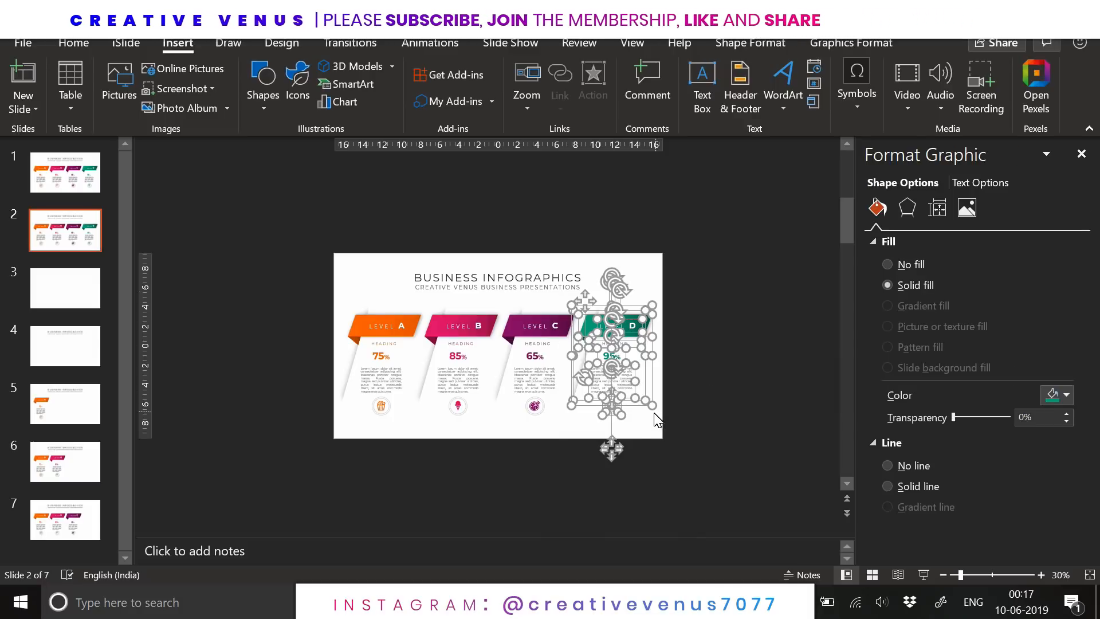
{"action": "left_click", "coordinate": [65, 519]}
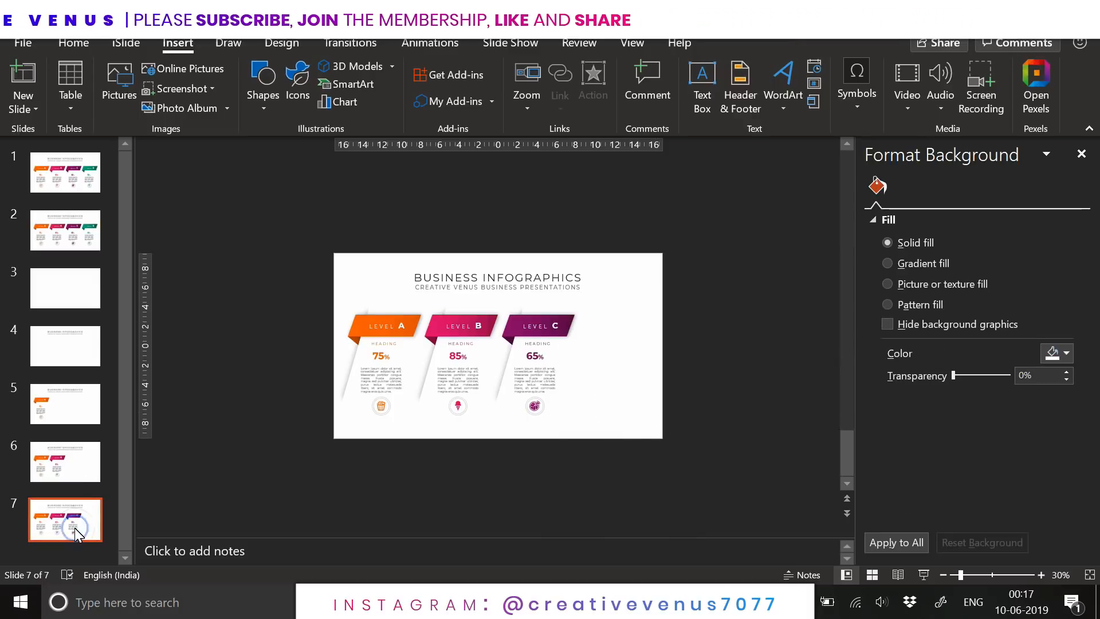
{"action": "left_click_drag", "start_coordinate": [538, 358], "coordinate": [712, 358]}
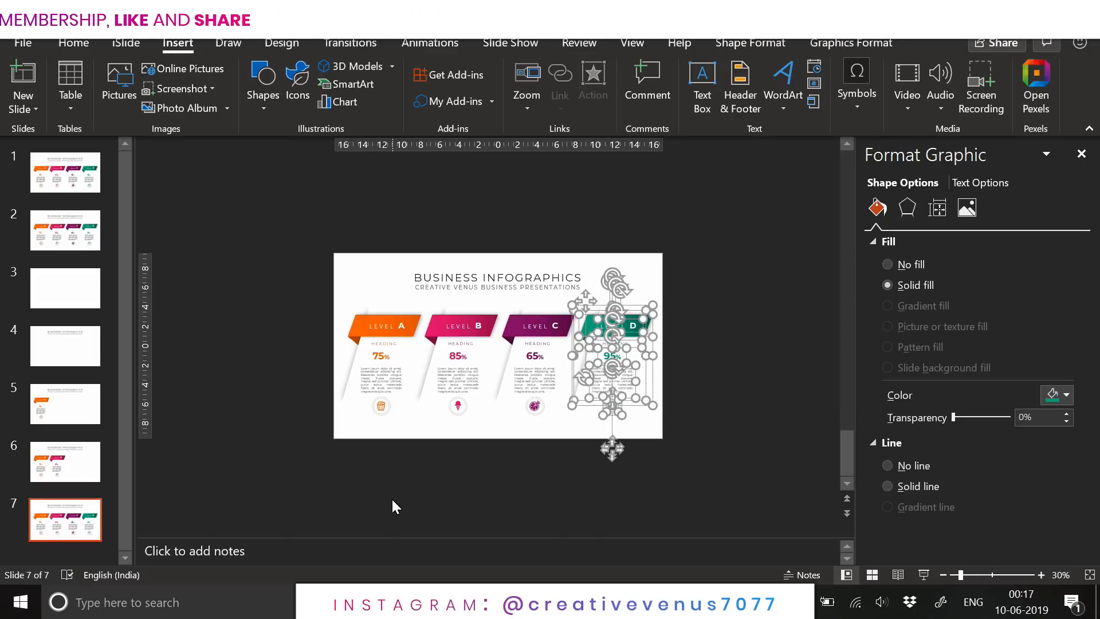
{"action": "left_click_drag", "start_coordinate": [612, 344], "coordinate": [722, 344]}
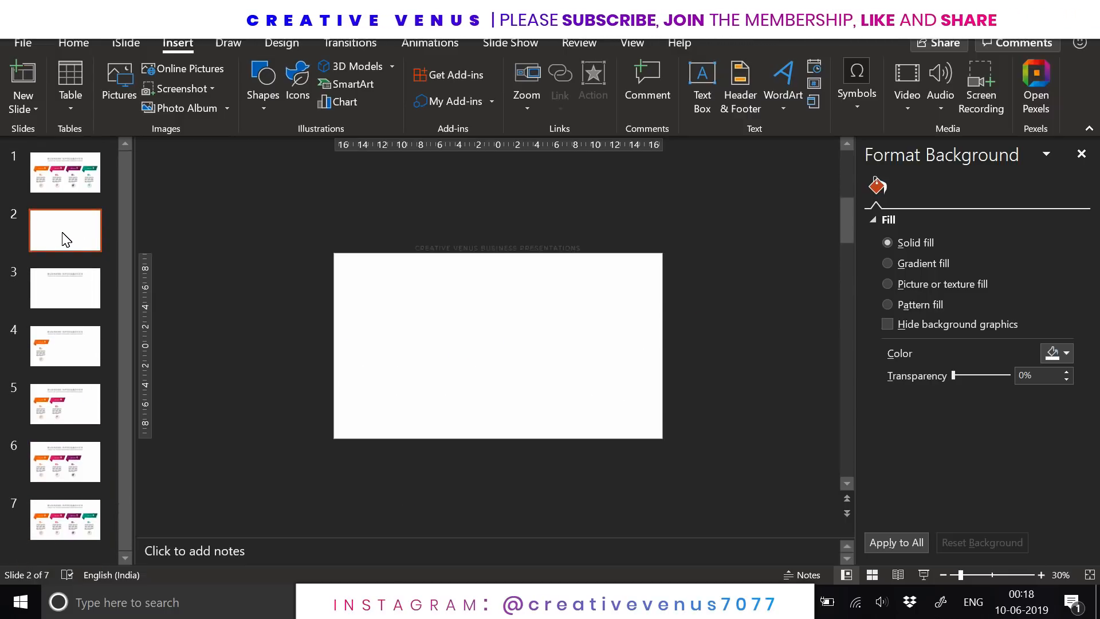
Remove the original first slide and apply Morph transitions to the slides.
{"action": "left_click", "coordinate": [65, 172]}
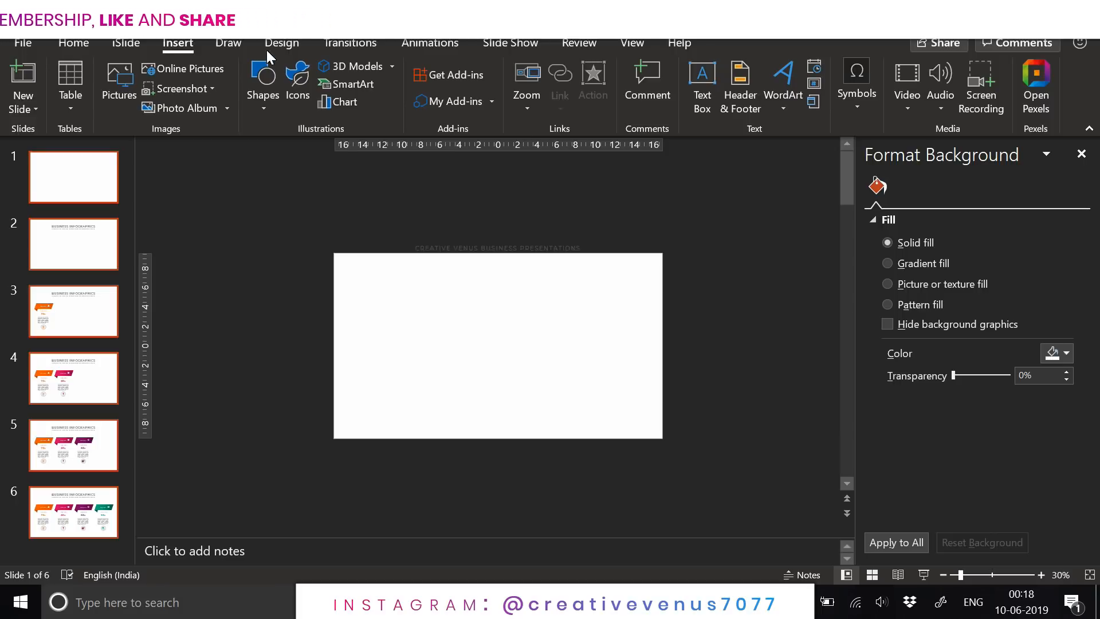
{"action": "left_click", "coordinate": [349, 43]}
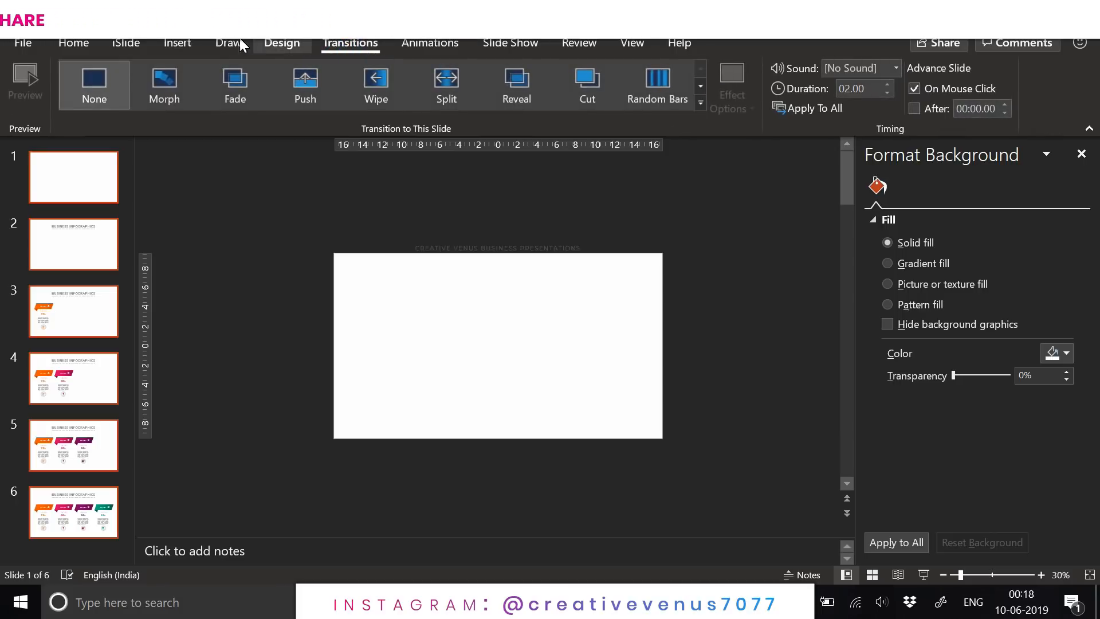
{"action": "left_click", "coordinate": [163, 85]}
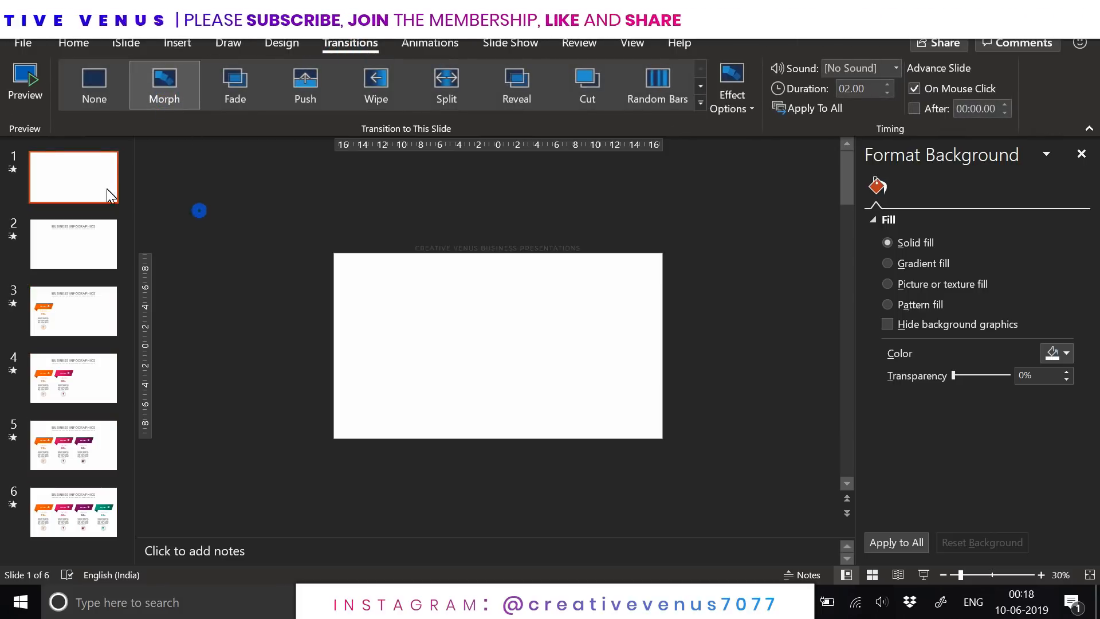